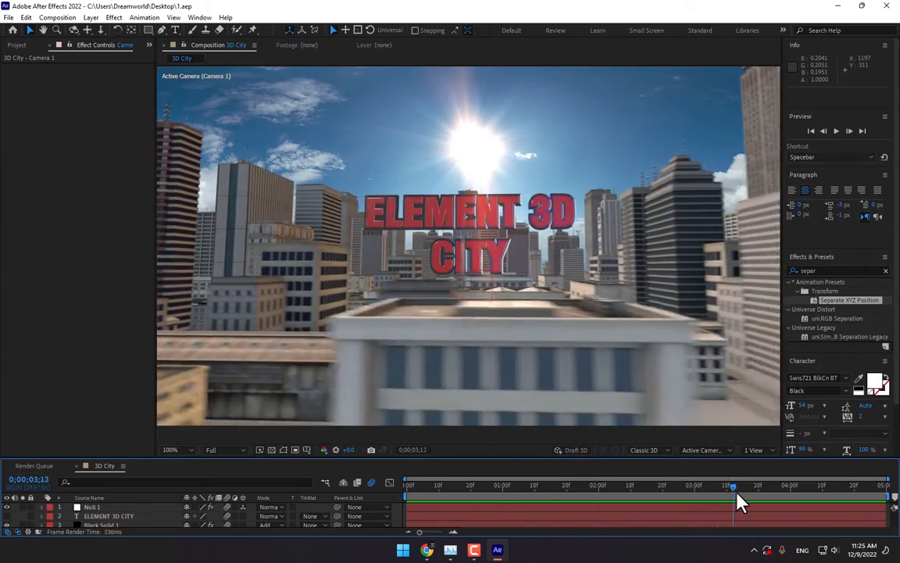
Close the finished 3D City project to return to the After Effects Home screen
{"action": "left_click", "coordinate": [725, 485]}
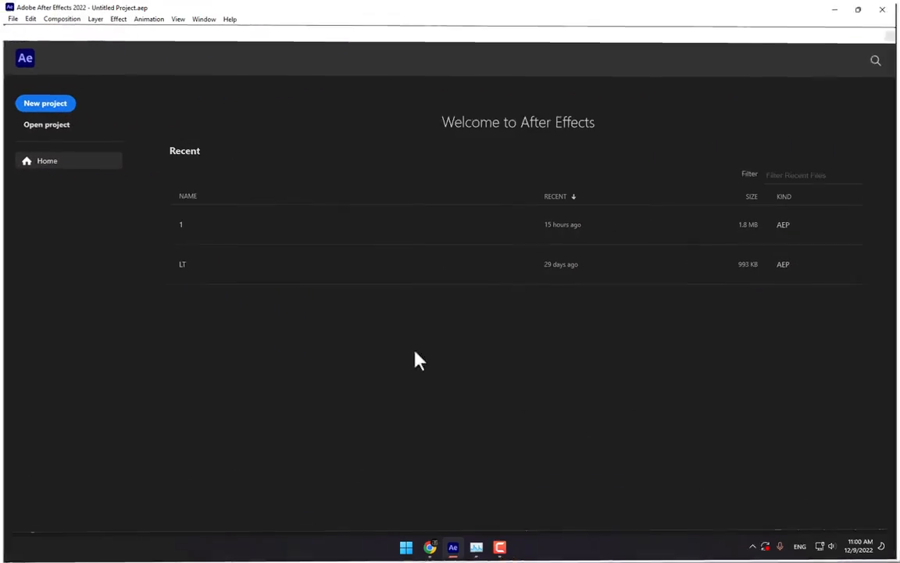
Start a new project with a 1280×720, five-second HDTV 720 composition named '3D City'
{"action": "left_click", "coordinate": [45, 103]}
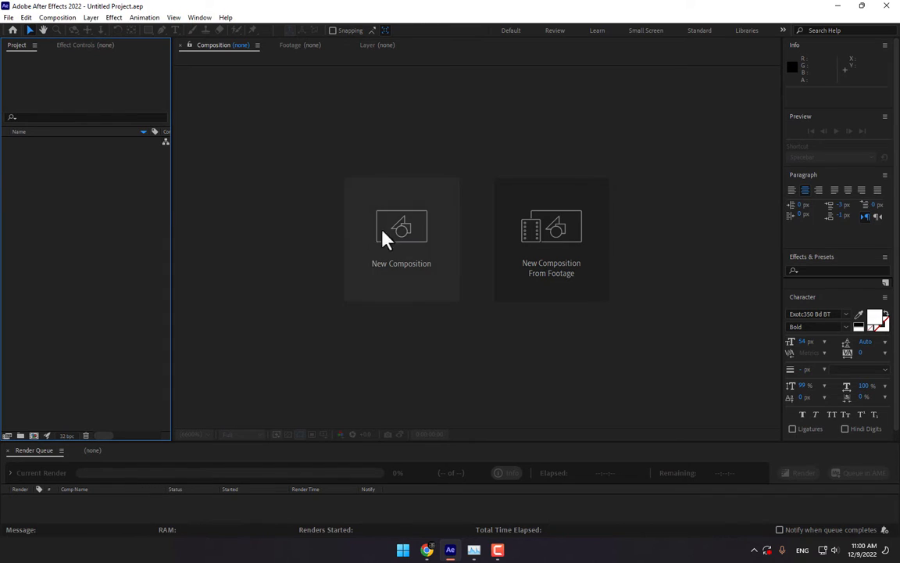
{"action": "left_click", "coordinate": [401, 227]}
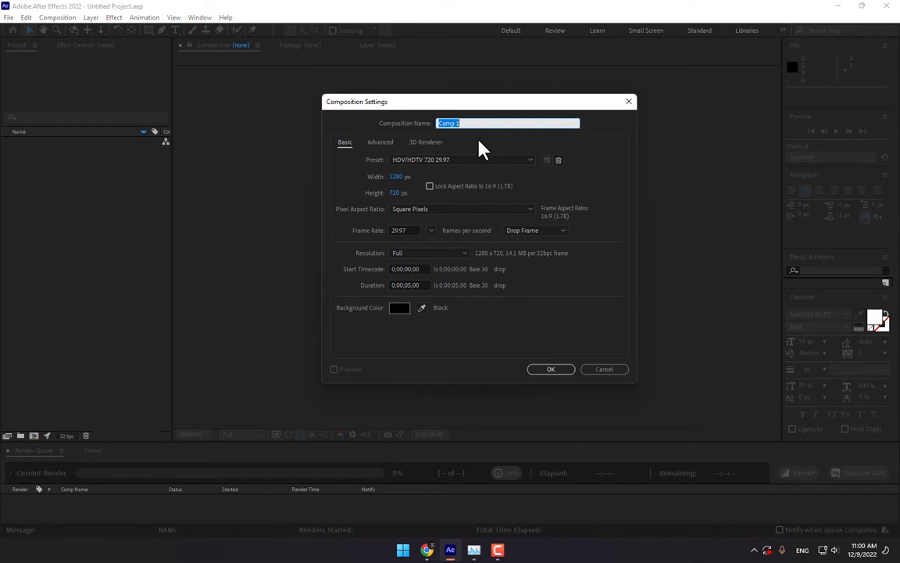
{"action": "type", "text": "3D City"}
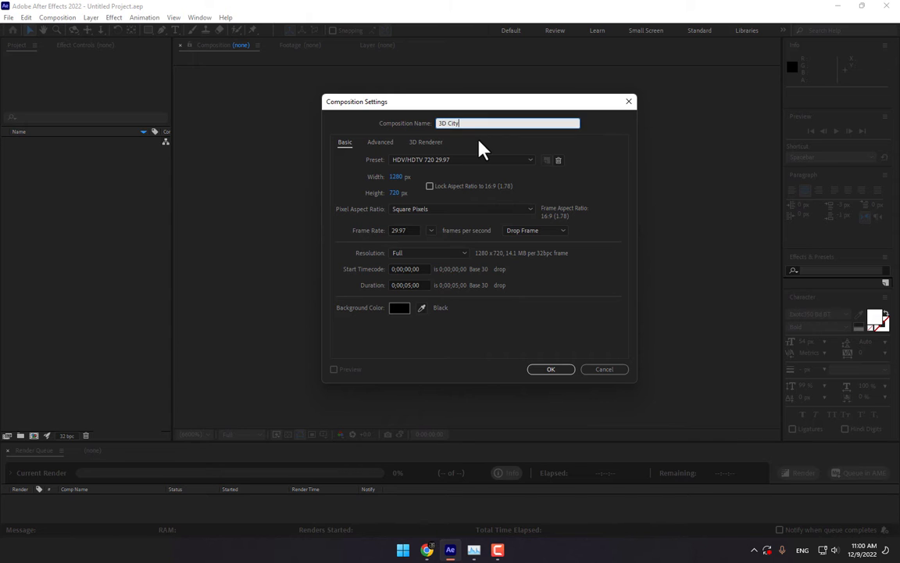
{"action": "left_click", "coordinate": [551, 368]}
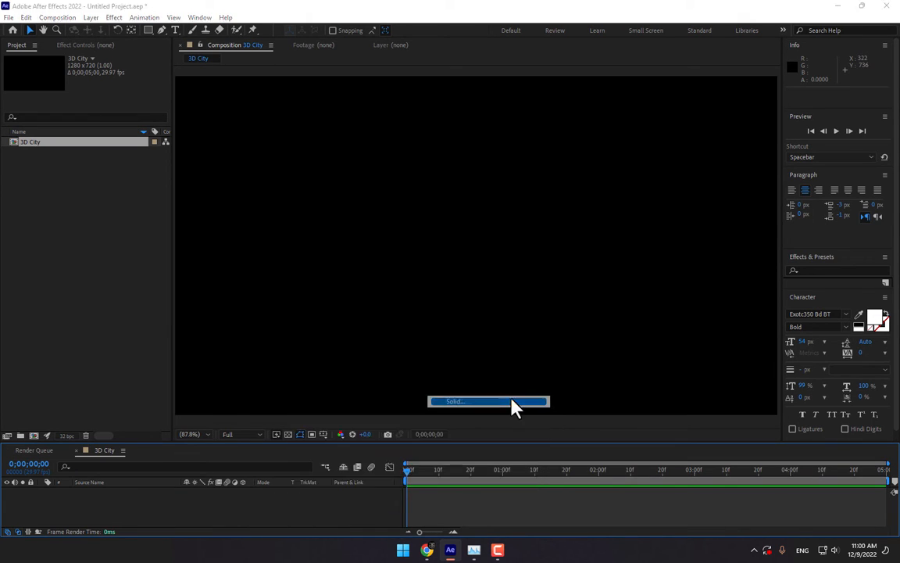
Add a black full-frame solid named '3D' and apply the Video Copilot Element effect
{"action": "left_click", "coordinate": [488, 401]}
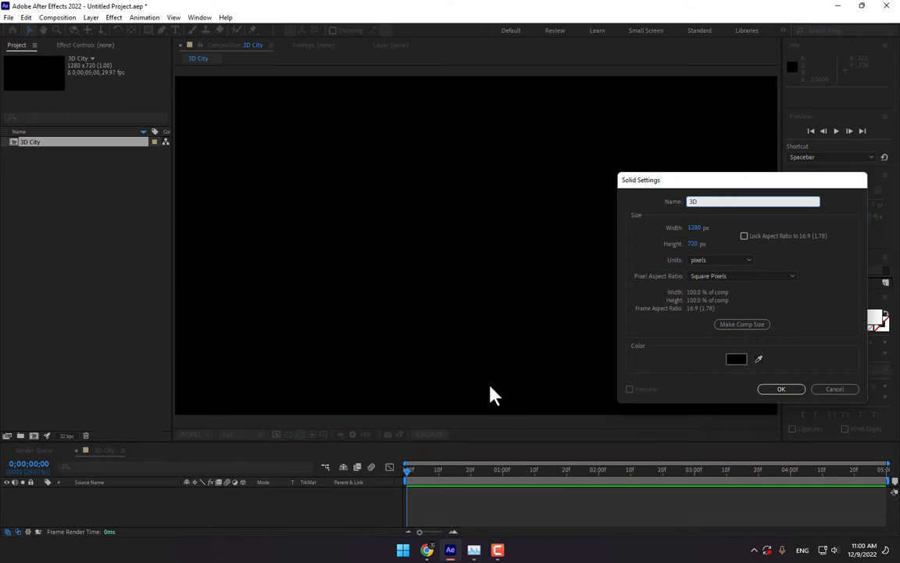
{"action": "left_click", "coordinate": [91, 18]}
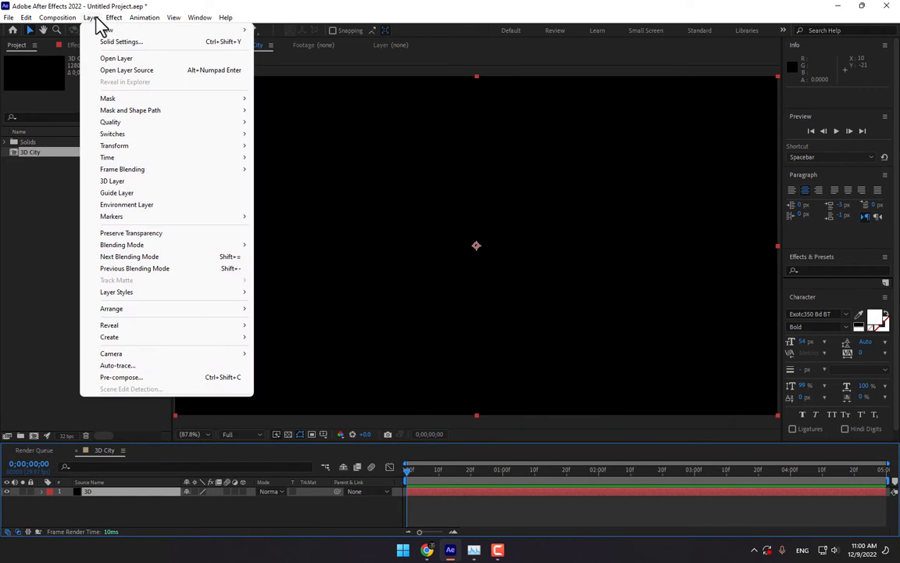
{"action": "left_click", "coordinate": [114, 17]}
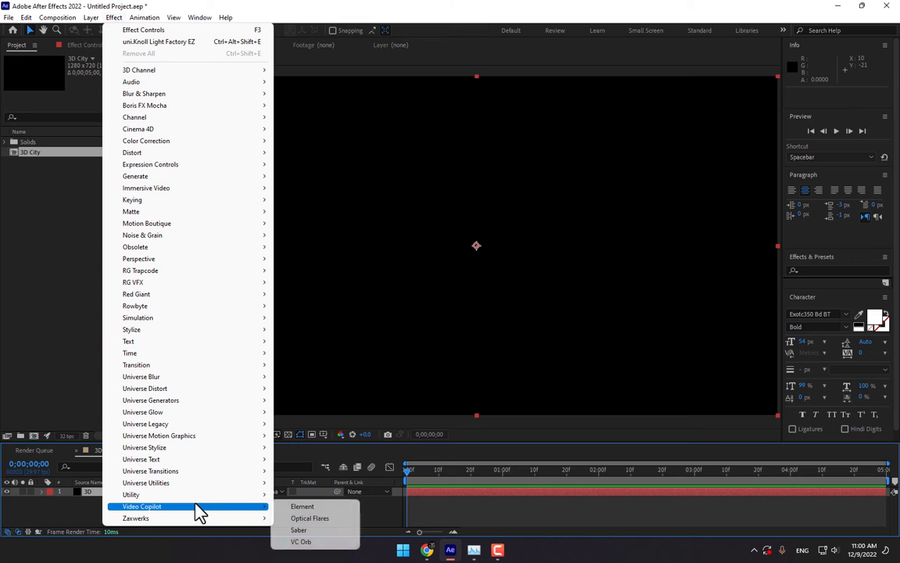
{"action": "mouse_move", "coordinate": [303, 506]}
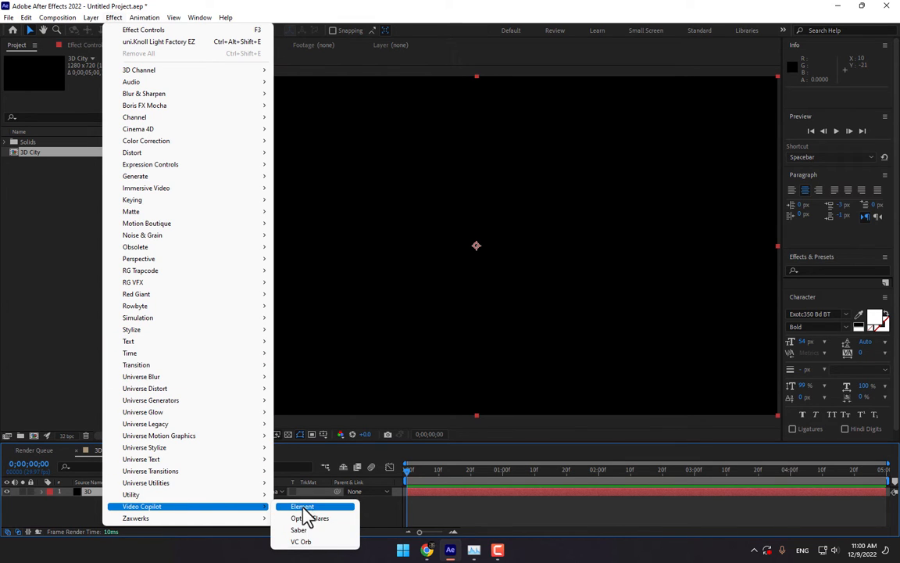
{"action": "left_click", "coordinate": [303, 505]}
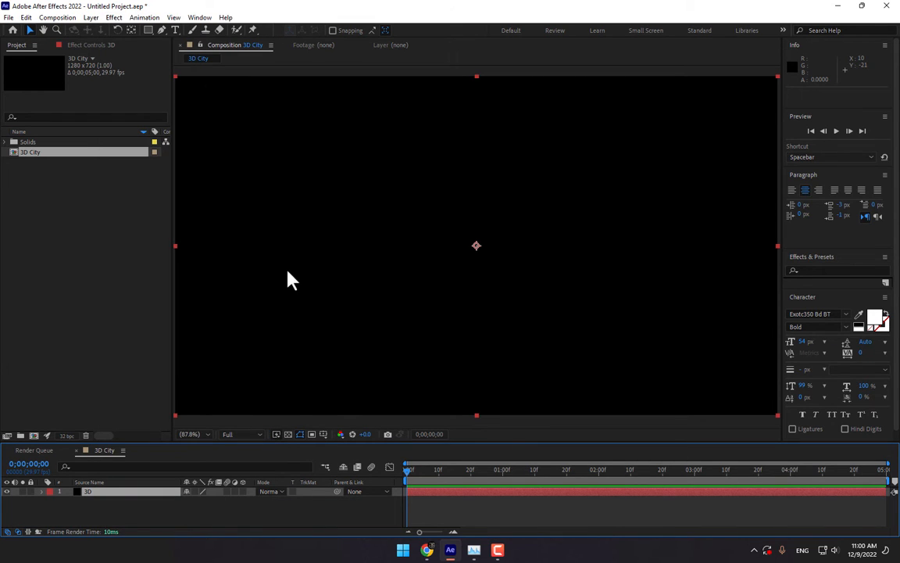
{"action": "mouse_move", "coordinate": [152, 281]}
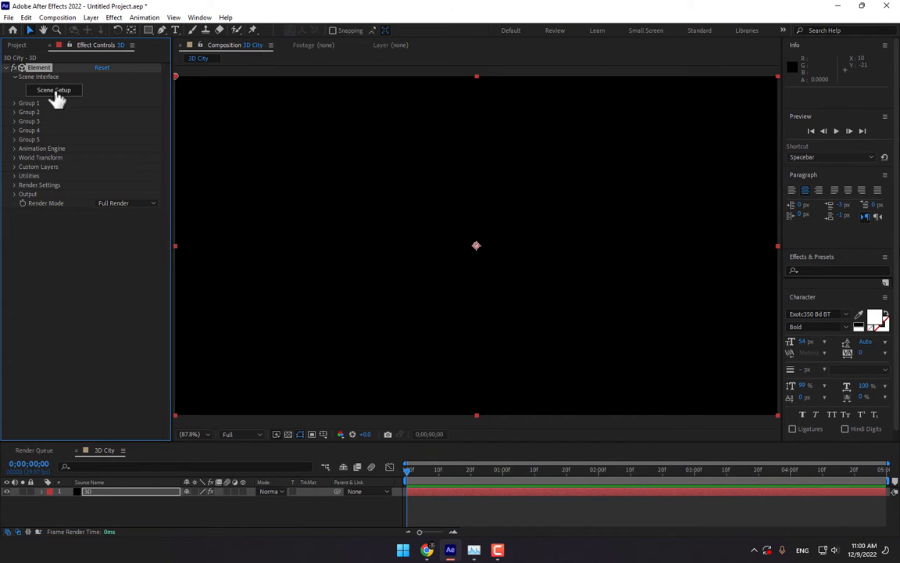
{"action": "mouse_move", "coordinate": [336, 317]}
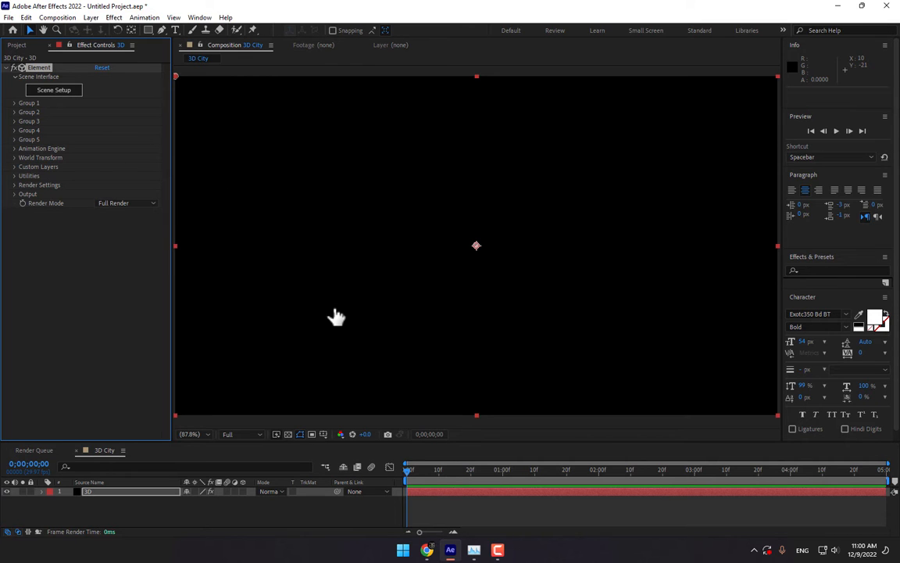
Open Element's Scene Setup and expand the Metropolitan collection's Graphic_Buildings and building models
{"action": "left_click", "coordinate": [53, 89]}
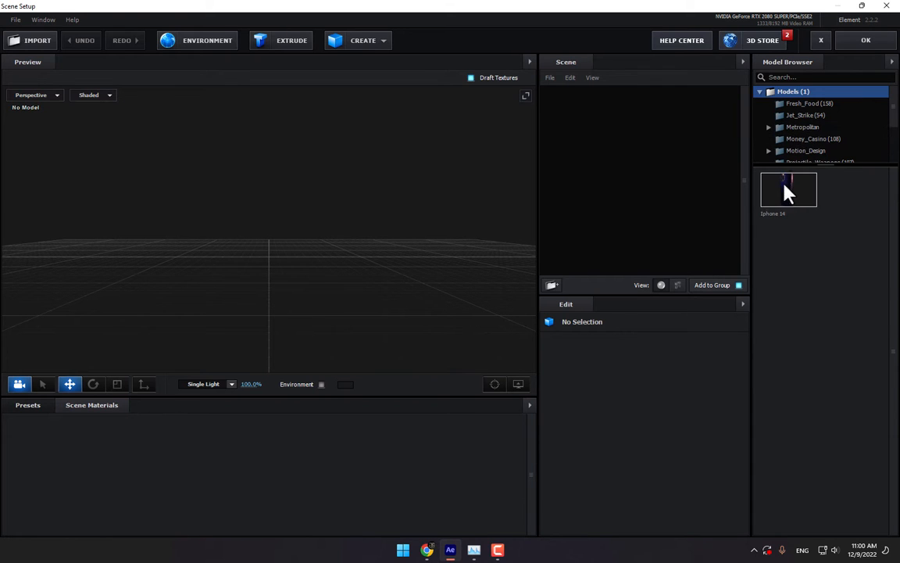
{"action": "left_click", "coordinate": [769, 126]}
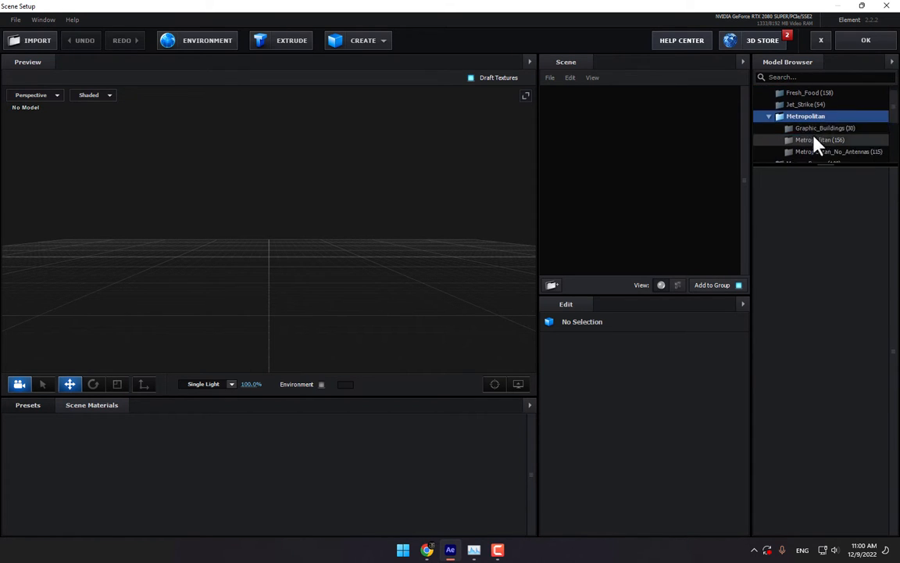
{"action": "scroll", "scroll_direction": "down", "scroll_amount": 3}
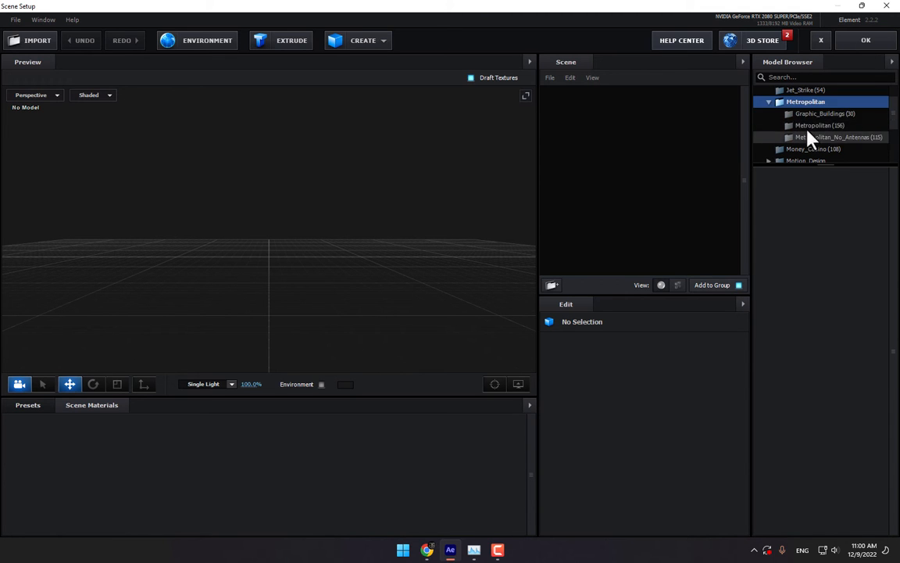
{"action": "mouse_move", "coordinate": [795, 115]}
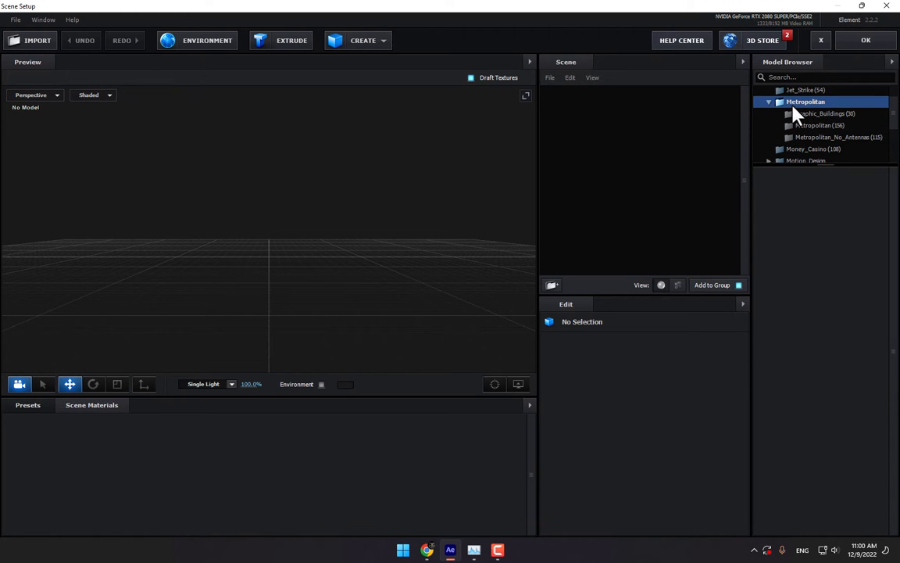
{"action": "left_click", "coordinate": [829, 113]}
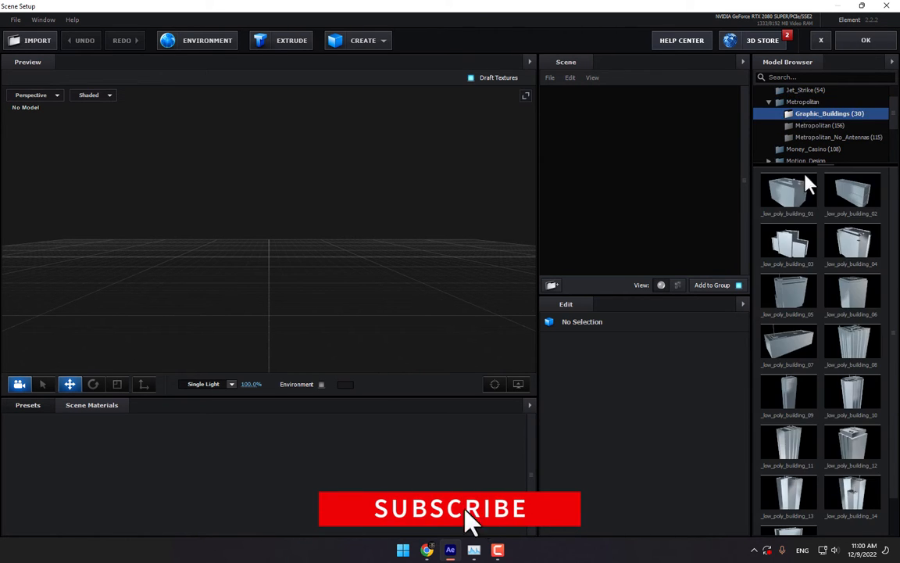
{"action": "left_click", "coordinate": [824, 125]}
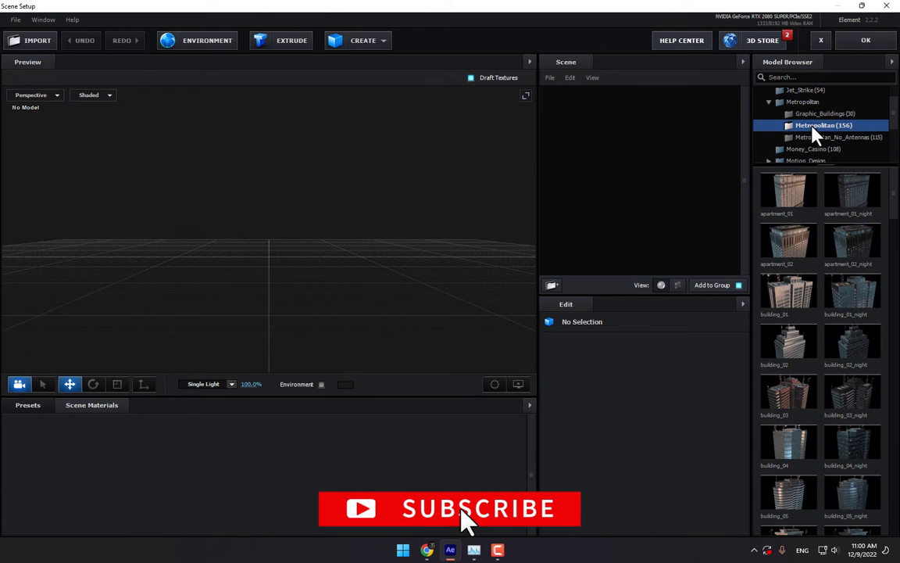
Browse the Metropolitan_No_Antennas models, then return to the Metropolitan building models
{"action": "scroll", "scroll_direction": "down", "scroll_amount": 3}
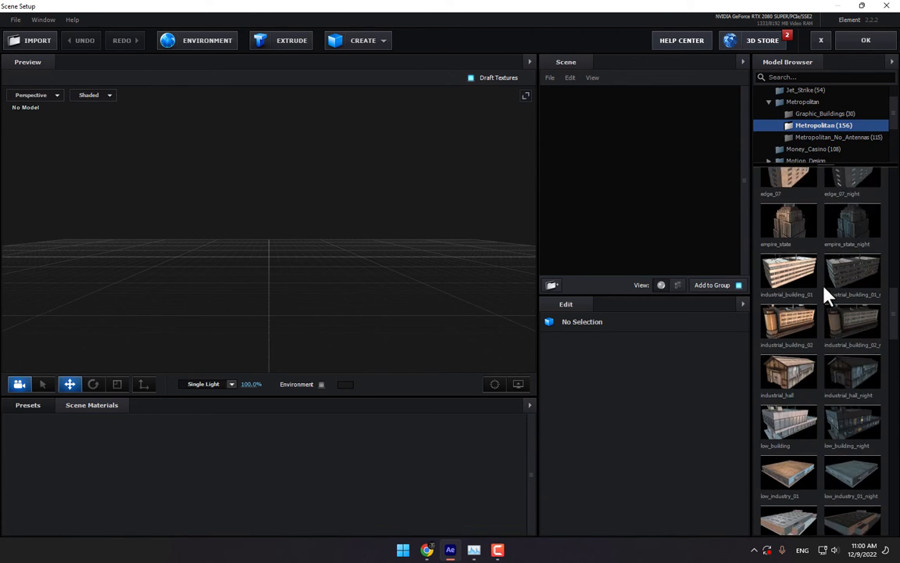
{"action": "scroll", "scroll_direction": "down", "scroll_amount": 3}
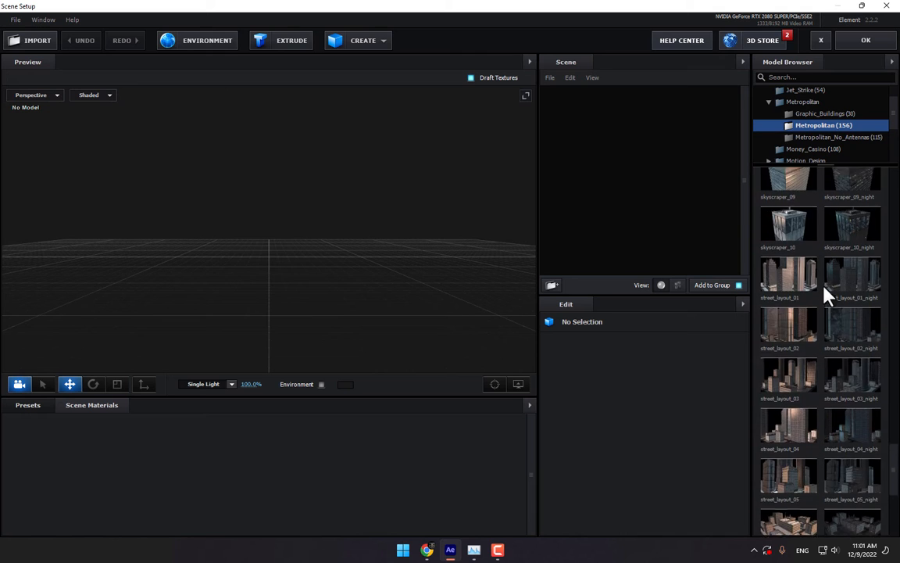
{"action": "scroll", "scroll_direction": "down", "scroll_amount": 3}
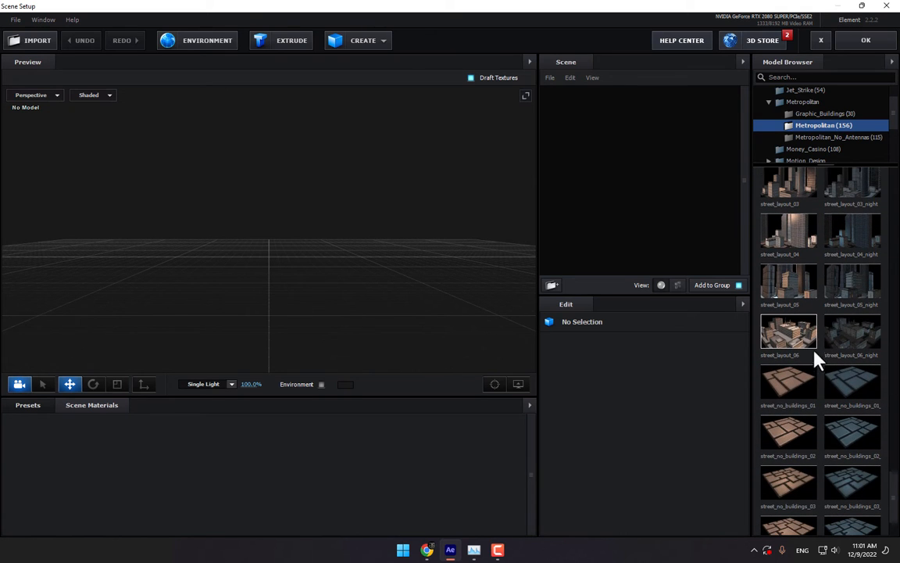
{"action": "left_click", "coordinate": [838, 137]}
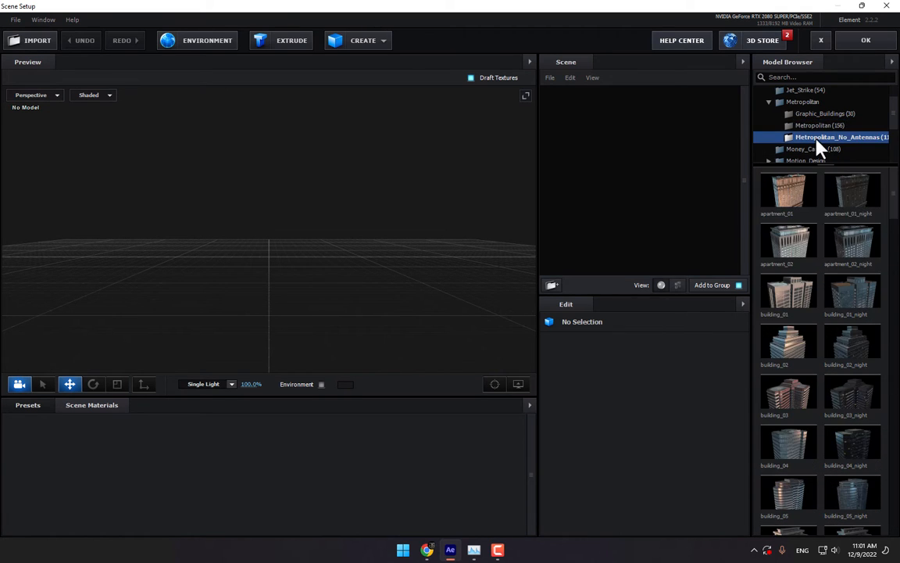
{"action": "scroll", "scroll_direction": "down", "scroll_amount": 3}
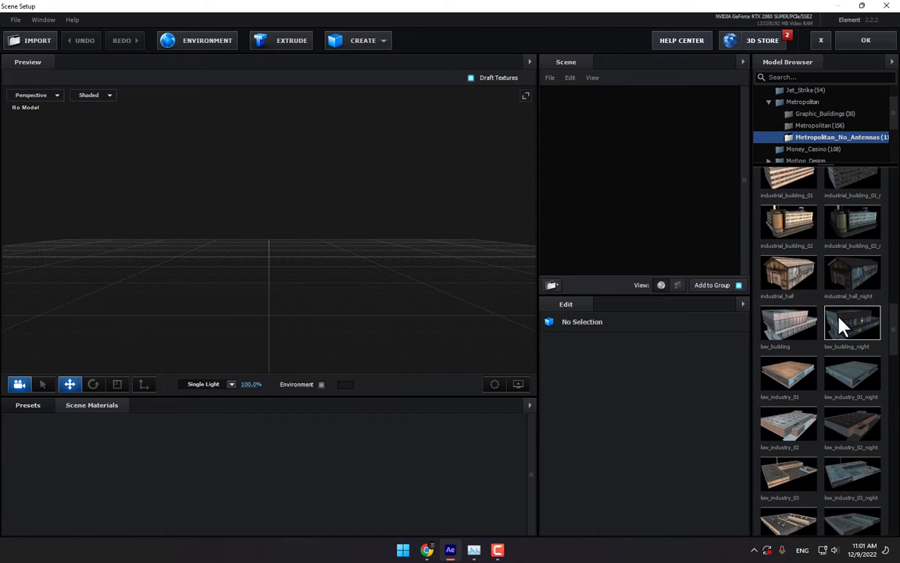
{"action": "scroll", "scroll_direction": "down", "scroll_amount": 3}
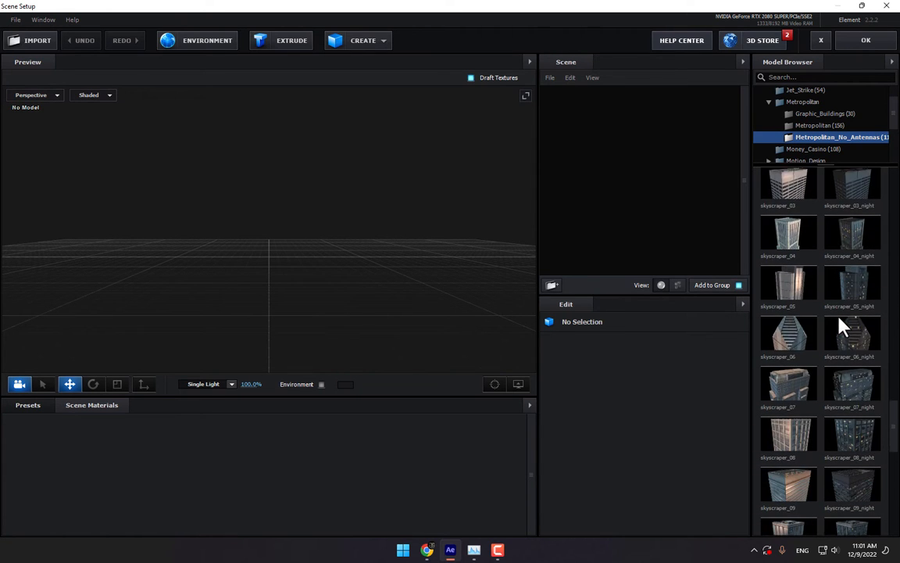
{"action": "scroll", "scroll_direction": "down", "scroll_amount": 3}
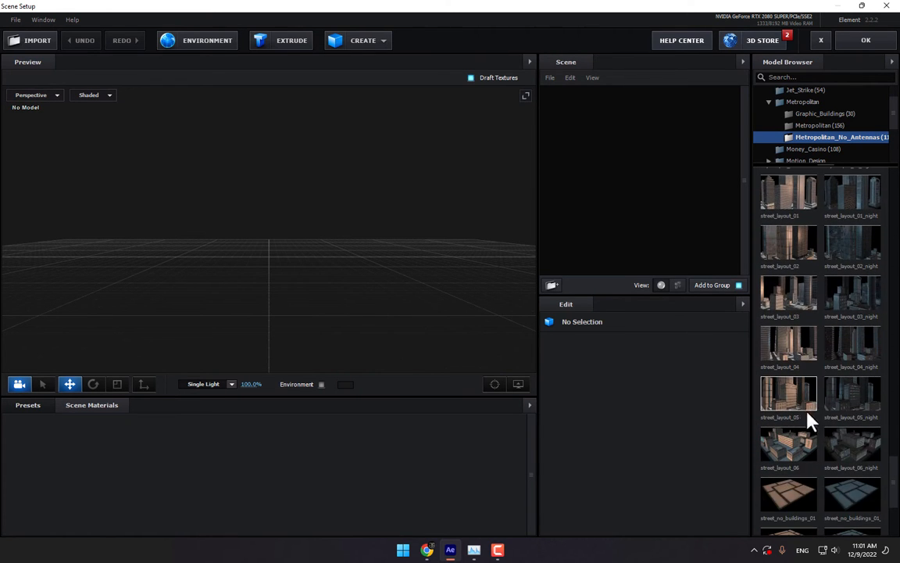
{"action": "scroll", "scroll_direction": "down", "scroll_amount": 3}
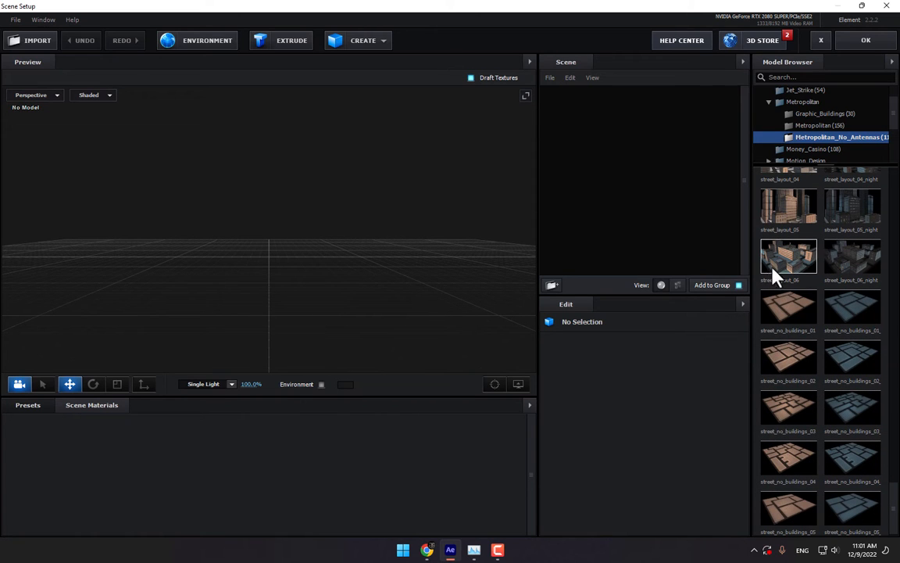
{"action": "scroll", "scroll_direction": "up", "scroll_amount": 3}
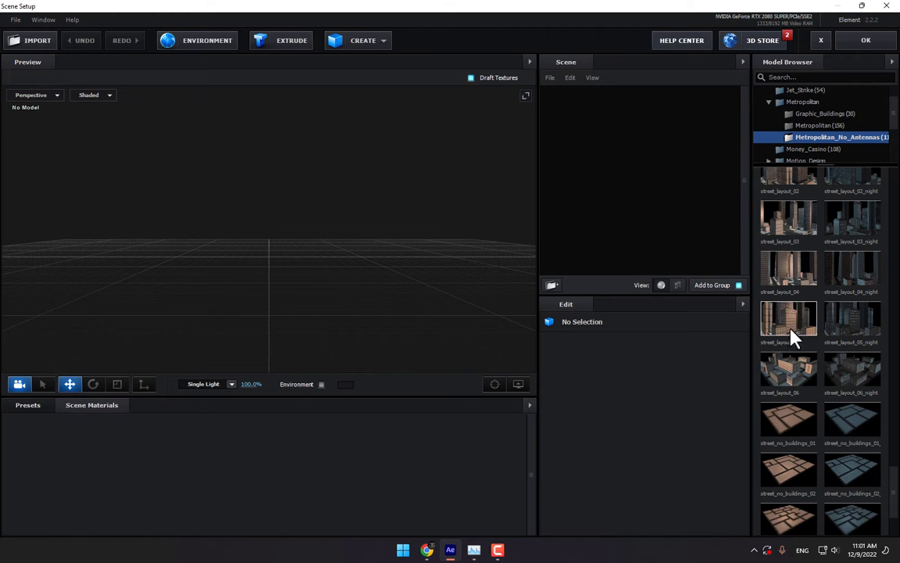
{"action": "mouse_move", "coordinate": [788, 383]}
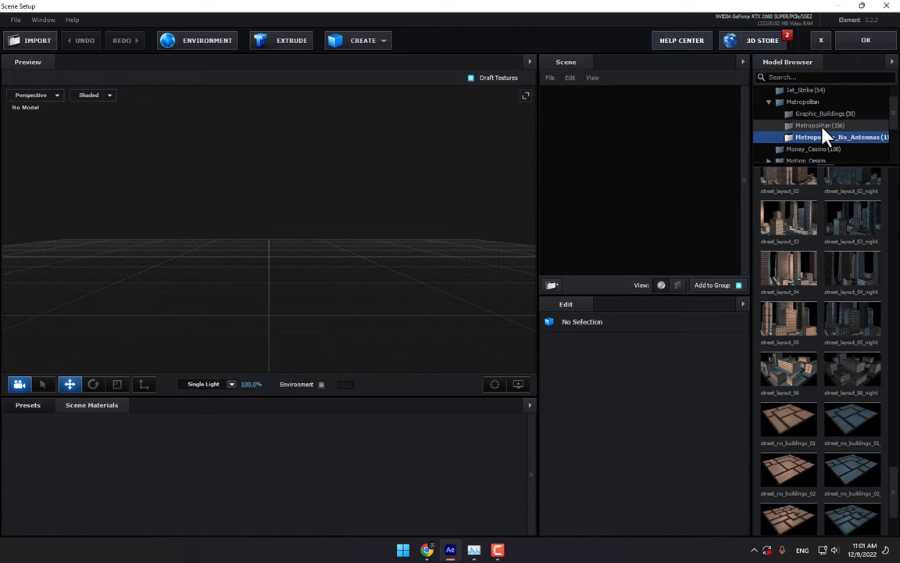
{"action": "left_click", "coordinate": [820, 125]}
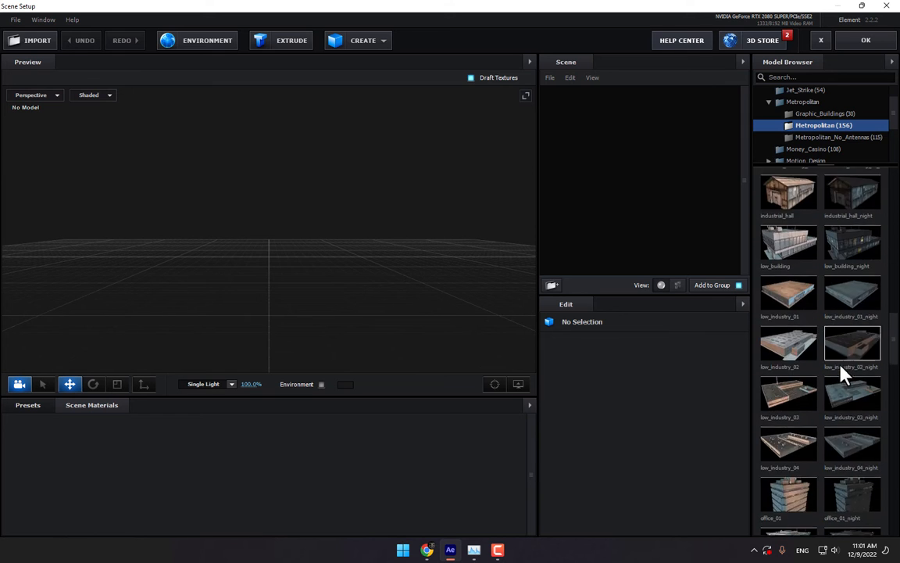
{"action": "scroll", "scroll_direction": "down", "scroll_amount": 3}
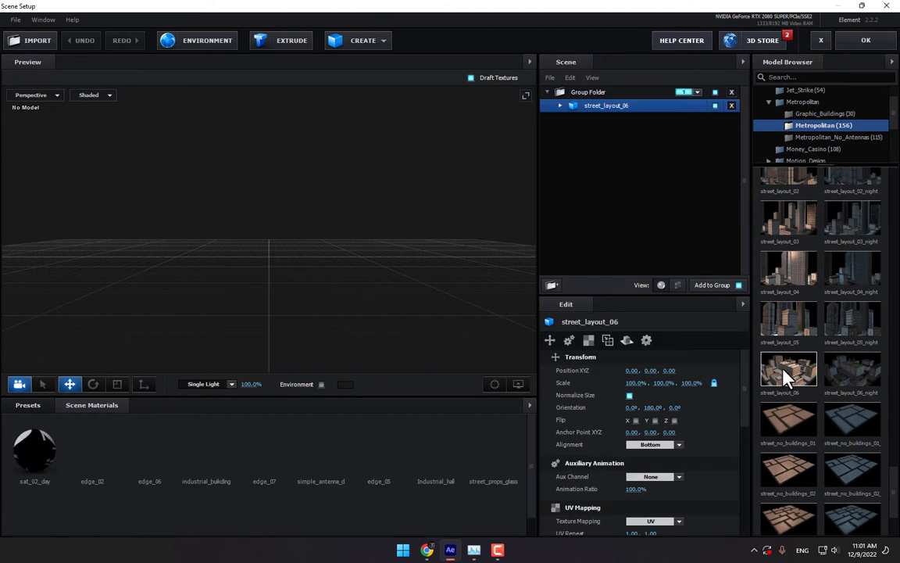
Add the street_layout_06 and street_layout_01 city blocks, then reselect street_layout_06
{"action": "double_click", "coordinate": [789, 368]}
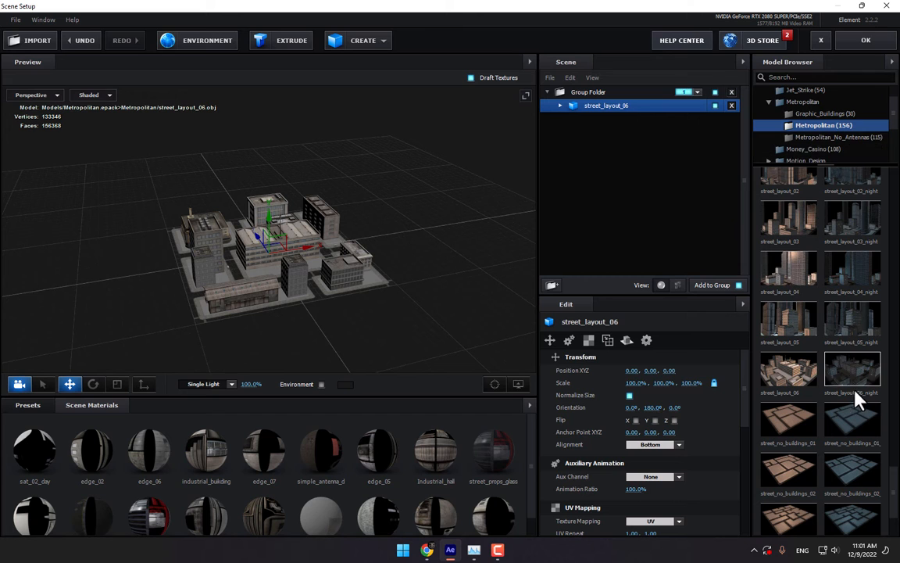
{"action": "scroll", "scroll_direction": "up", "scroll_amount": 3}
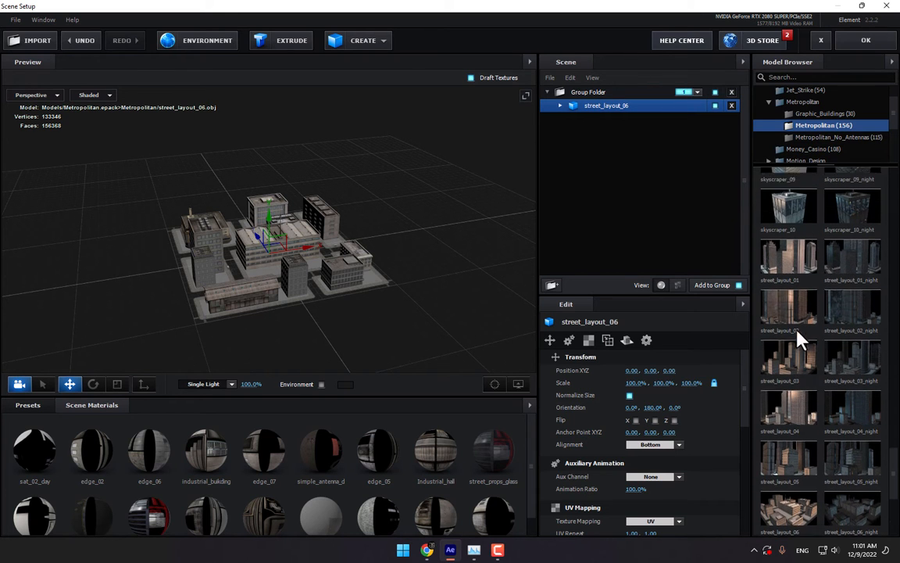
{"action": "scroll", "scroll_direction": "up", "scroll_amount": 3}
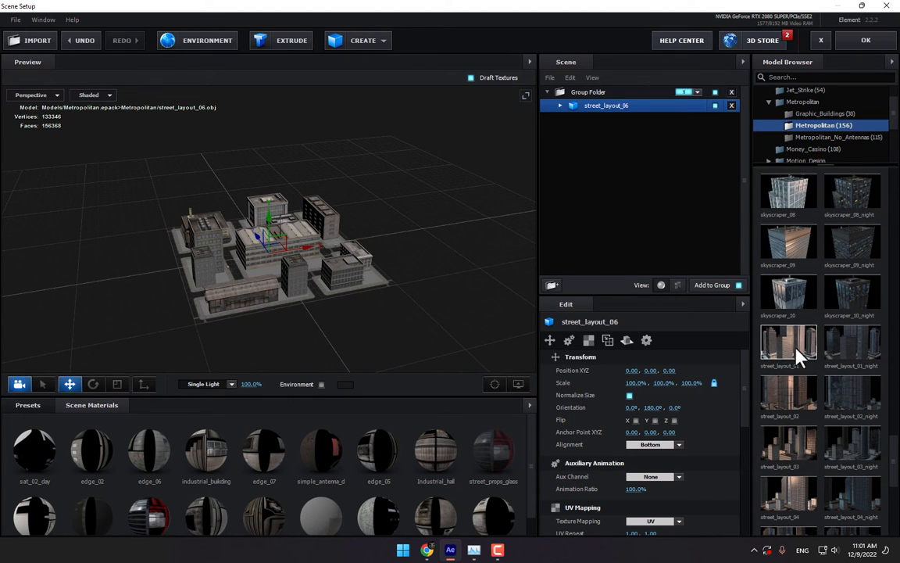
{"action": "double_click", "coordinate": [788, 344]}
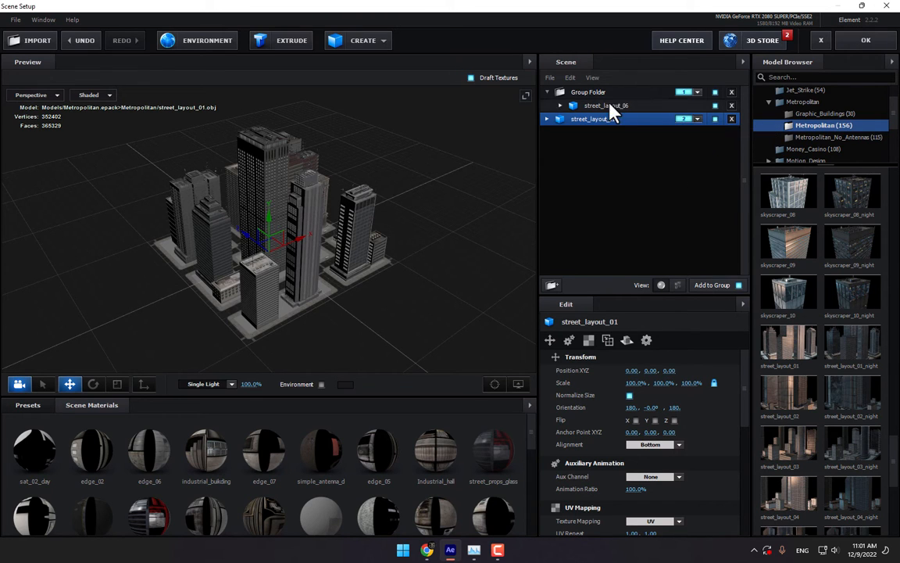
{"action": "left_click", "coordinate": [606, 105]}
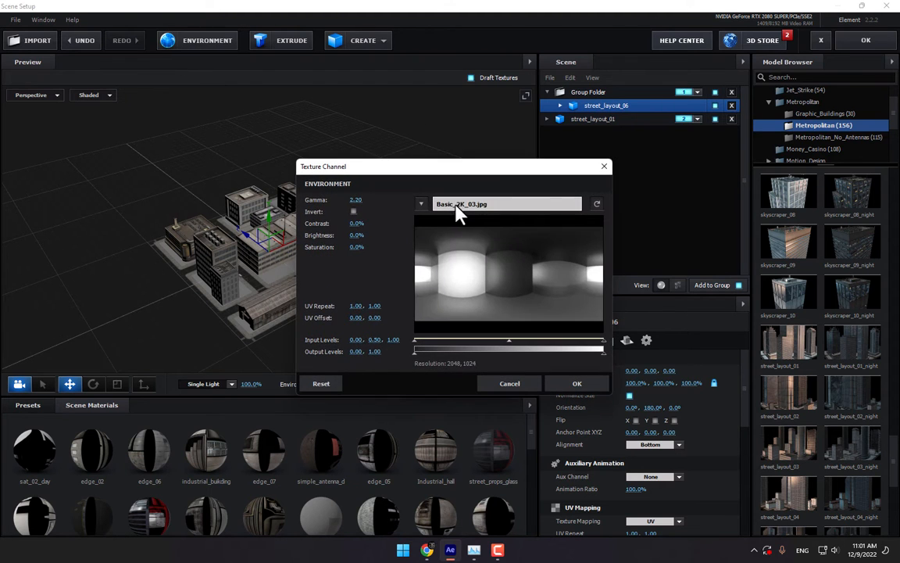
Set the environment image to gold_skyline.jpg from Materials > Metropolitan_Skies
{"action": "left_click", "coordinate": [597, 204]}
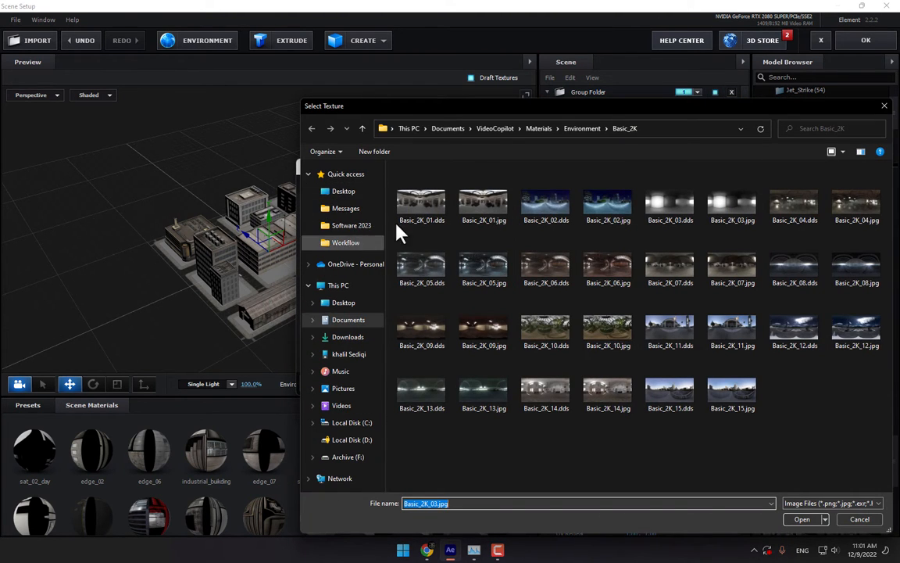
{"action": "left_click", "coordinate": [495, 128]}
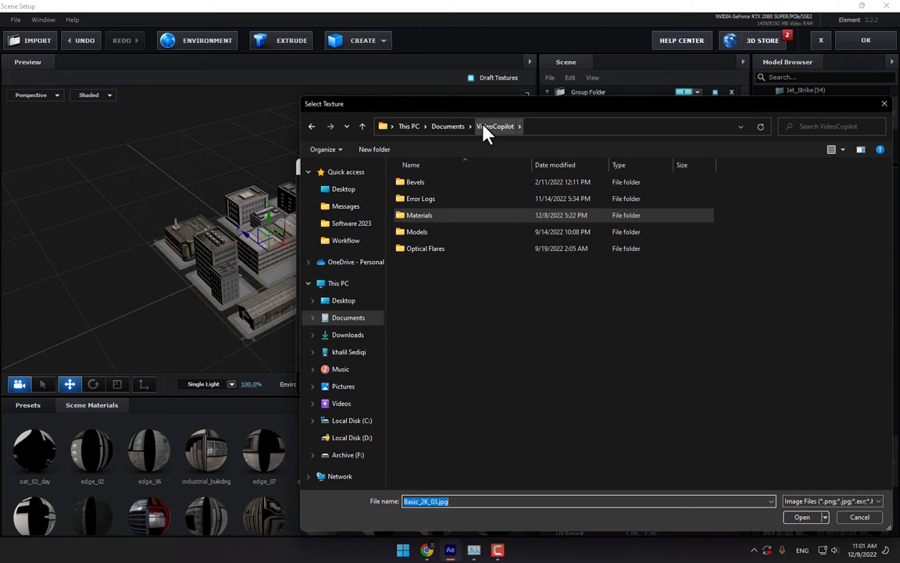
{"action": "double_click", "coordinate": [419, 215]}
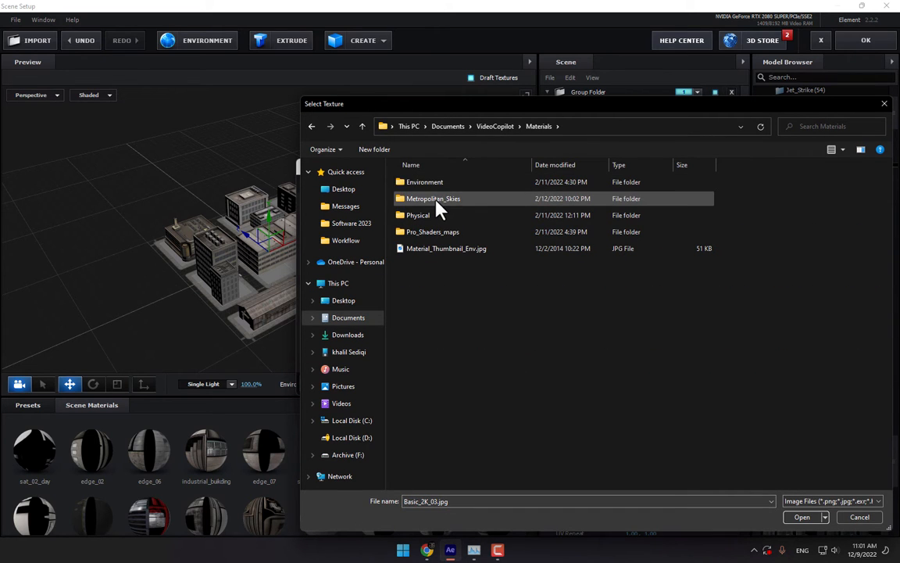
{"action": "double_click", "coordinate": [433, 198]}
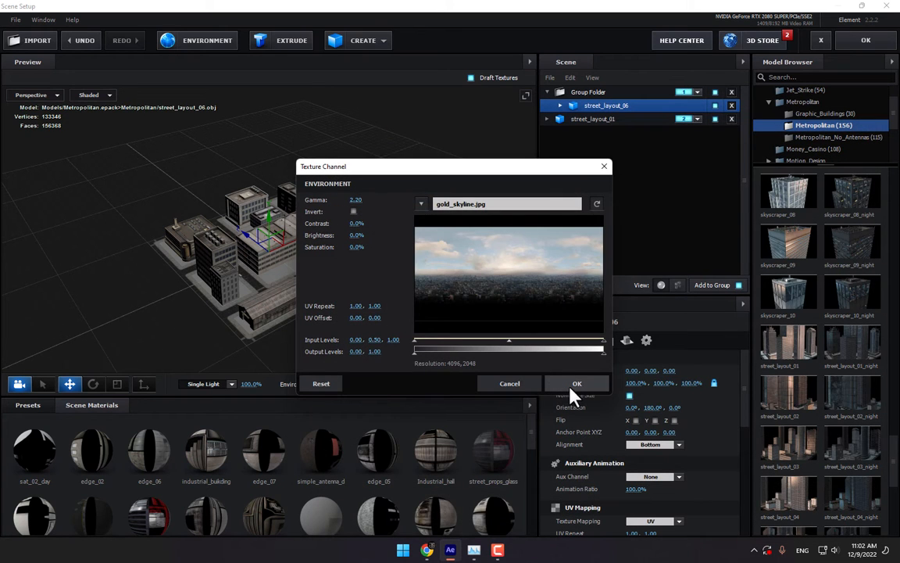
{"action": "left_click", "coordinate": [577, 383]}
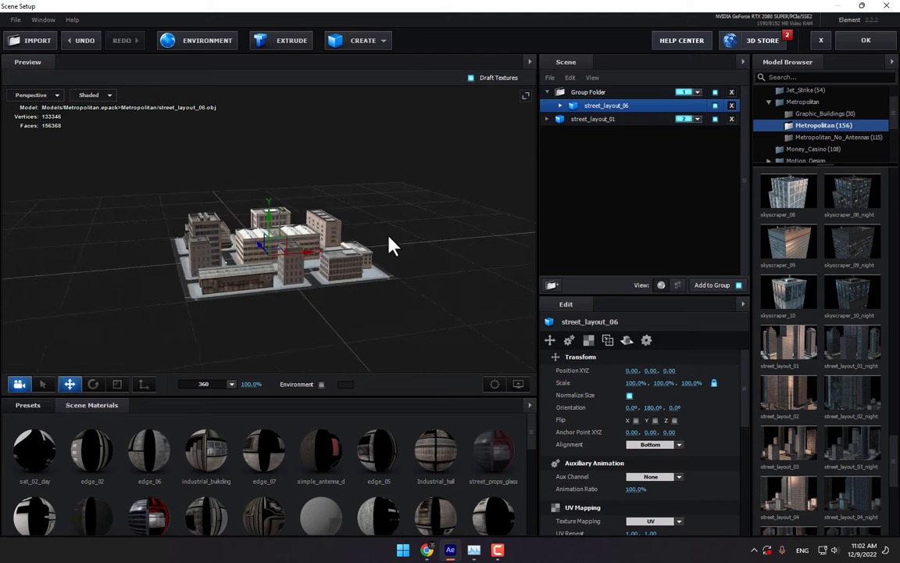
{"action": "mouse_move", "coordinate": [866, 40]}
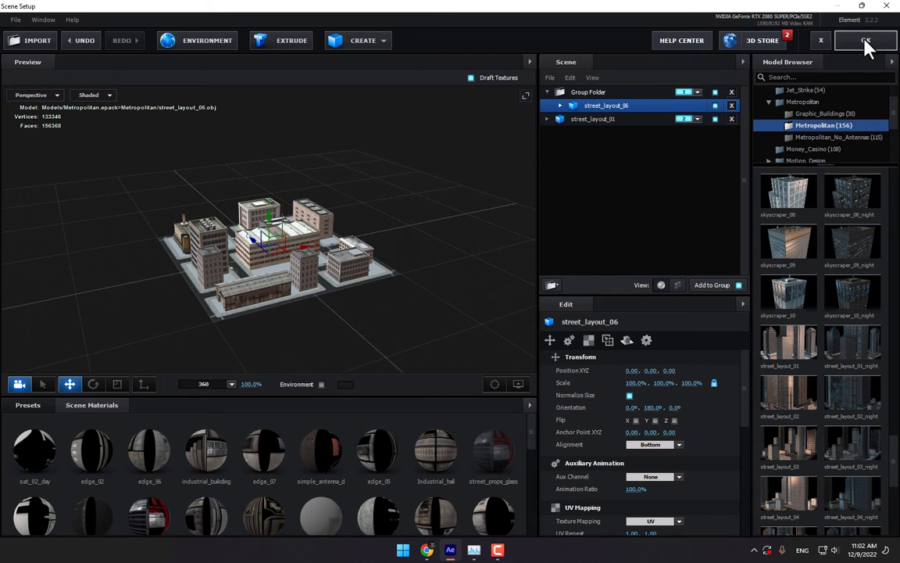
Apply the scene, add Camera 1 with a focal length preset, and select the 3D layer
{"action": "left_click", "coordinate": [866, 40]}
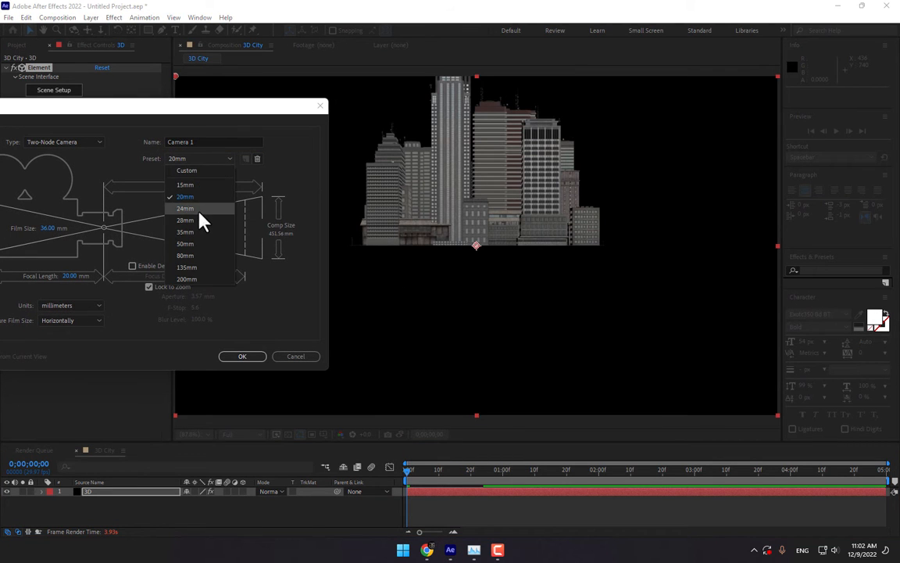
{"action": "left_click", "coordinate": [243, 356]}
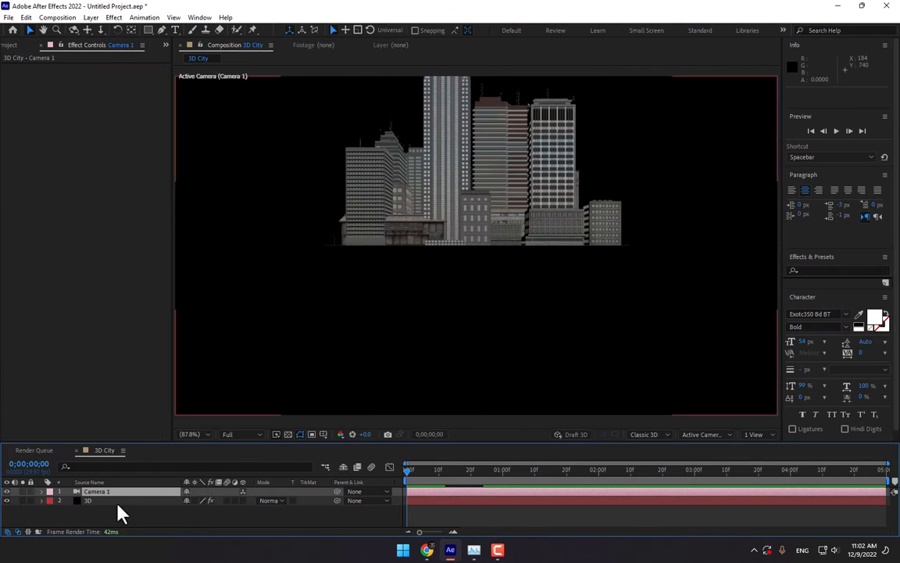
{"action": "left_click", "coordinate": [88, 500]}
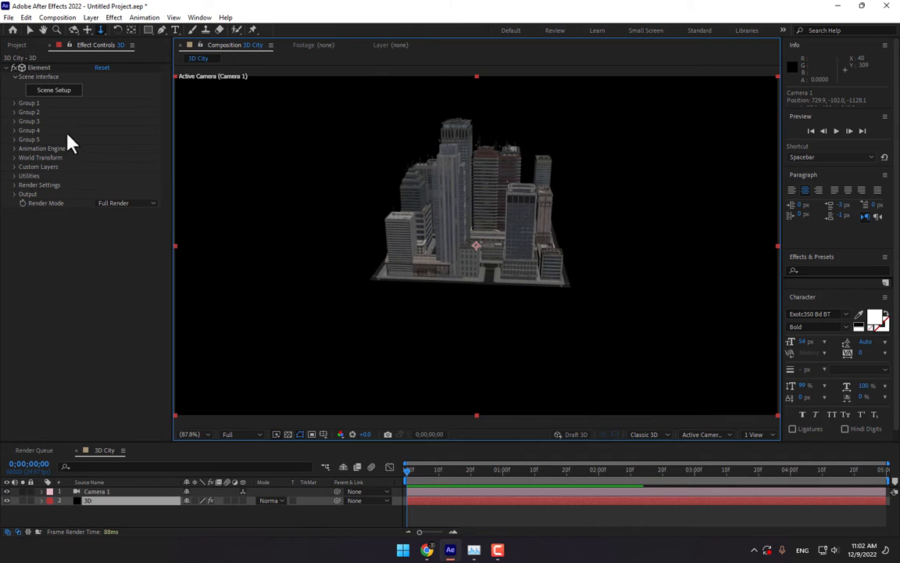
Replicate Group 1's city block 25 times across a plane, then expand Group 2's settings
{"action": "left_click", "coordinate": [14, 103]}
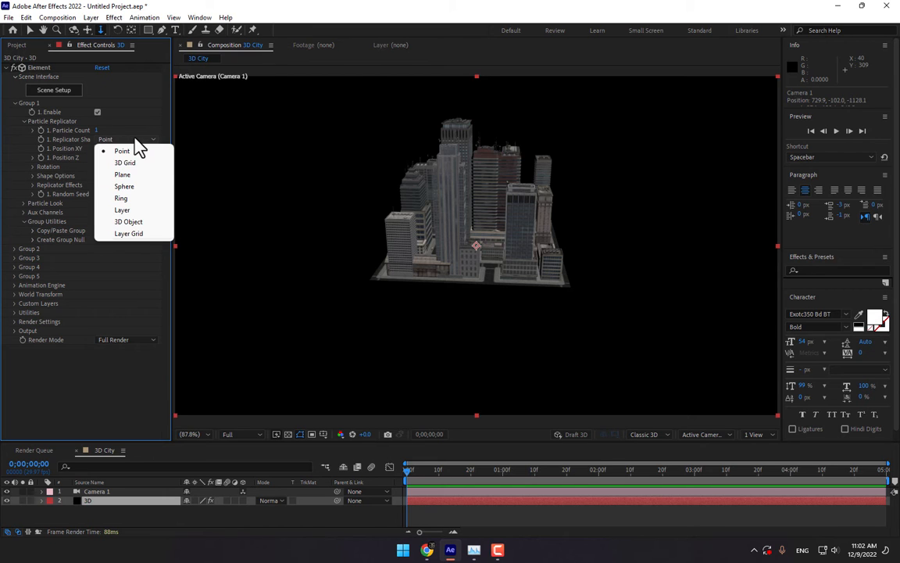
{"action": "left_click", "coordinate": [122, 174]}
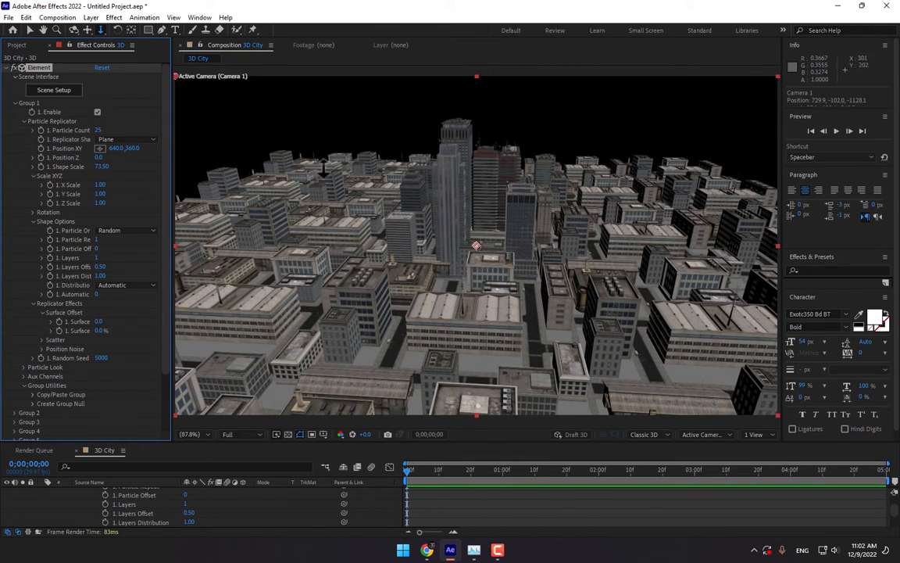
{"action": "left_click", "coordinate": [15, 102]}
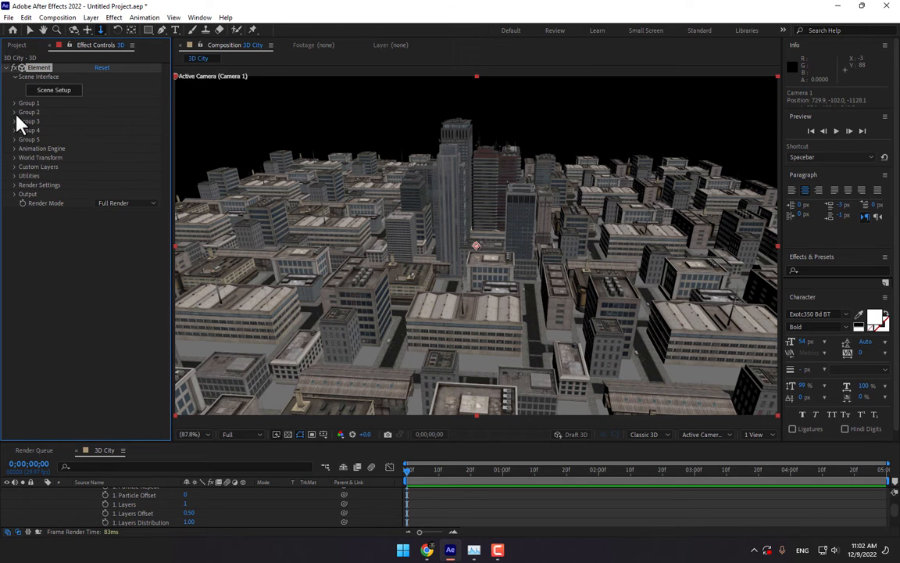
{"action": "left_click", "coordinate": [15, 111]}
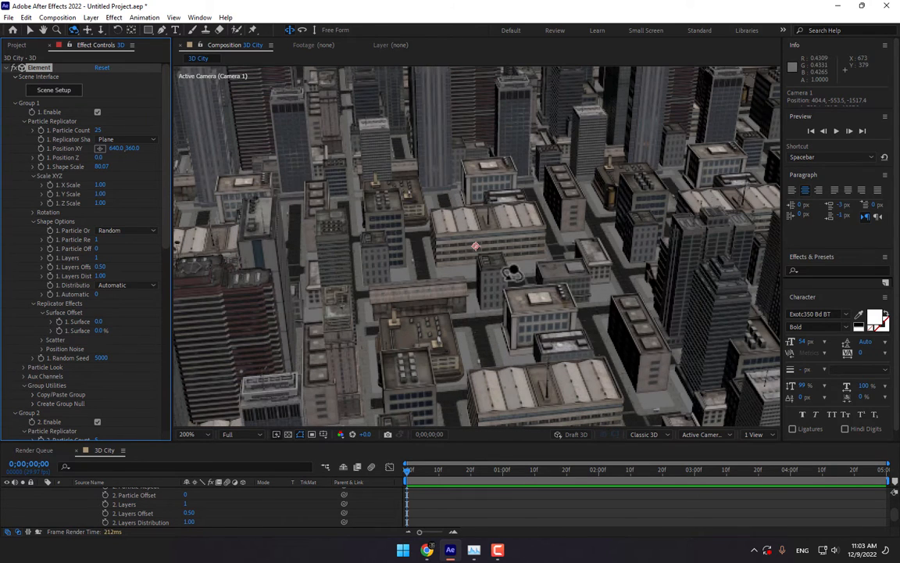
{"action": "mouse_move", "coordinate": [352, 142]}
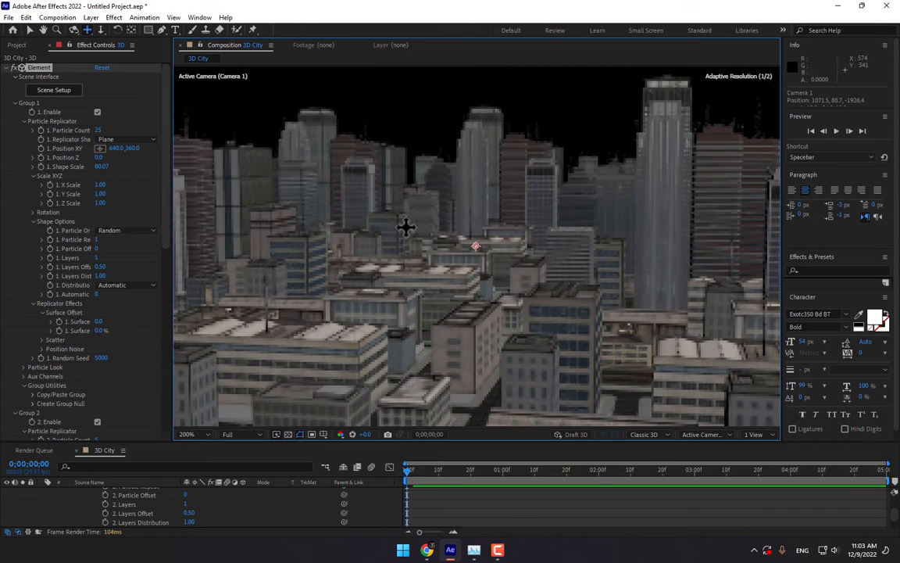
Scroll the Element Effect Controls down toward the Render Settings lighting options
{"action": "scroll", "scroll_direction": "down", "scroll_amount": 3}
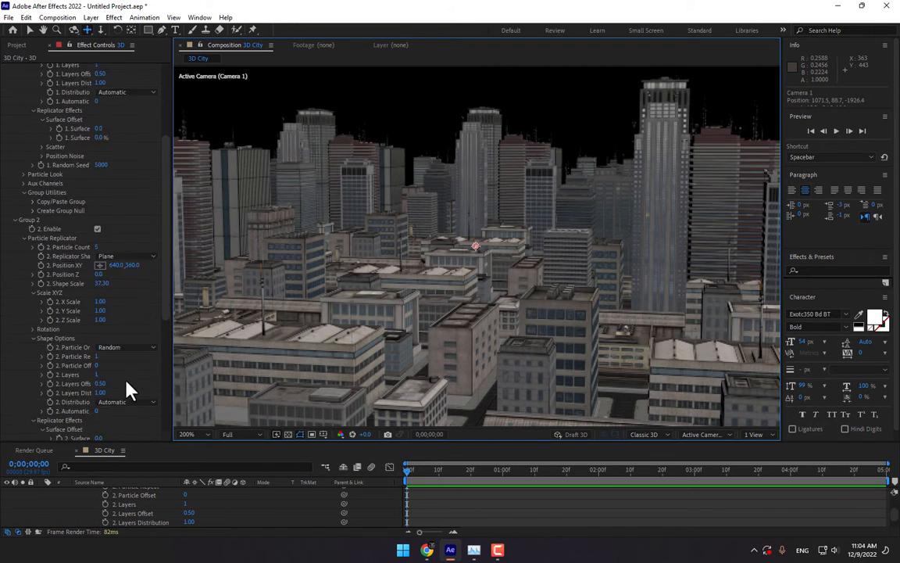
{"action": "scroll", "scroll_direction": "down", "scroll_amount": 3}
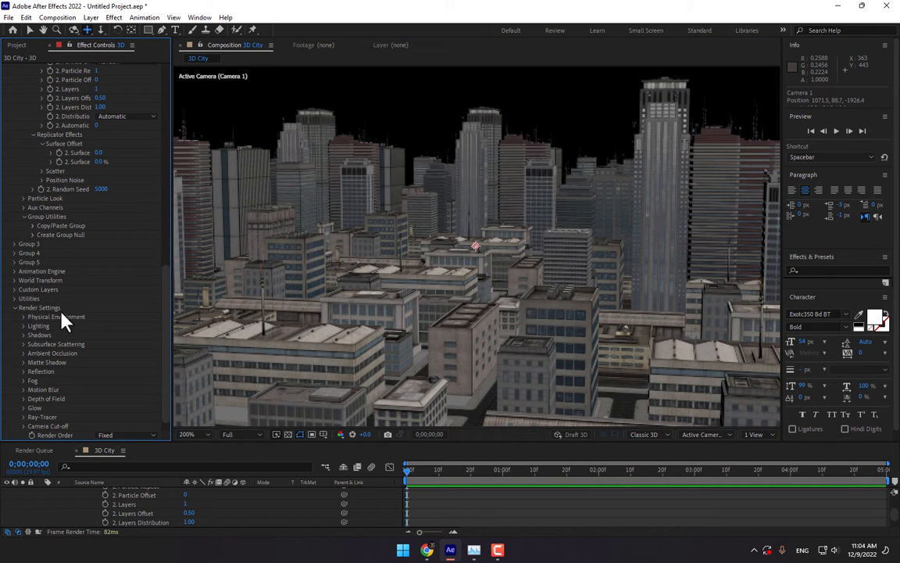
{"action": "mouse_move", "coordinate": [29, 342]}
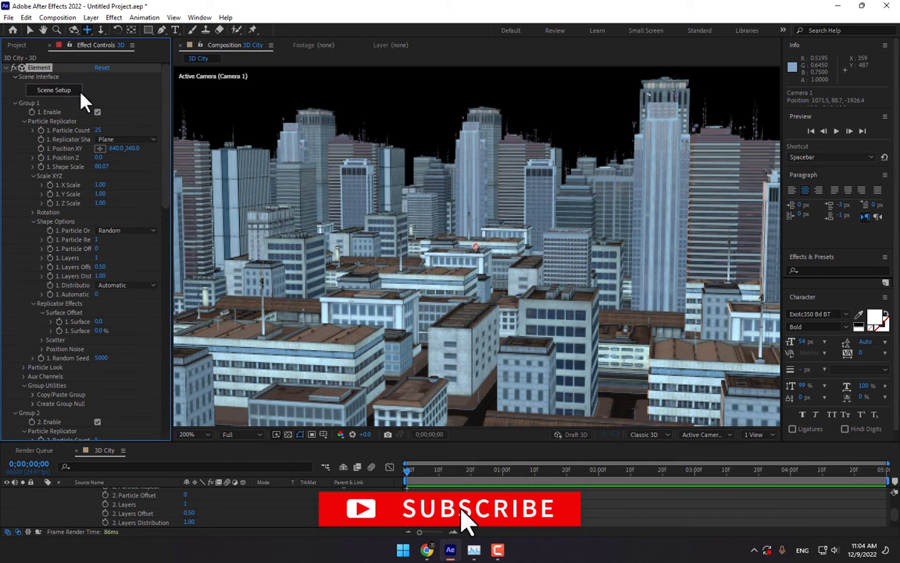
{"action": "mouse_move", "coordinate": [150, 297]}
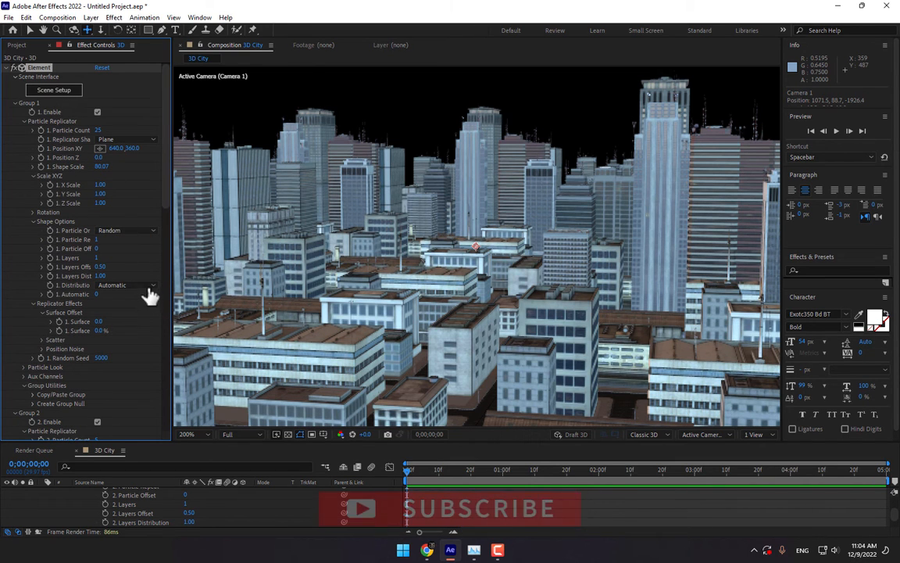
Reopen Scene Setup, browse Materials > Environment > BackLight_Environments > BackLight_2K, then apply the scene
{"action": "left_click", "coordinate": [53, 89]}
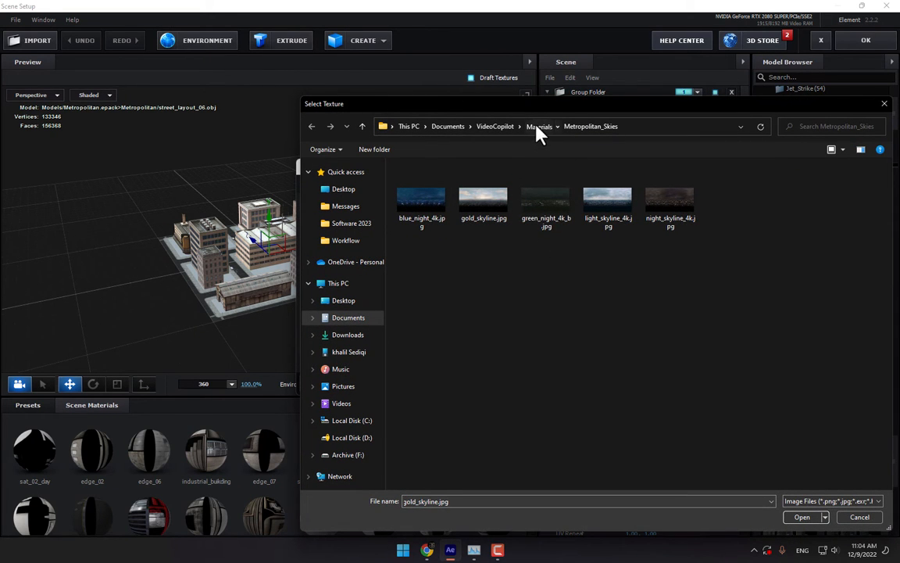
{"action": "left_click", "coordinate": [539, 126]}
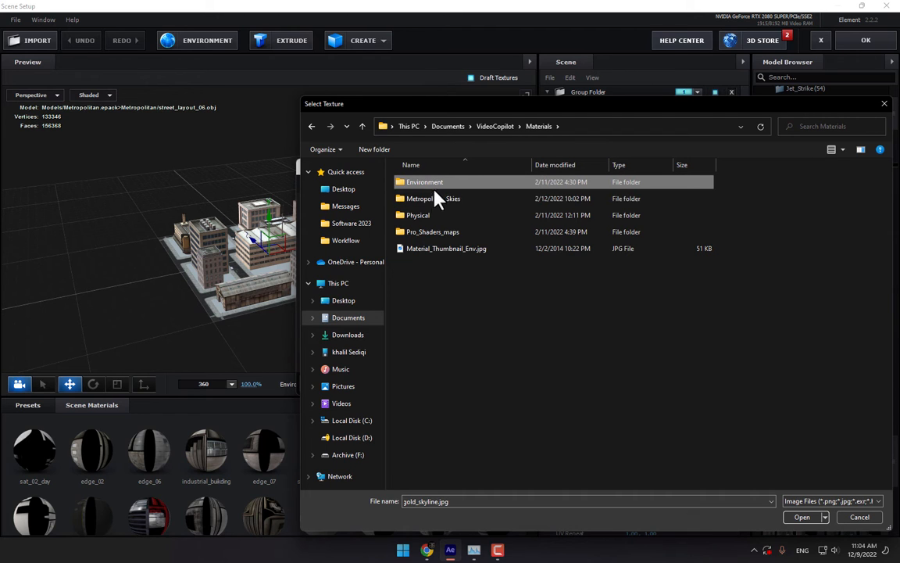
{"action": "double_click", "coordinate": [424, 181]}
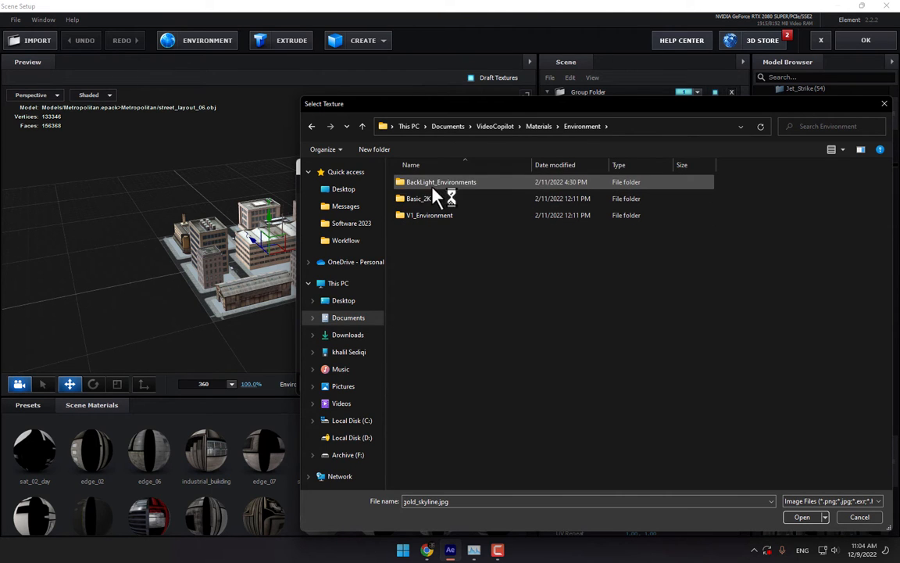
{"action": "double_click", "coordinate": [441, 182]}
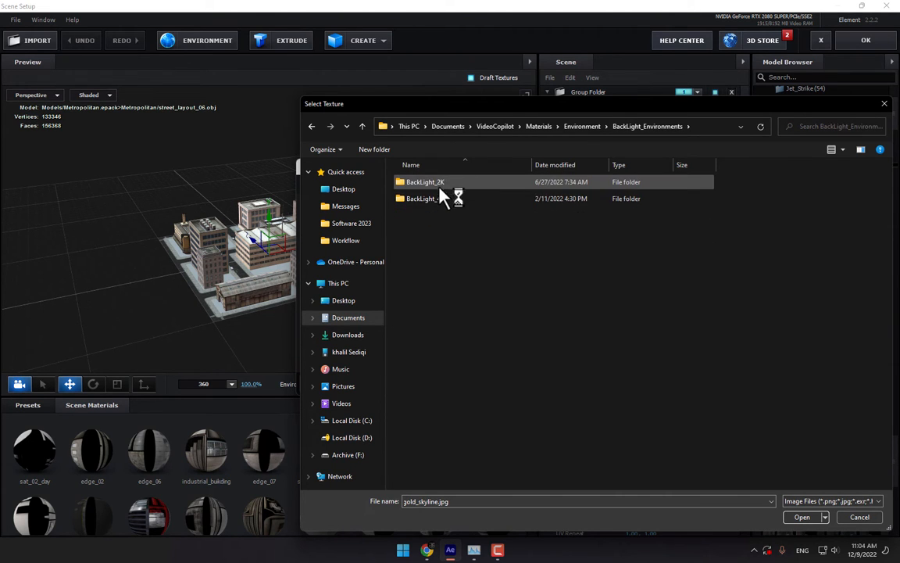
{"action": "double_click", "coordinate": [425, 181]}
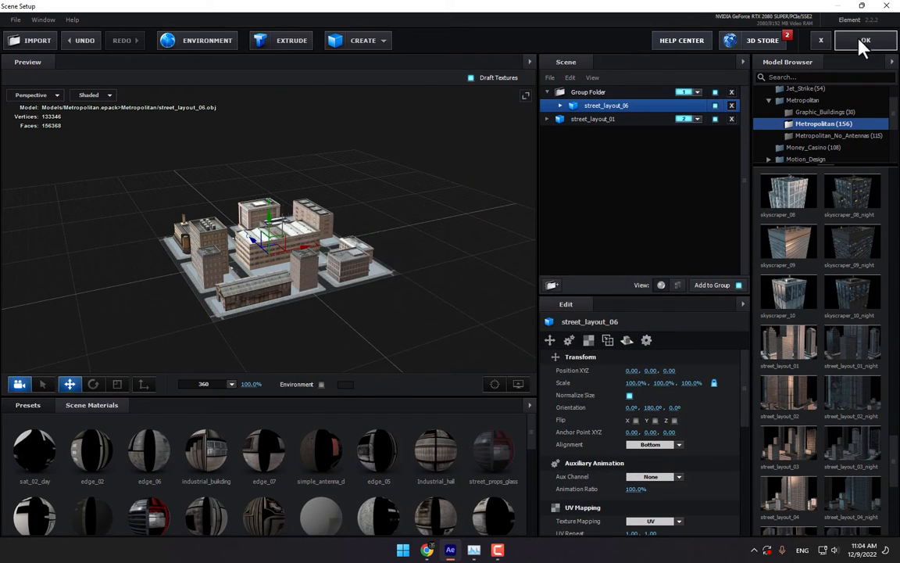
{"action": "left_click", "coordinate": [865, 39]}
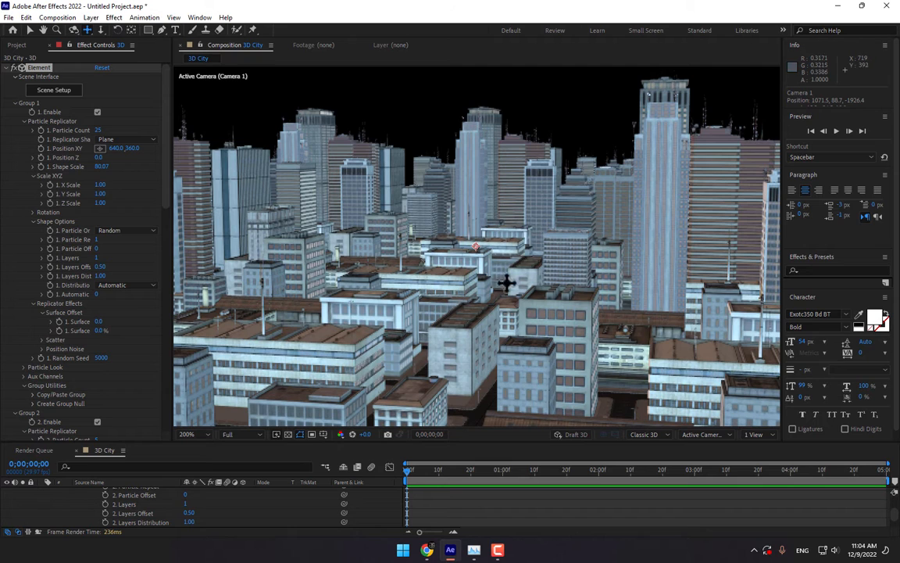
In Element Render Settings, set Add Lighting to 360 and enable AO in SSAO mode
{"action": "scroll", "scroll_direction": "down", "scroll_amount": 3}
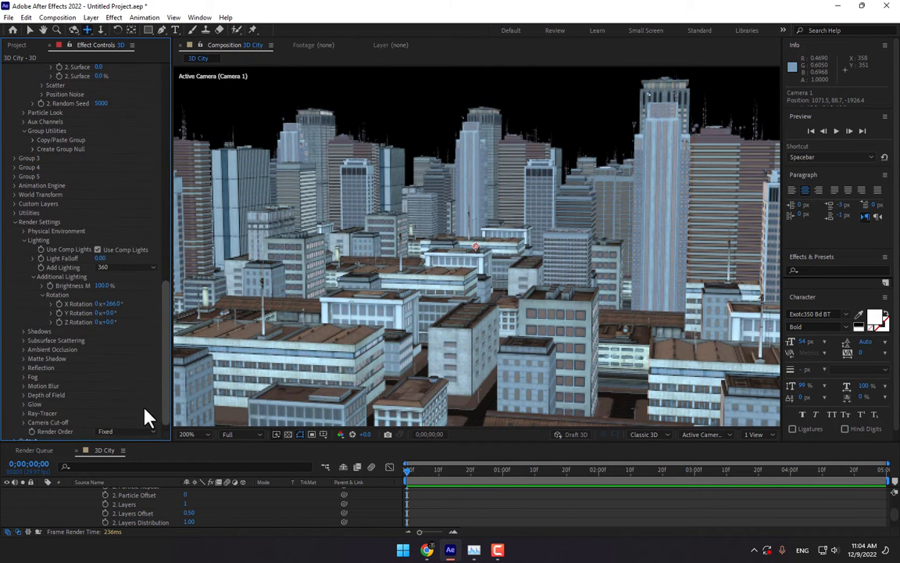
{"action": "mouse_move", "coordinate": [27, 360]}
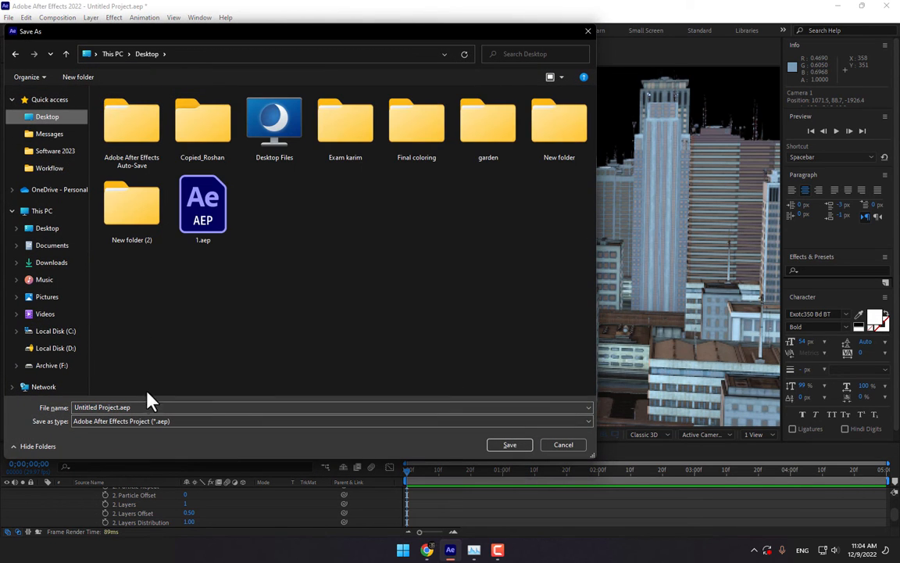
{"action": "left_click", "coordinate": [510, 444]}
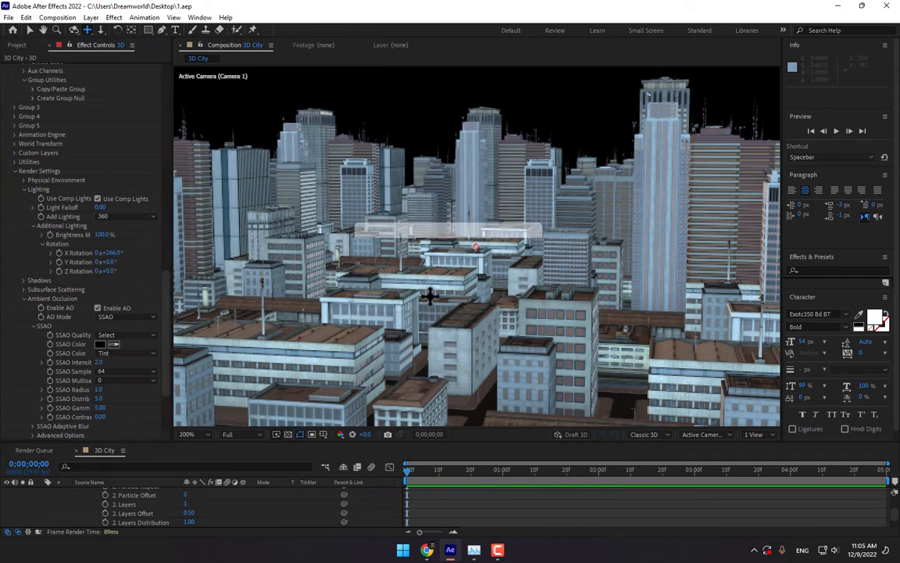
{"action": "mouse_move", "coordinate": [114, 367]}
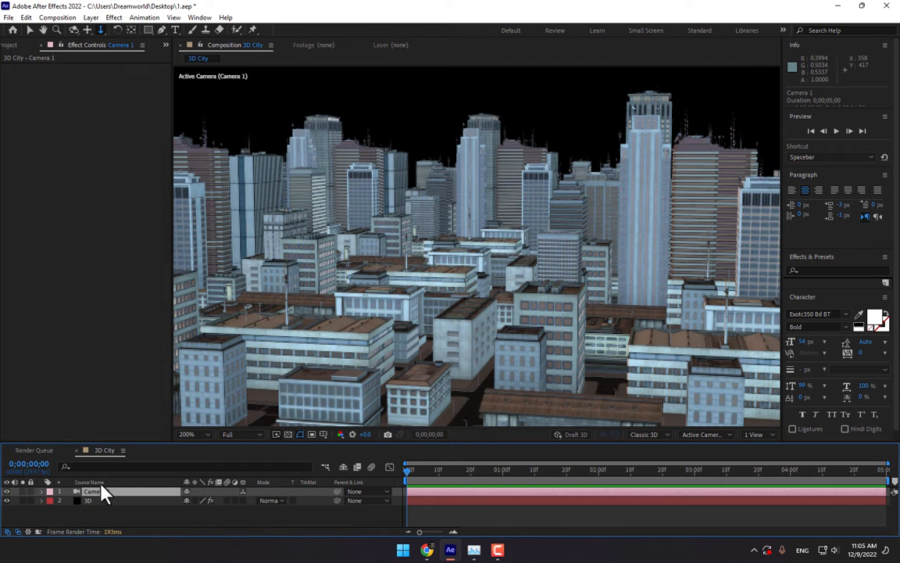
Give Camera 1 the 20mm preset and orbit it for a wider skyline view
{"action": "double_click", "coordinate": [92, 490]}
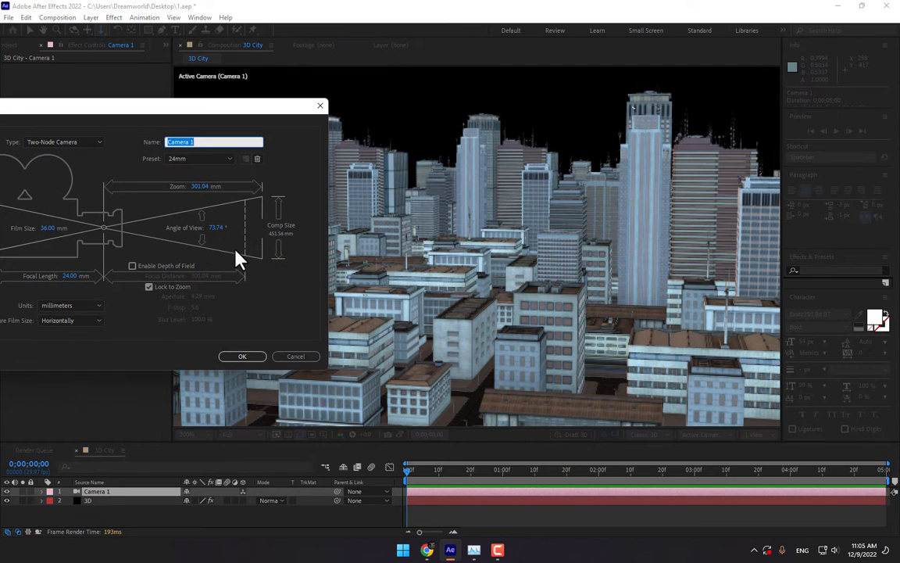
{"action": "left_click", "coordinate": [200, 157]}
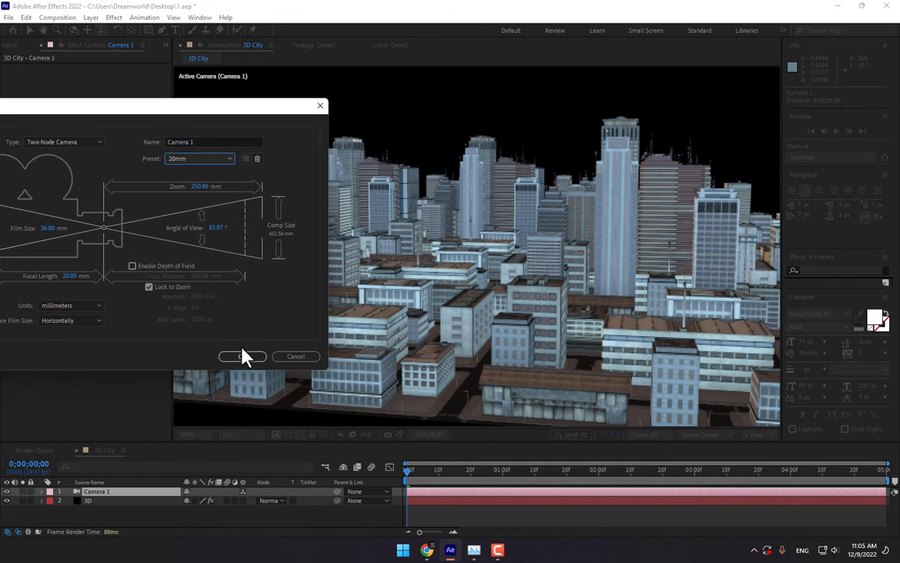
{"action": "left_click", "coordinate": [242, 356]}
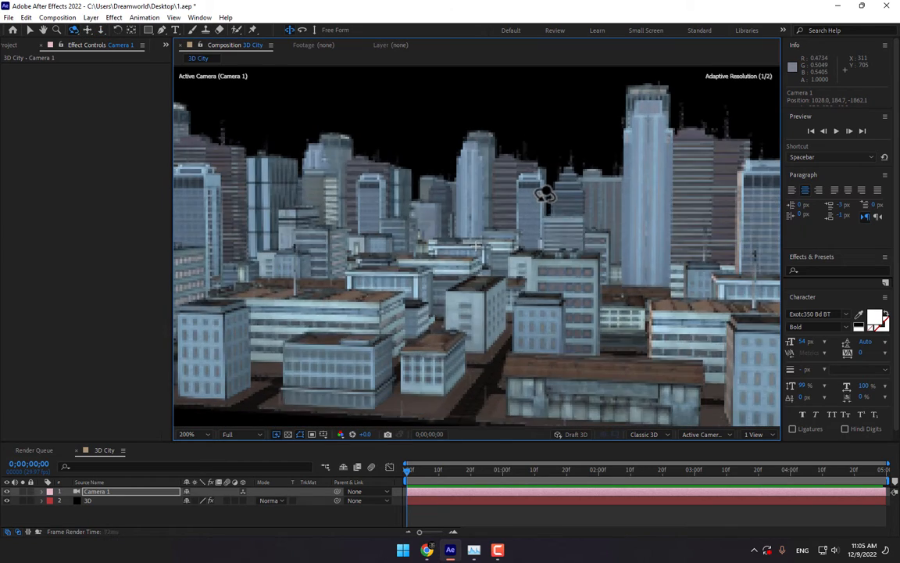
{"action": "left_click_drag", "start_coordinate": [547, 196], "coordinate": [571, 266]}
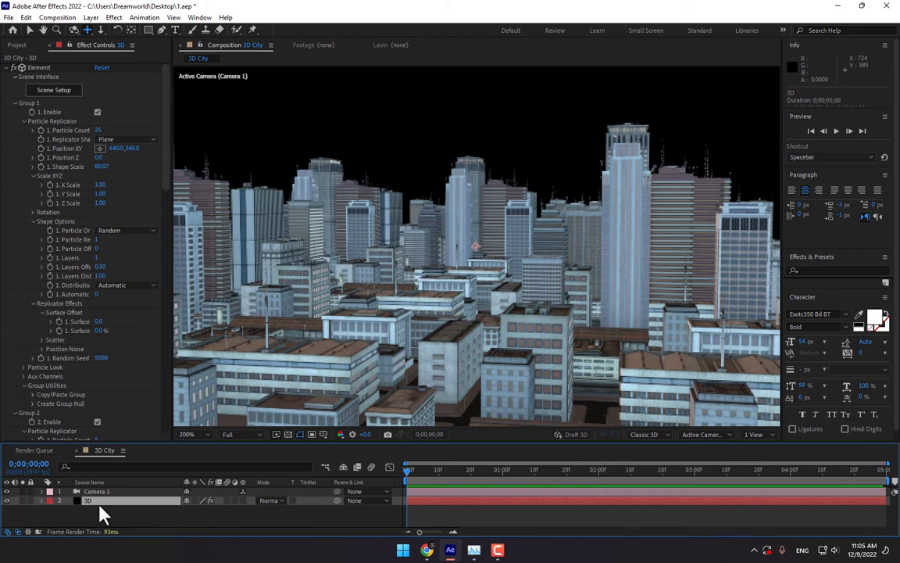
{"action": "mouse_move", "coordinate": [406, 305]}
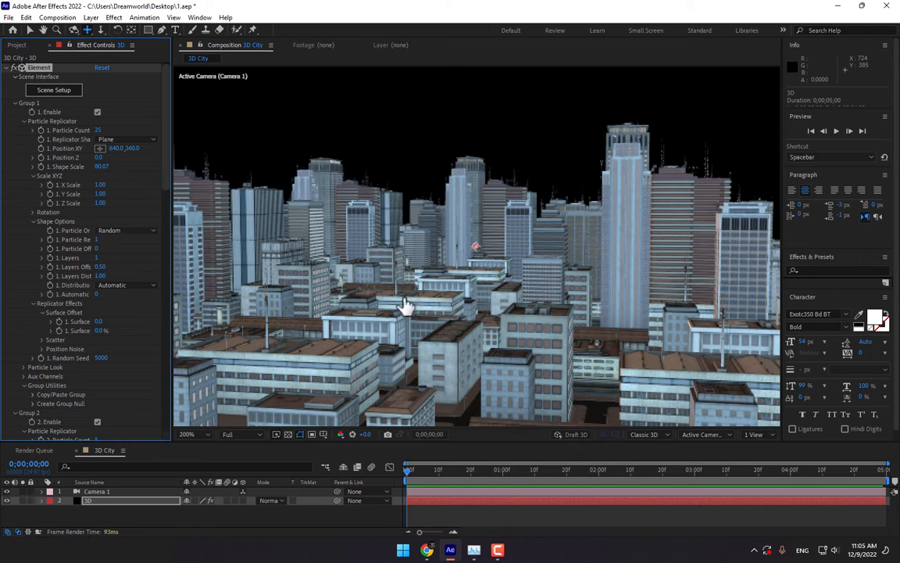
Open Element 3D Scene Setup and browse the Metropolitan model collection
{"action": "left_click", "coordinate": [53, 90]}
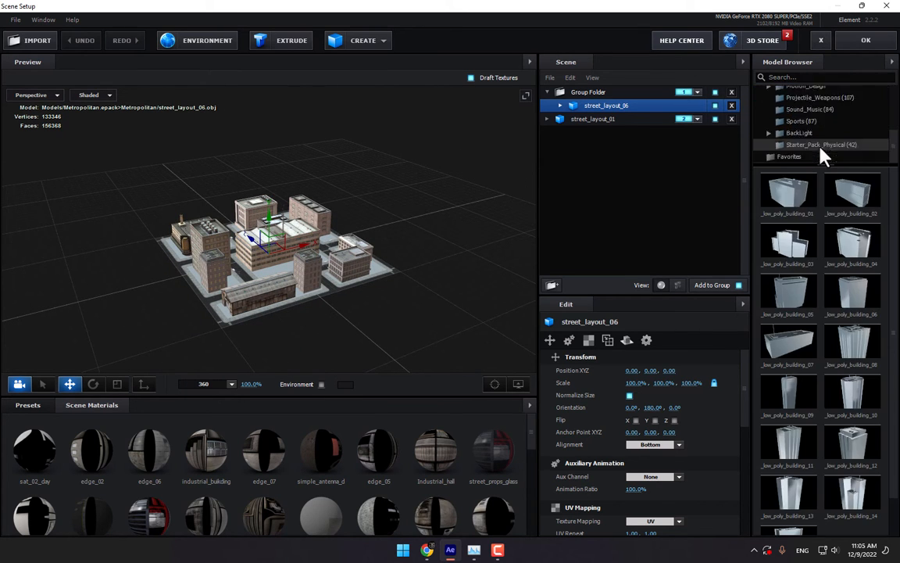
{"action": "left_click", "coordinate": [823, 125]}
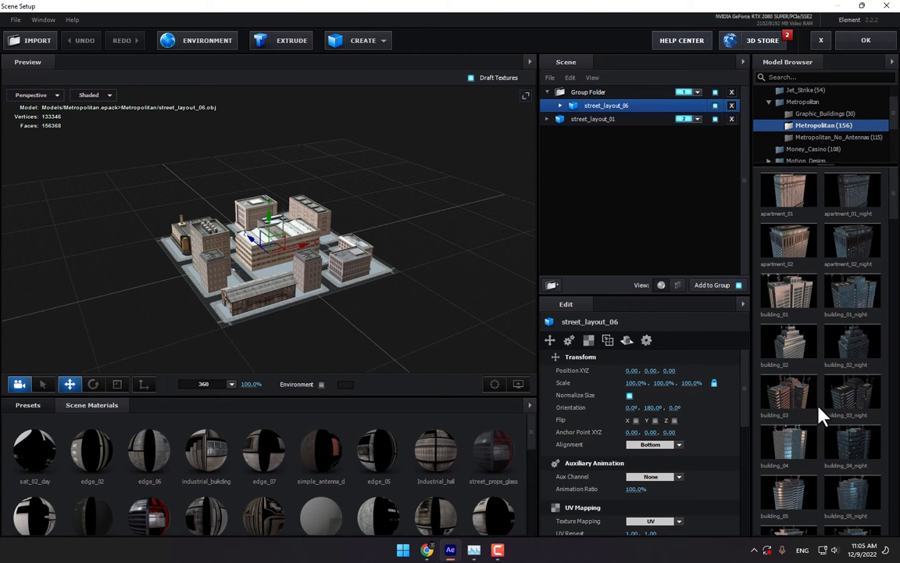
{"action": "scroll", "scroll_direction": "down", "scroll_amount": 3}
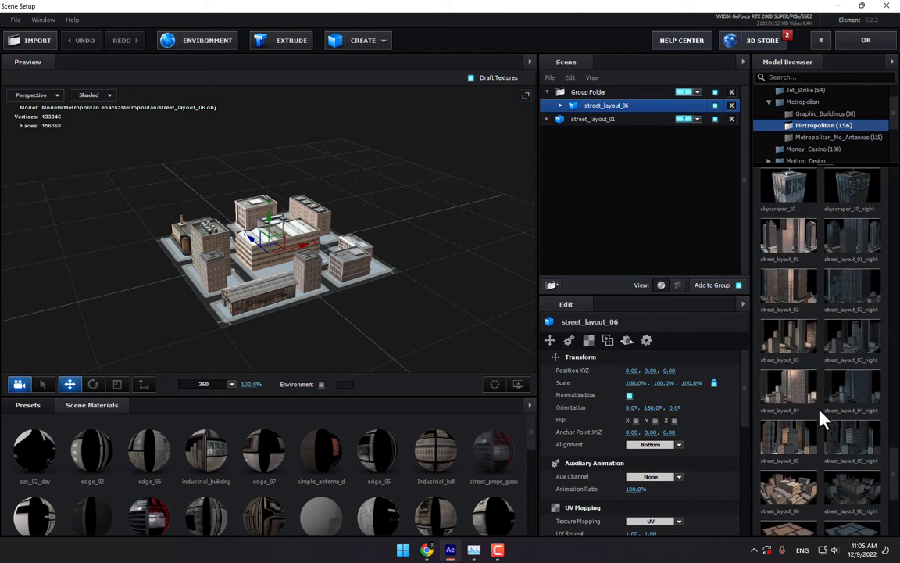
{"action": "scroll", "scroll_direction": "down", "scroll_amount": 3}
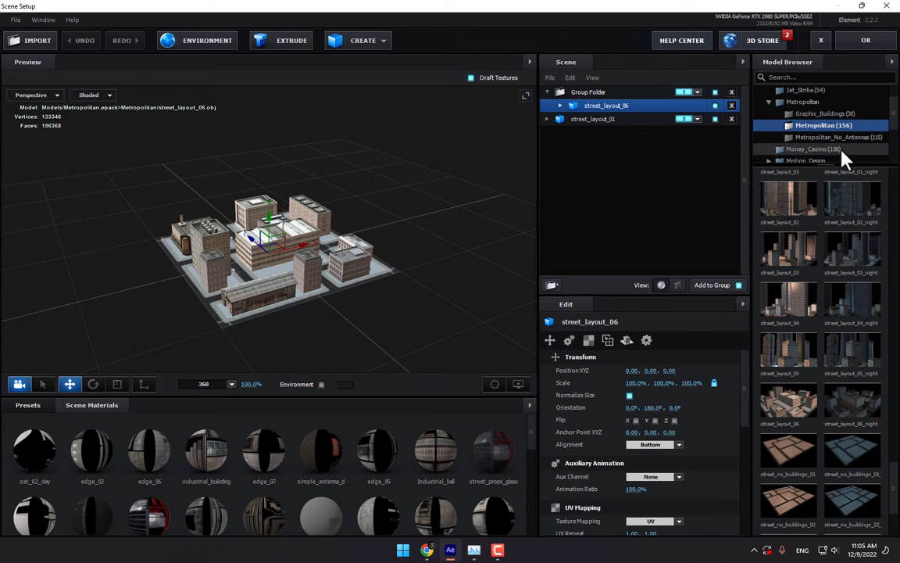
Select street_layout_01, expand its materials list, and accept the scene
{"action": "left_click", "coordinate": [592, 119]}
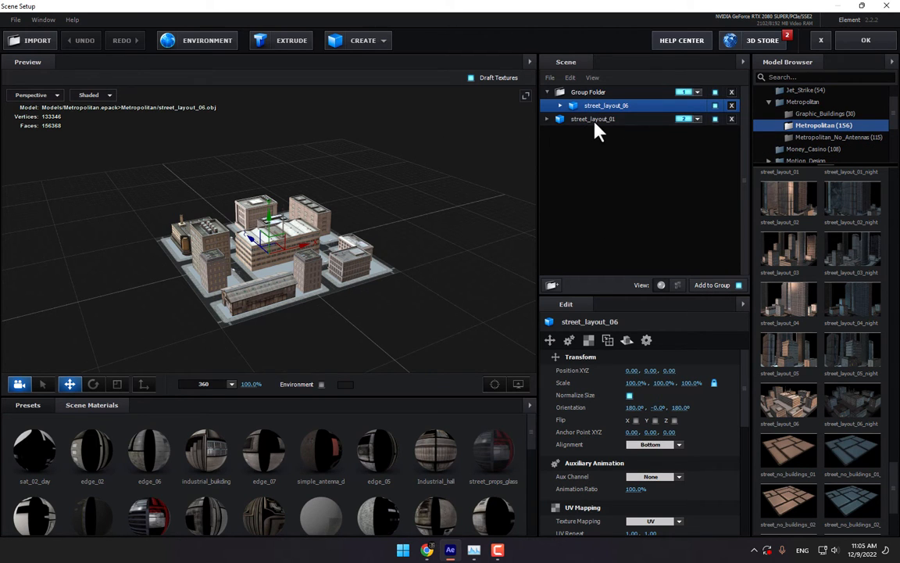
{"action": "left_click", "coordinate": [593, 119]}
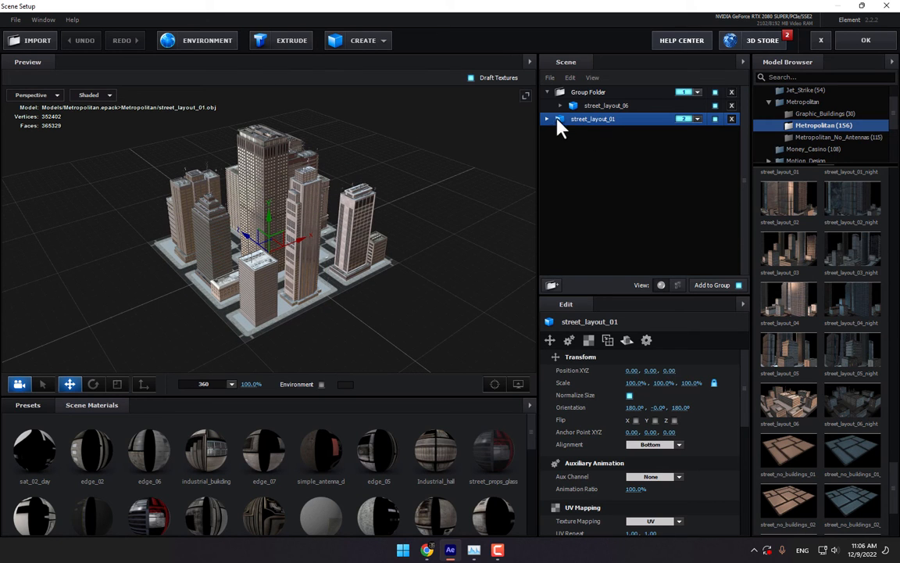
{"action": "left_click", "coordinate": [548, 119]}
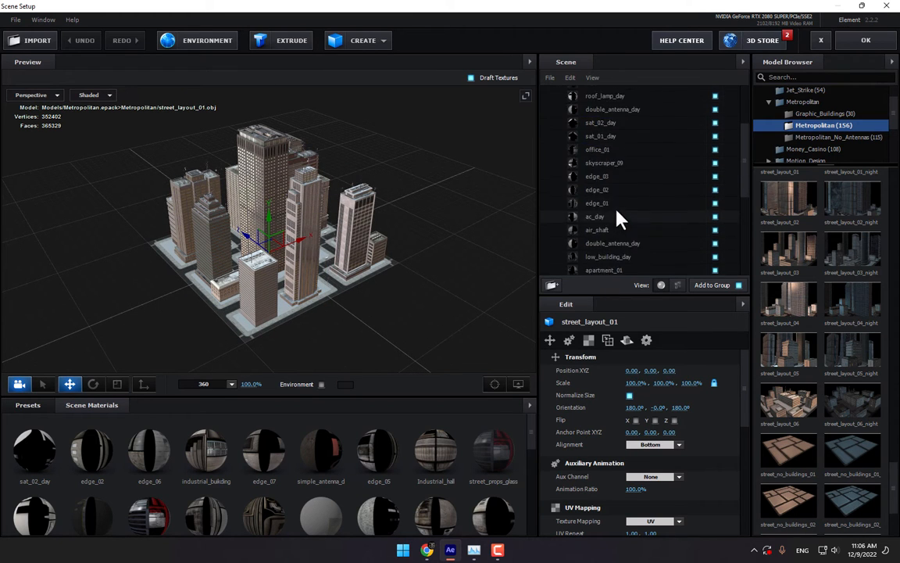
{"action": "scroll", "scroll_direction": "up", "scroll_amount": 3}
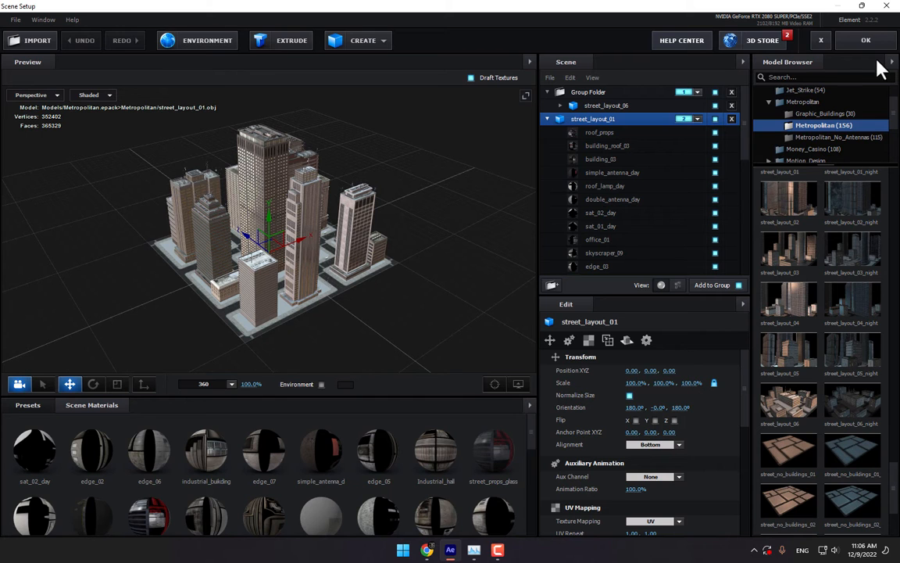
{"action": "left_click", "coordinate": [866, 40]}
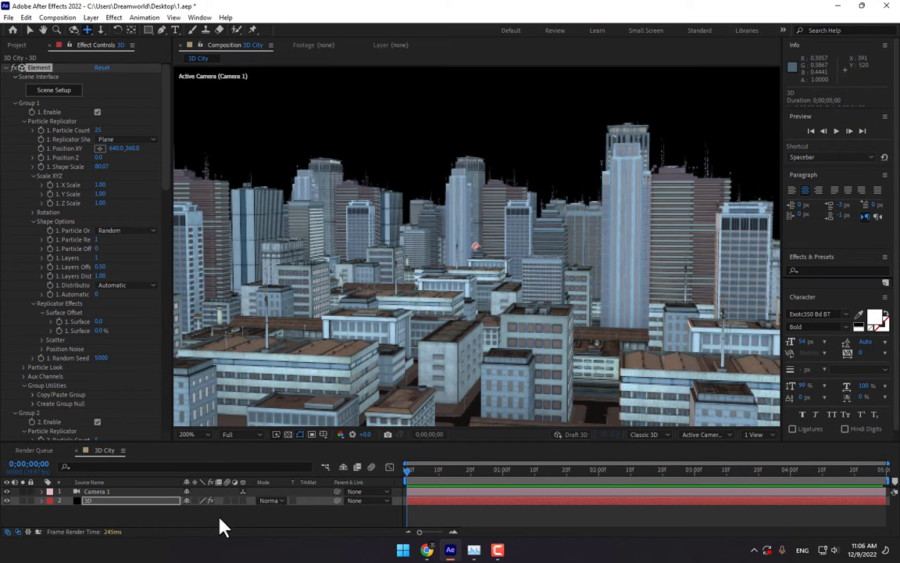
Import 3086-03_add0_tonemapped.jpg as the sky backdrop and add a black solid
{"action": "left_click", "coordinate": [16, 44]}
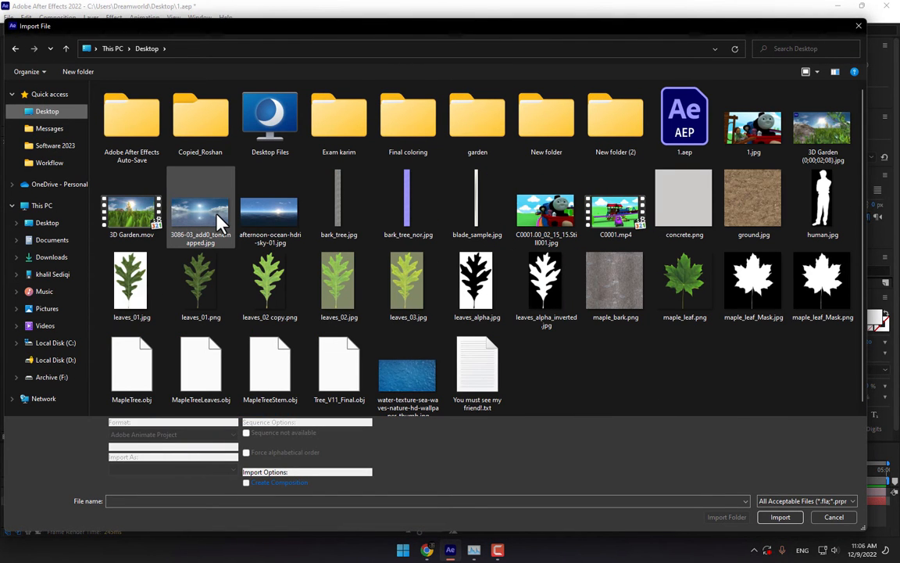
{"action": "left_click", "coordinate": [779, 516]}
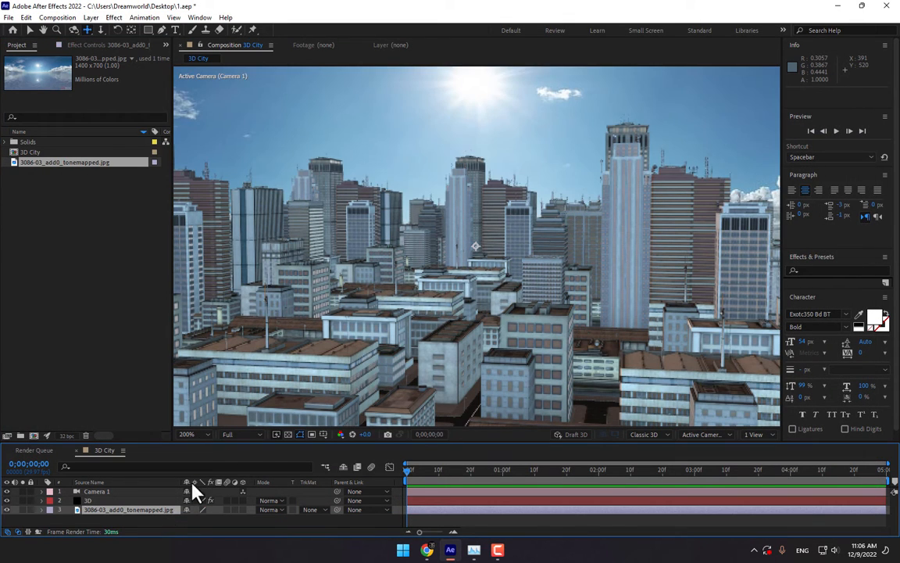
{"action": "left_click", "coordinate": [187, 433]}
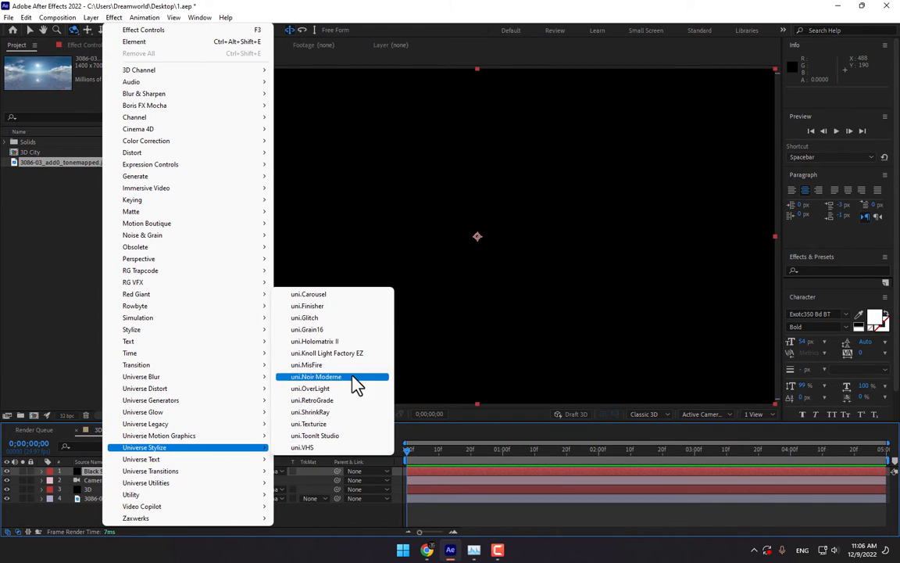
Apply Knoll Light Factory EZ with the Pollux lens to the black solid as a sun
{"action": "left_click", "coordinate": [327, 353]}
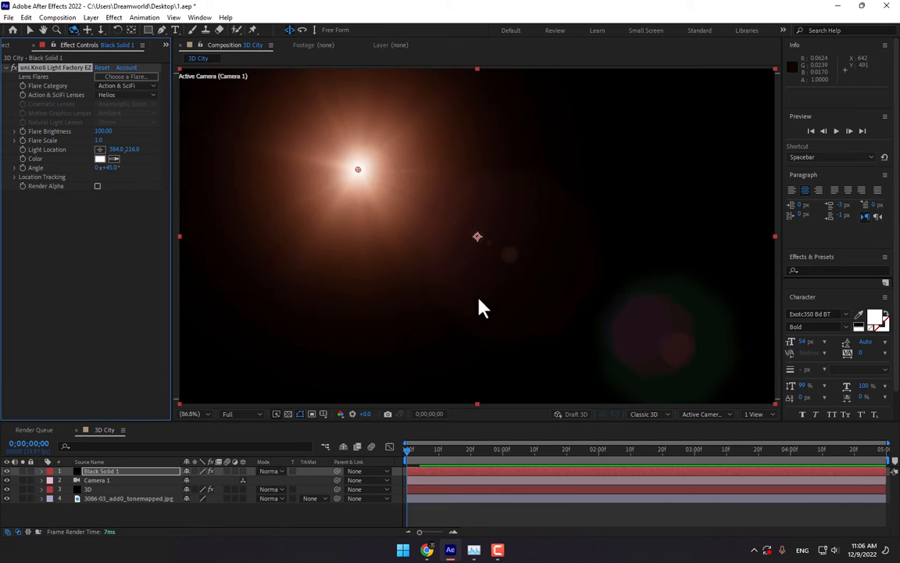
{"action": "left_click", "coordinate": [126, 77]}
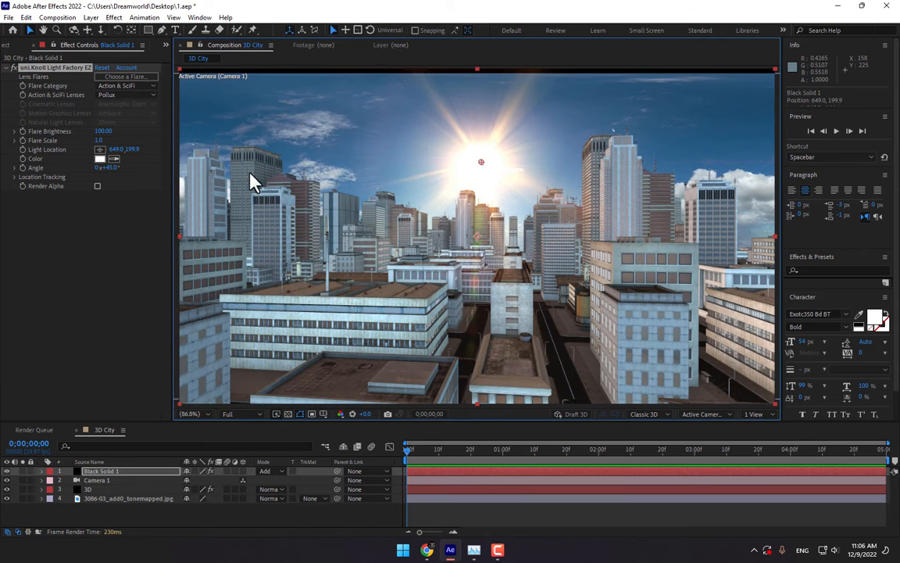
{"action": "mouse_move", "coordinate": [159, 472]}
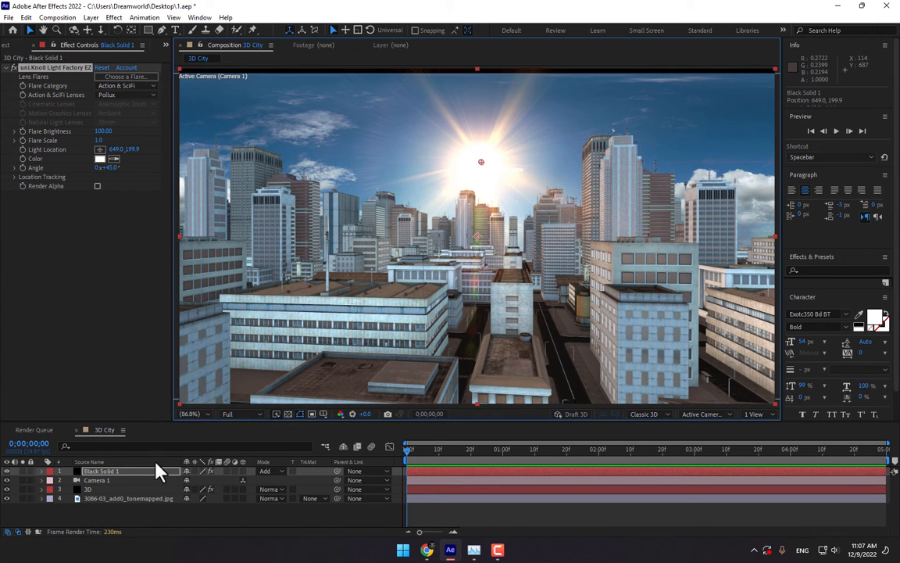
{"action": "mouse_move", "coordinate": [130, 129]}
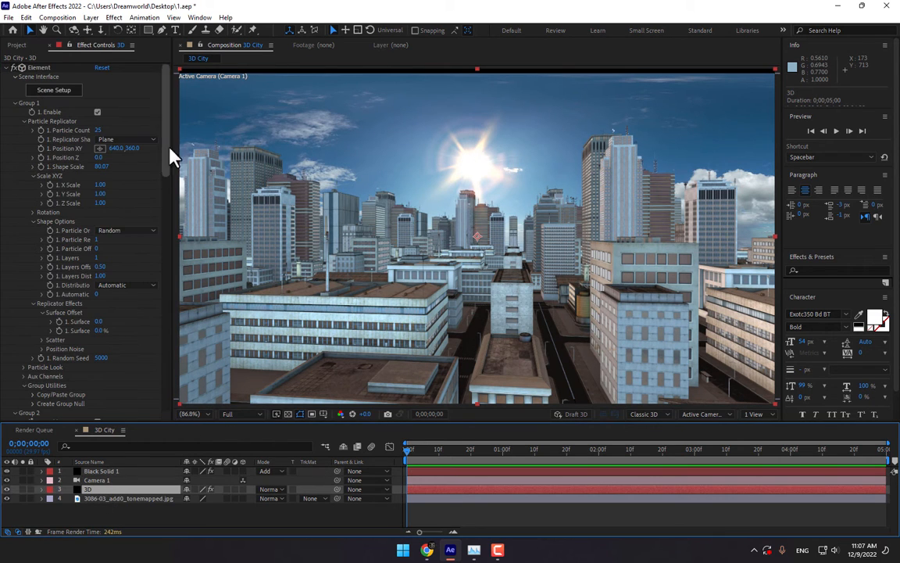
Scrub Element's Additional Lighting X Rotation so the shading follows the sun
{"action": "scroll", "scroll_direction": "down", "scroll_amount": 3}
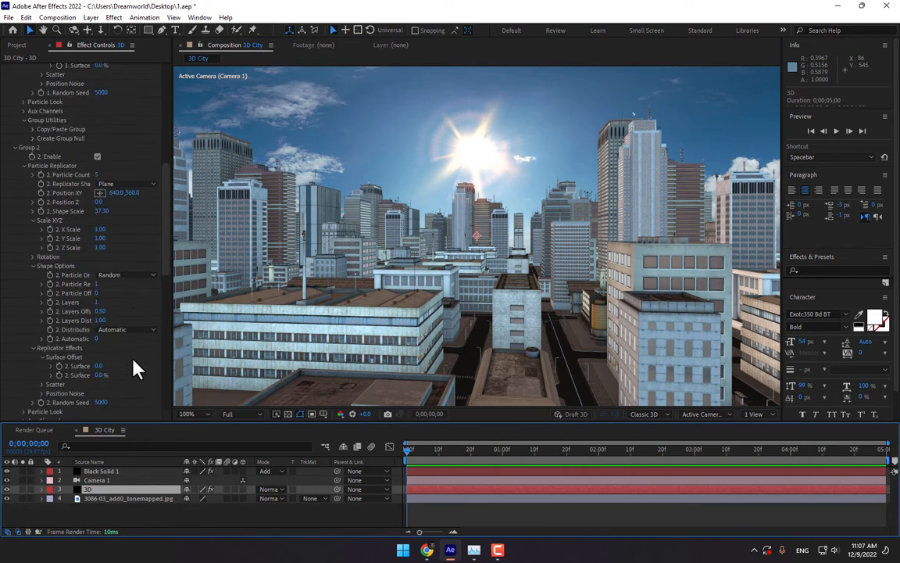
{"action": "scroll", "scroll_direction": "down", "scroll_amount": 3}
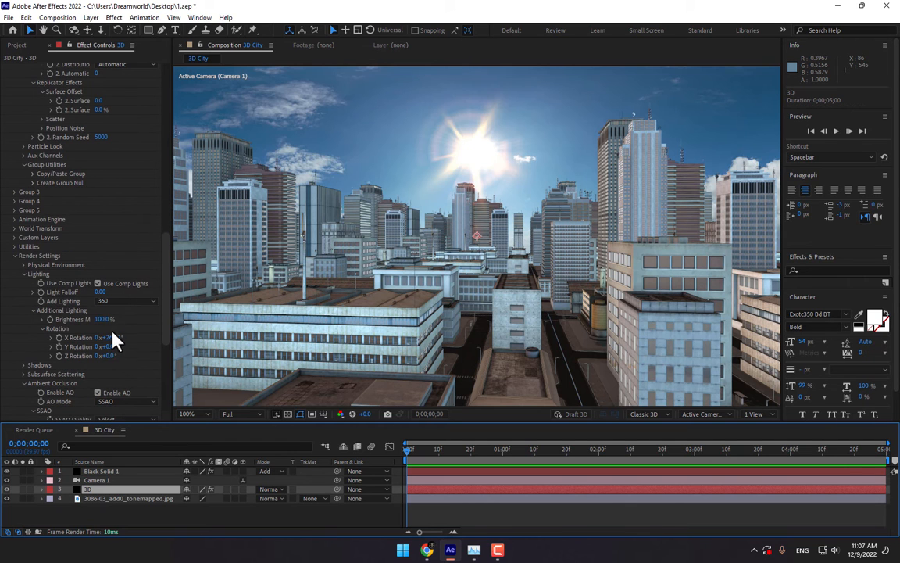
{"action": "left_click_drag", "start_coordinate": [106, 346], "coordinate": [114, 346]}
{"action": "type", "text": "ELEMENT 3D C"}
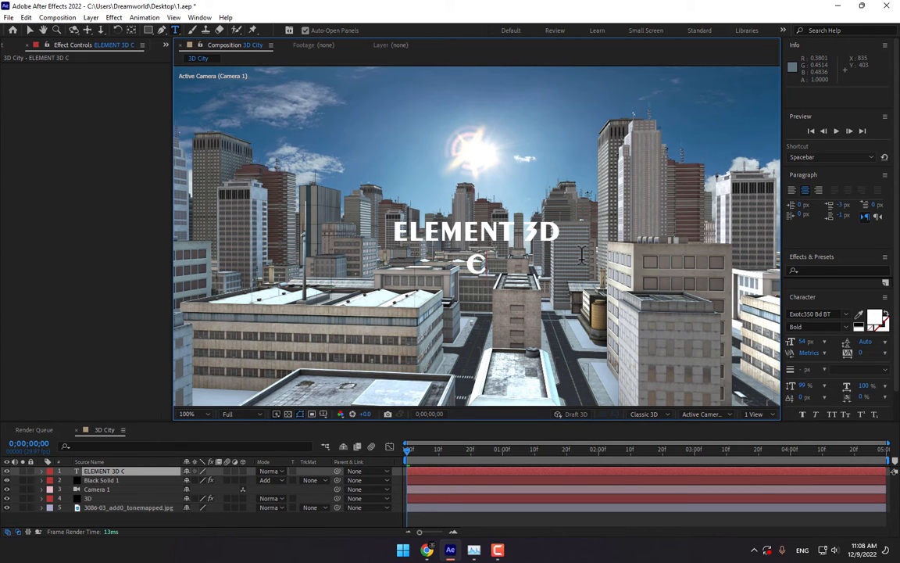
Finish typing the ELEMENT 3D CITY title and set its font to Impact
{"action": "type", "text": "ITY"}
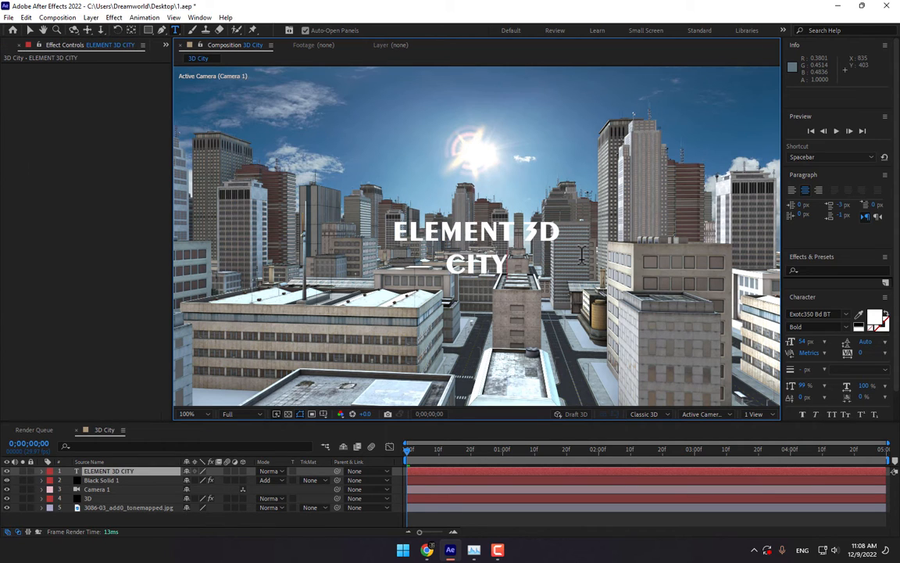
{"action": "mouse_move", "coordinate": [395, 343]}
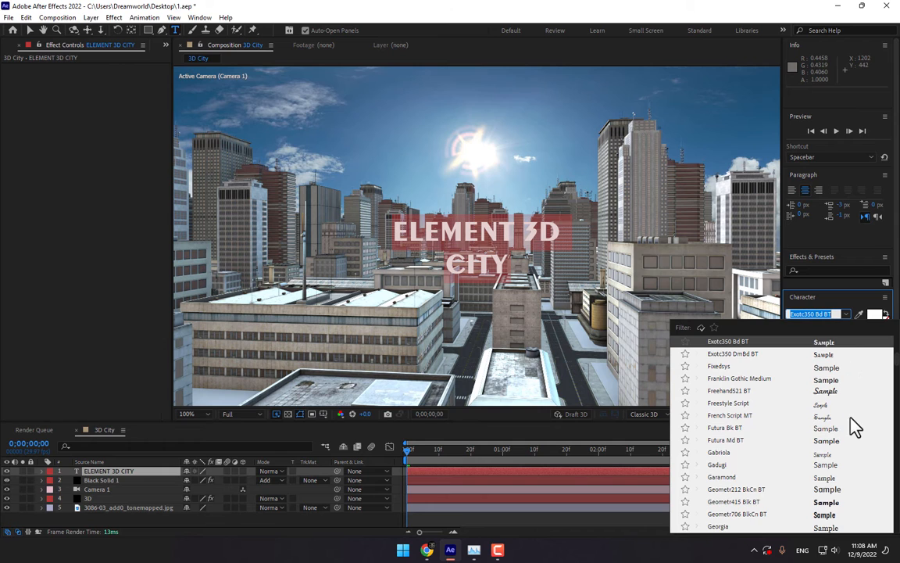
{"action": "scroll", "scroll_direction": "down", "scroll_amount": 3}
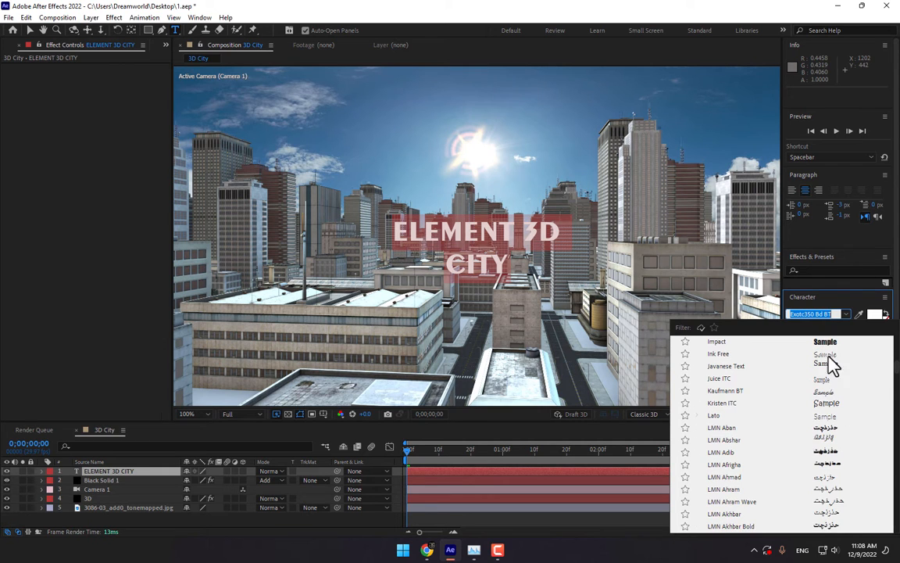
{"action": "left_click", "coordinate": [716, 340]}
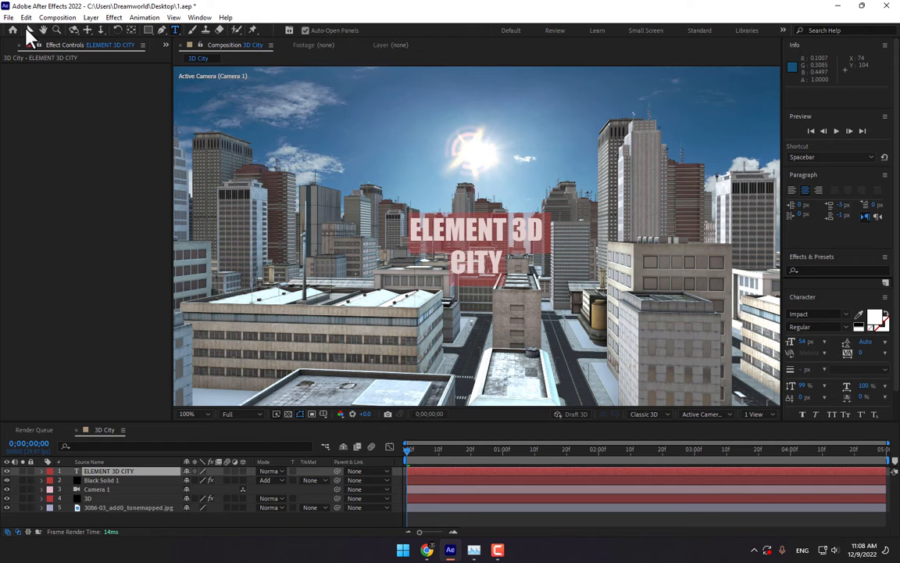
{"action": "left_click", "coordinate": [88, 498]}
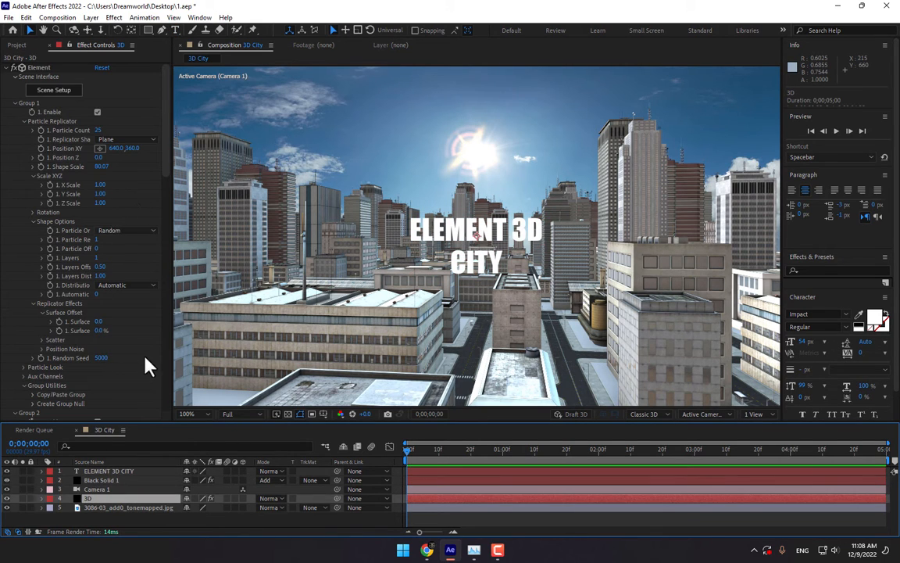
Return to the top of the Element effect and launch Scene Setup
{"action": "scroll", "scroll_direction": "down", "scroll_amount": 3}
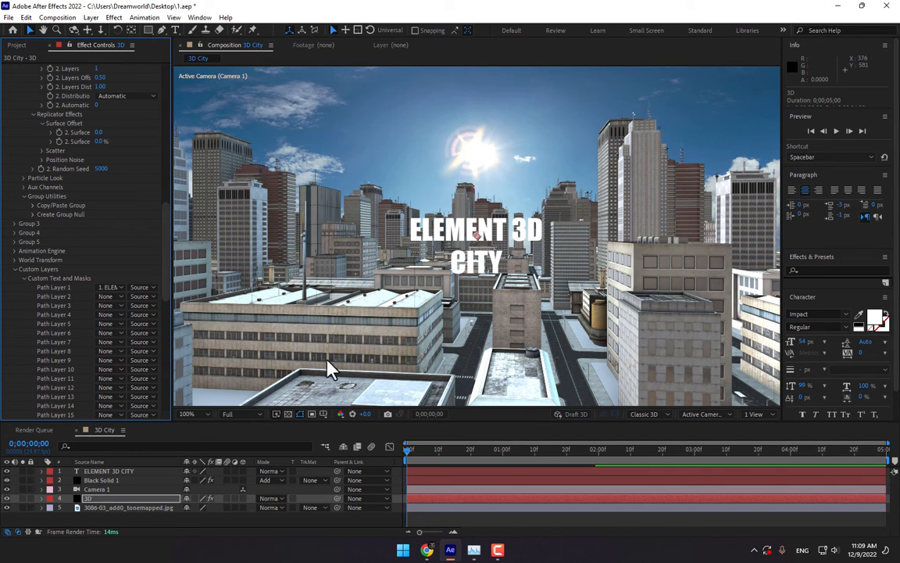
{"action": "scroll", "scroll_direction": "up", "scroll_amount": 3}
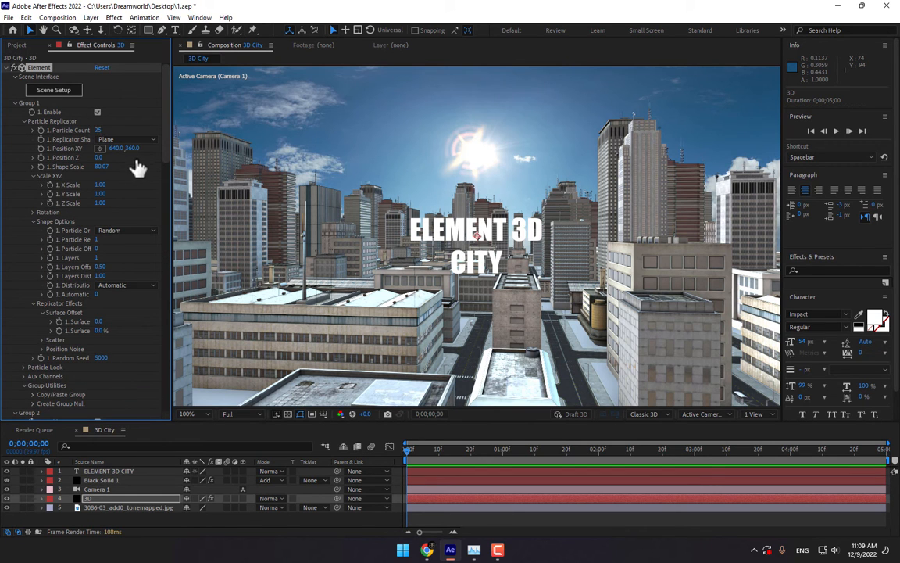
{"action": "left_click", "coordinate": [53, 90]}
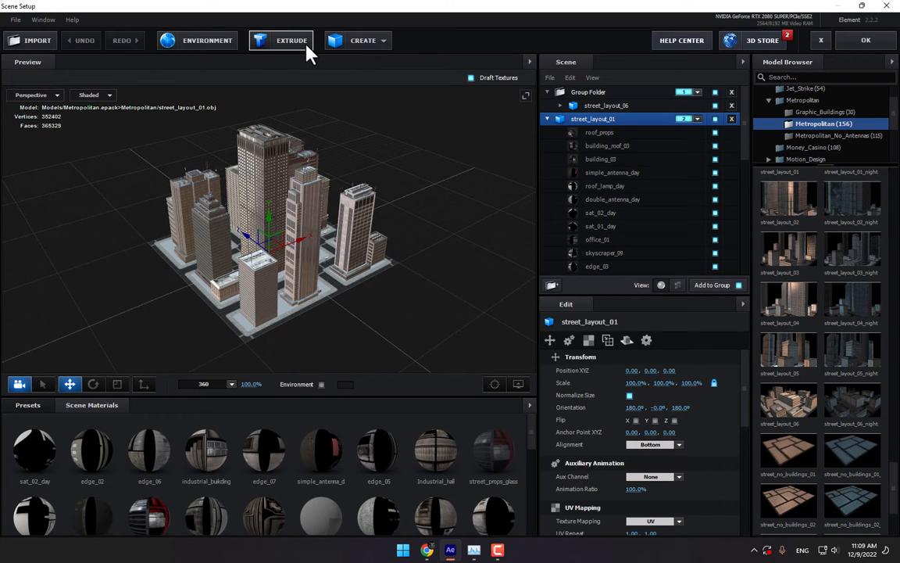
Extrude the ELEMENT 3D CITY title with a Physical bevel preset, inspect it, and accept
{"action": "left_click", "coordinate": [291, 40]}
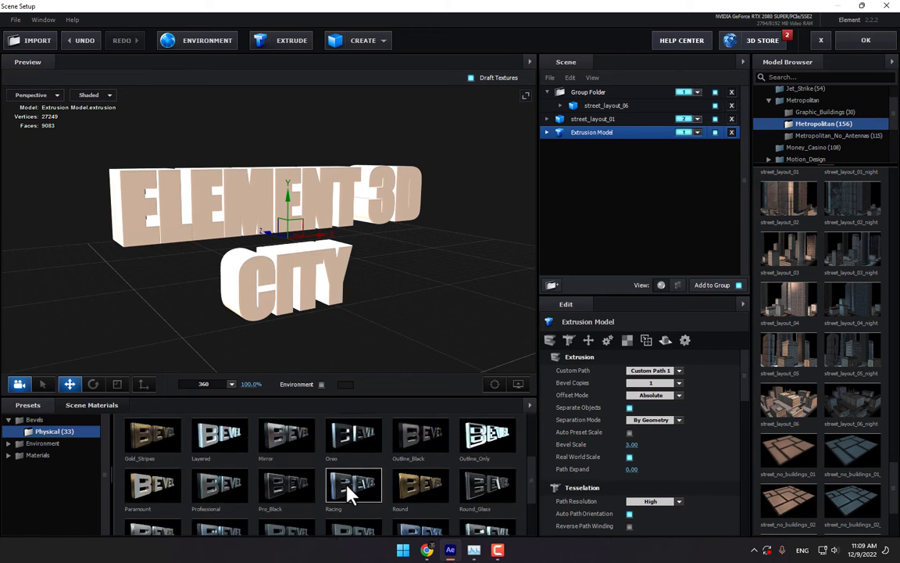
{"action": "left_click", "coordinate": [354, 485]}
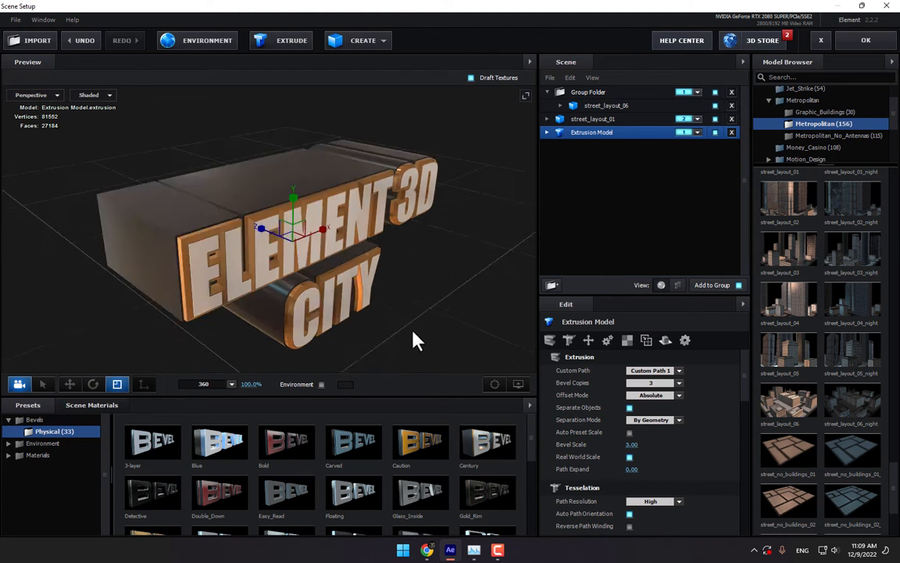
{"action": "left_click_drag", "start_coordinate": [414, 340], "coordinate": [305, 251]}
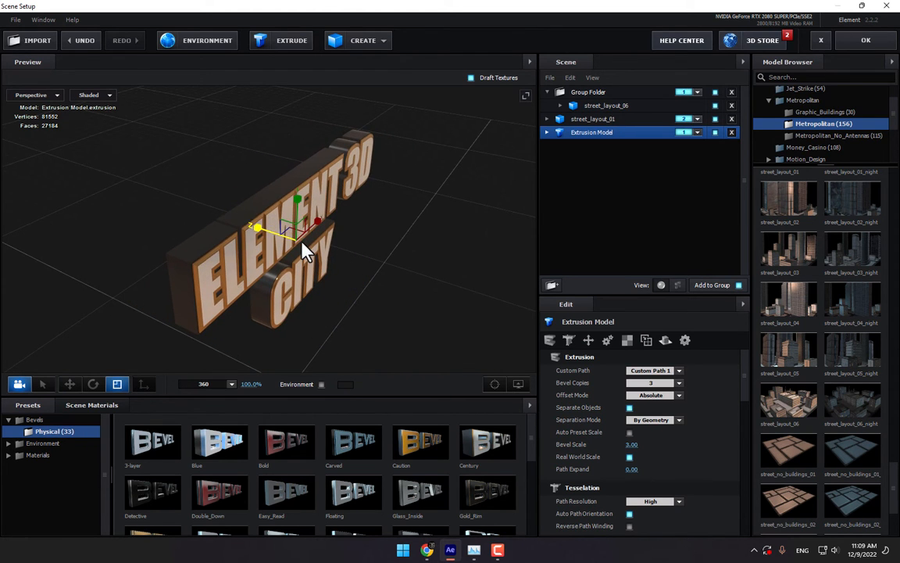
{"action": "left_click_drag", "start_coordinate": [305, 234], "coordinate": [500, 160]}
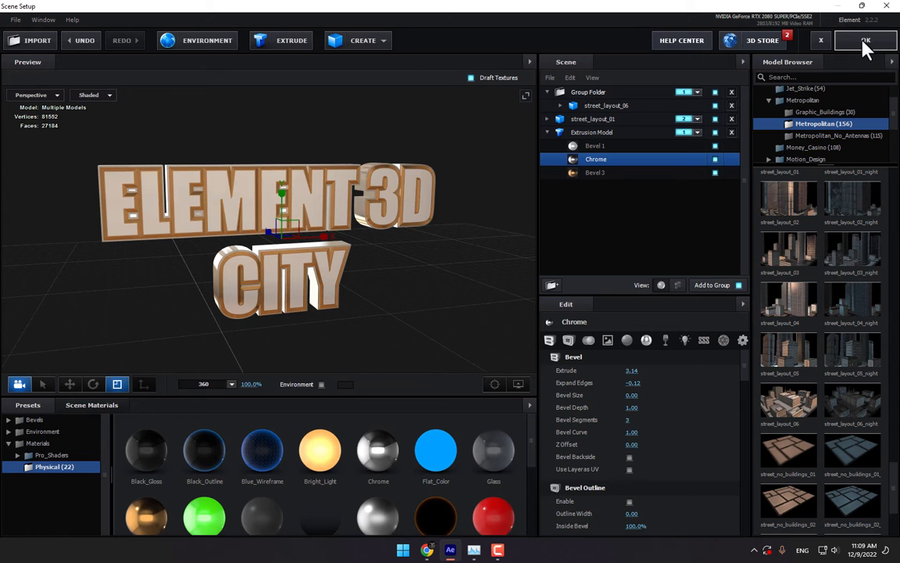
{"action": "left_click", "coordinate": [866, 40]}
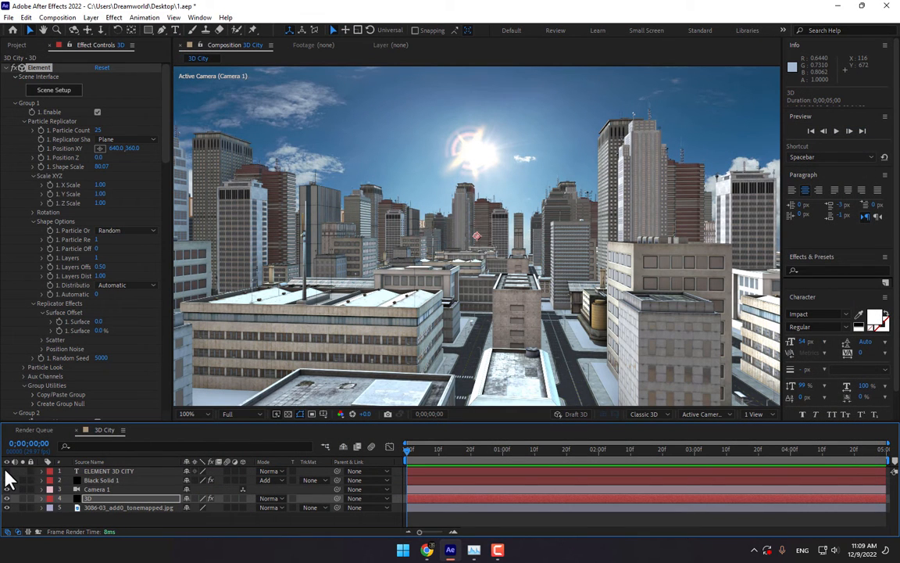
{"action": "mouse_move", "coordinate": [524, 353]}
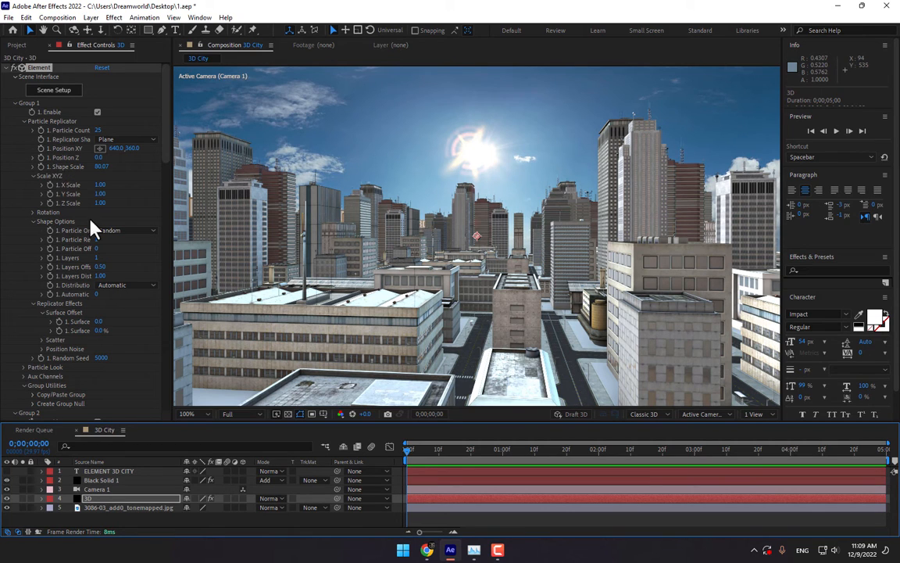
Collapse Group 1, expand Group 3's Particle Replicator, and reopen Scene Setup
{"action": "left_click", "coordinate": [24, 102]}
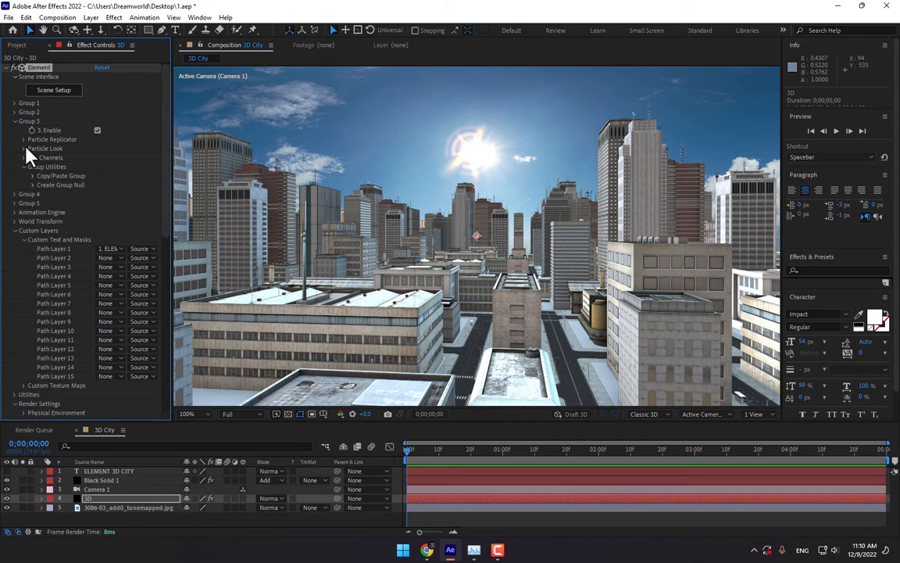
{"action": "left_click", "coordinate": [27, 139]}
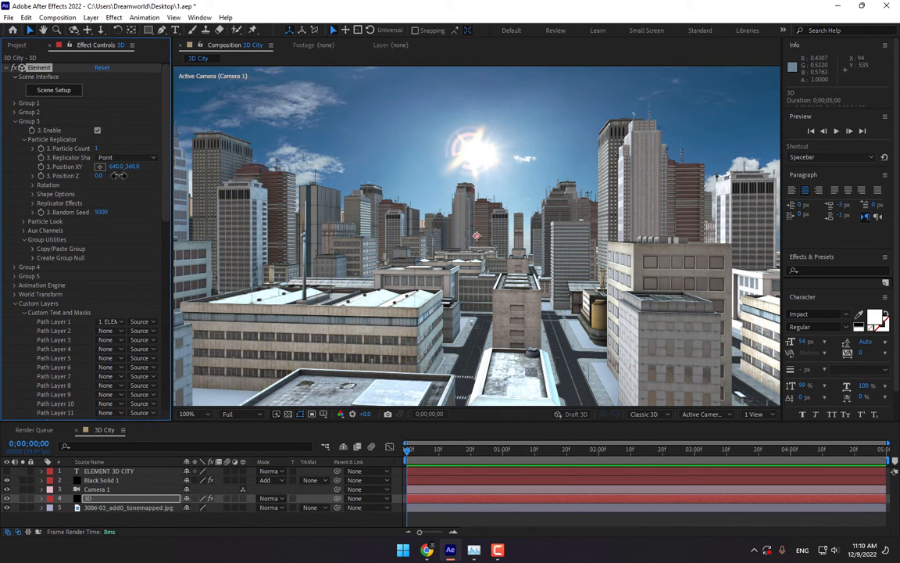
{"action": "left_click_drag", "start_coordinate": [104, 175], "coordinate": [103, 175]}
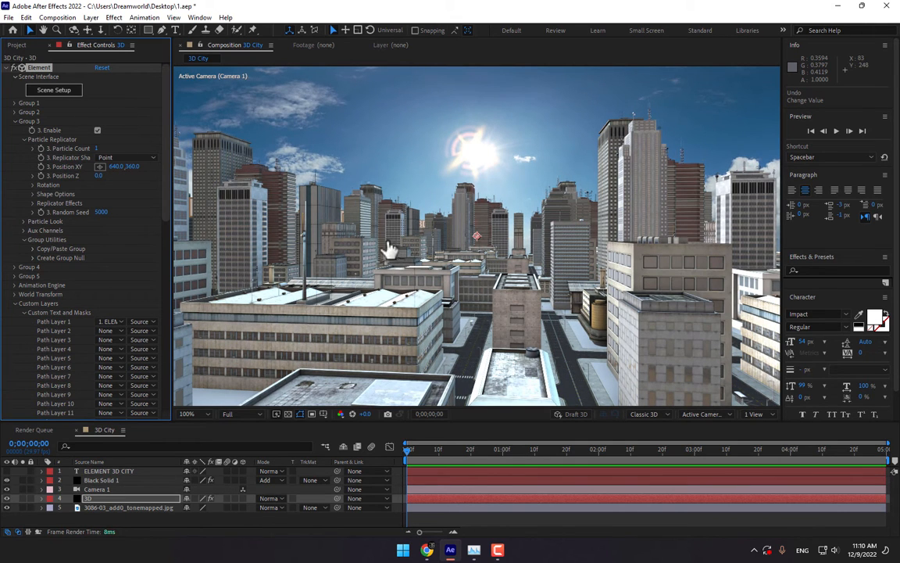
{"action": "left_click", "coordinate": [53, 90]}
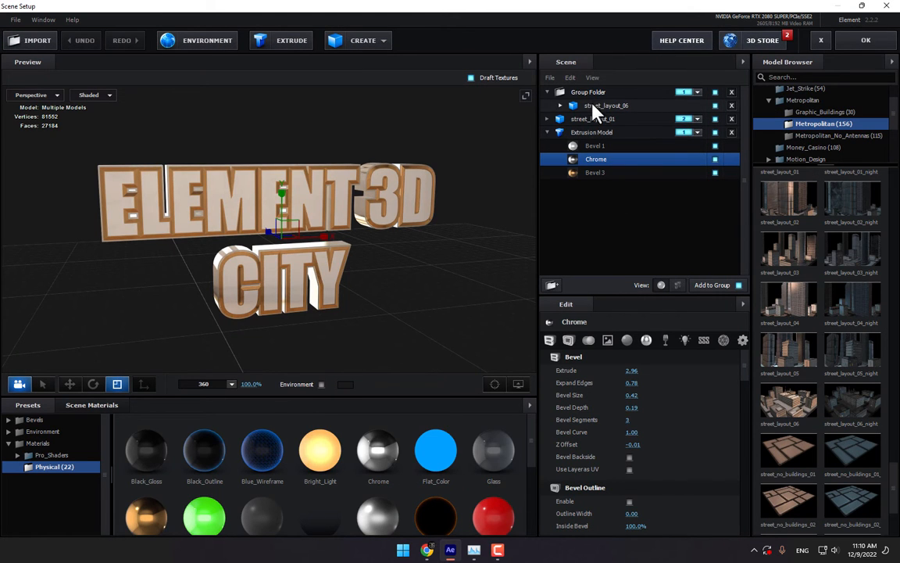
Confirm Scene Setup with OK, keeping the tweaked Chrome bevel values on the title
{"action": "left_click", "coordinate": [591, 132]}
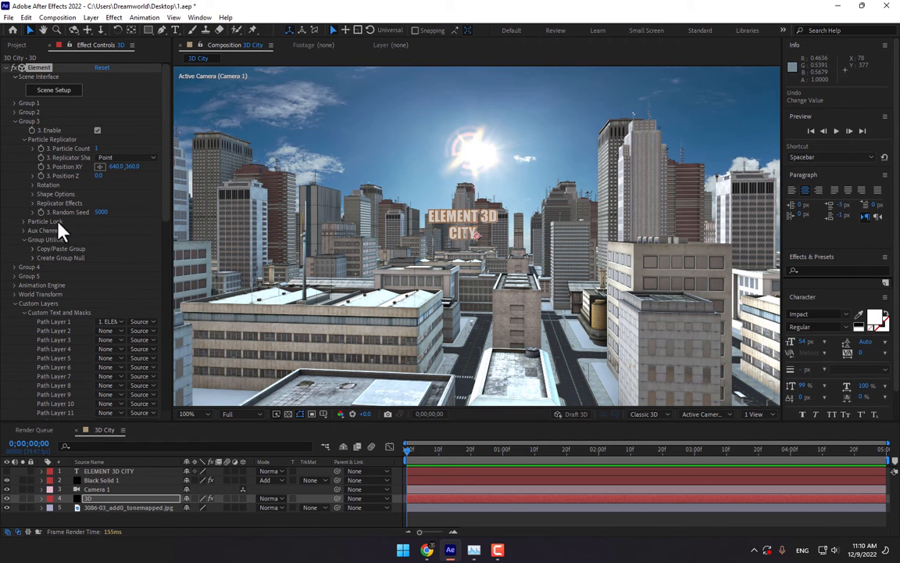
In Group 3's Particle Look, set the title's Position Z to 150 and XY near 596, 569
{"action": "left_click", "coordinate": [24, 221]}
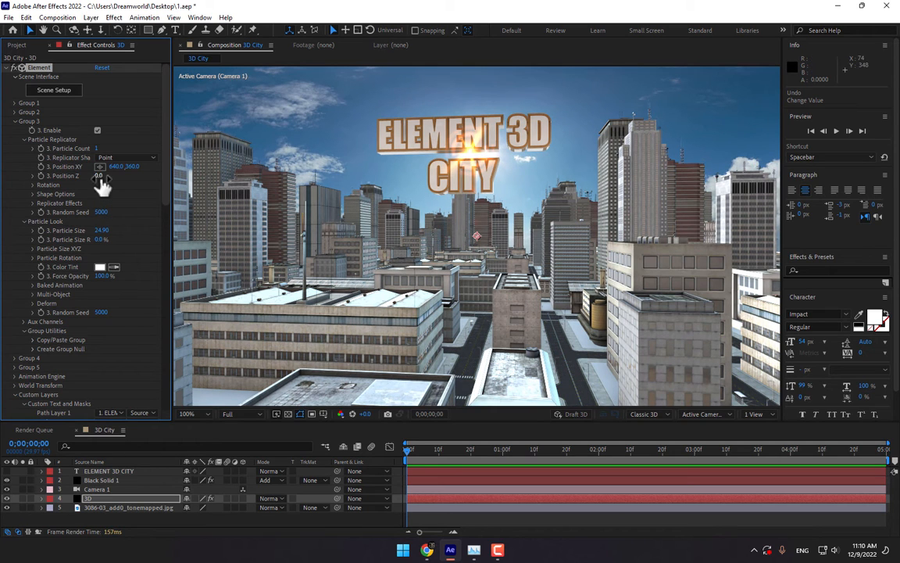
{"action": "left_click_drag", "start_coordinate": [98, 175], "coordinate": [134, 183]}
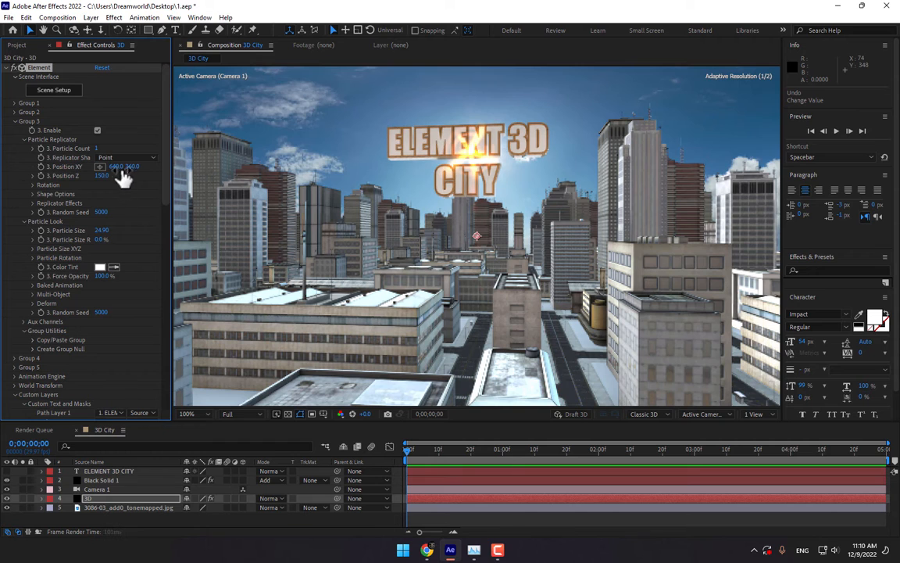
{"action": "left_click_drag", "start_coordinate": [125, 167], "coordinate": [125, 172]}
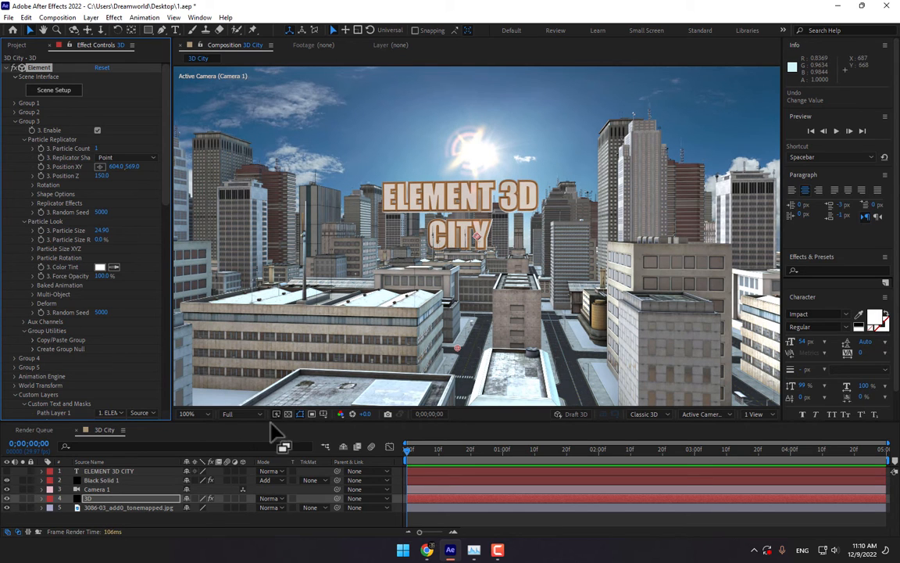
Toggle the flat title text layer's visibility and reopen Element Scene Setup
{"action": "left_click", "coordinate": [109, 470]}
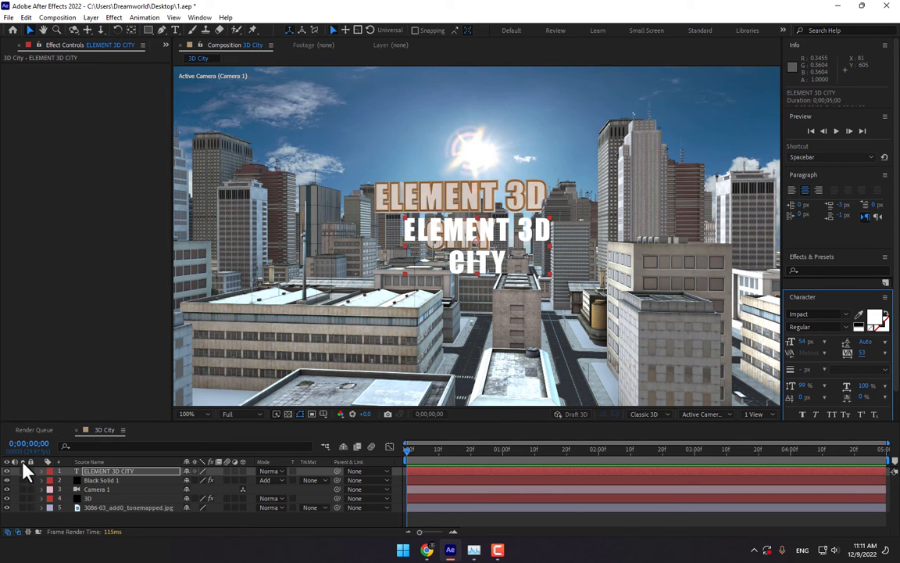
{"action": "left_click", "coordinate": [102, 480]}
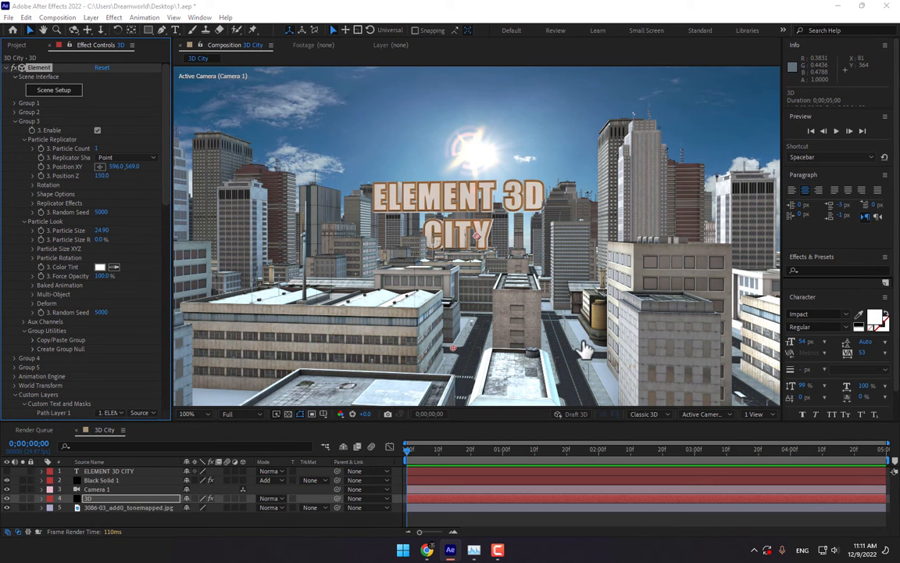
{"action": "left_click", "coordinate": [53, 89]}
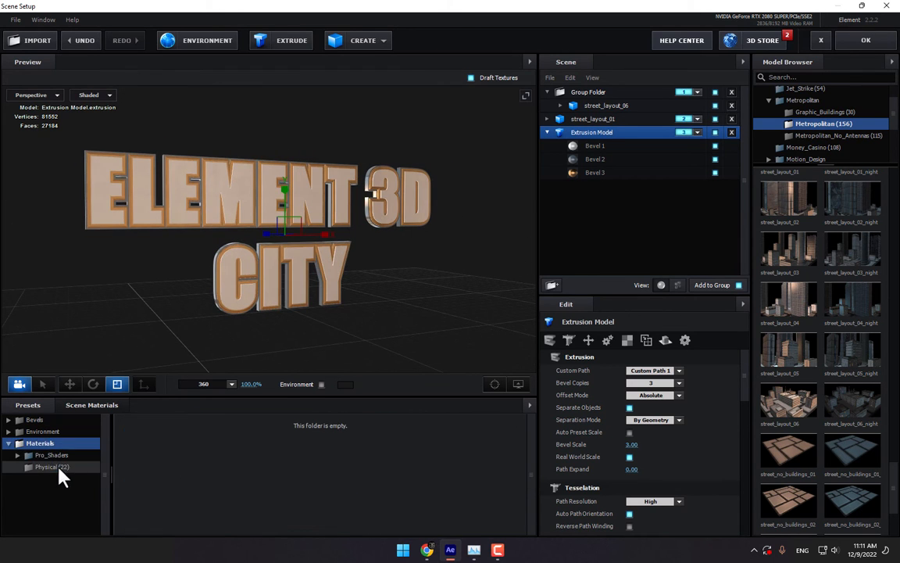
Browse the Physical material presets in Scene Materials, then close Scene Setup
{"action": "left_click", "coordinate": [52, 467]}
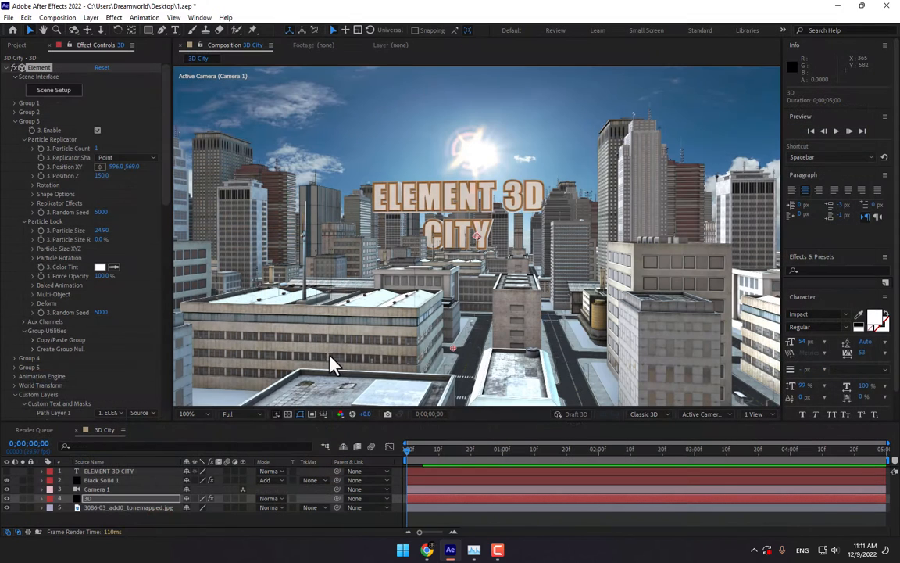
Set the title text layer's font to Swis721 BlkCn BT Black in the Character panel
{"action": "left_click", "coordinate": [109, 471]}
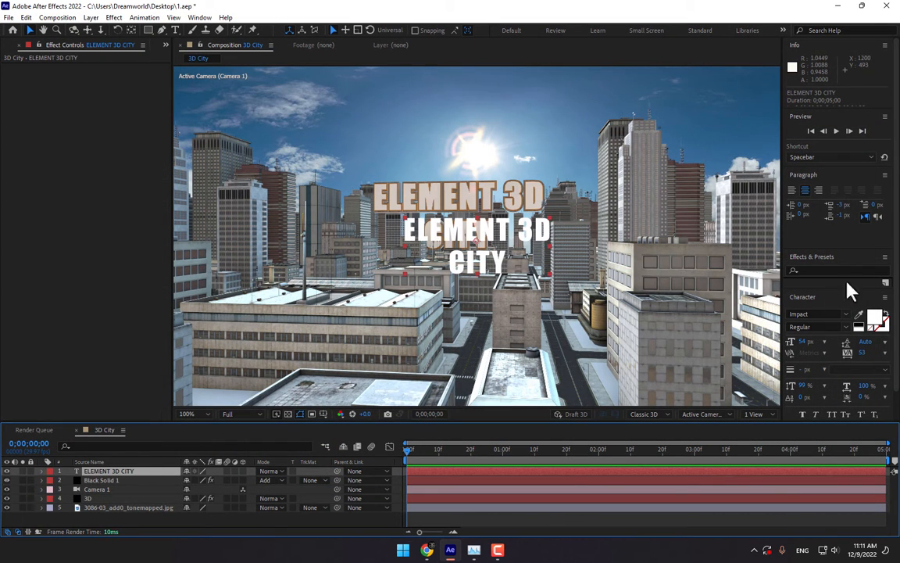
{"action": "mouse_move", "coordinate": [850, 297]}
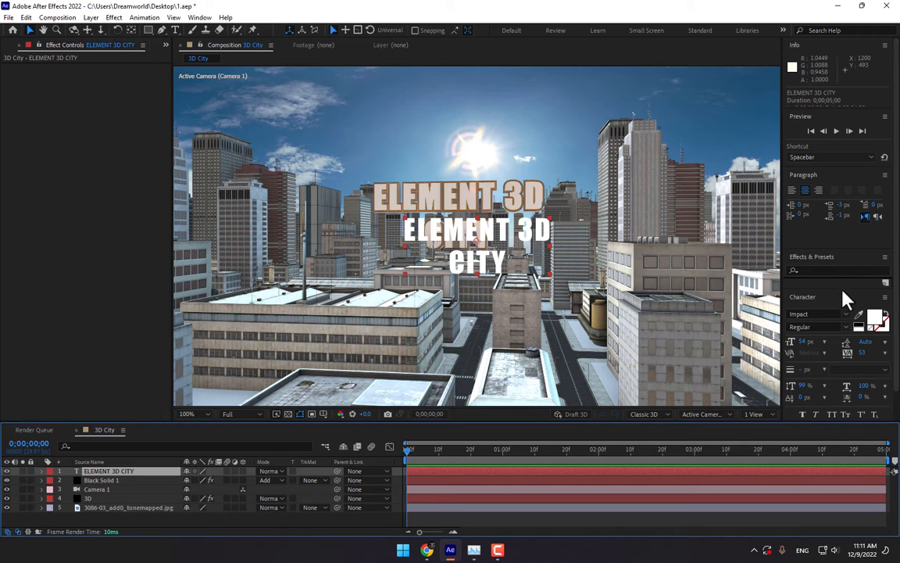
{"action": "left_click", "coordinate": [817, 313]}
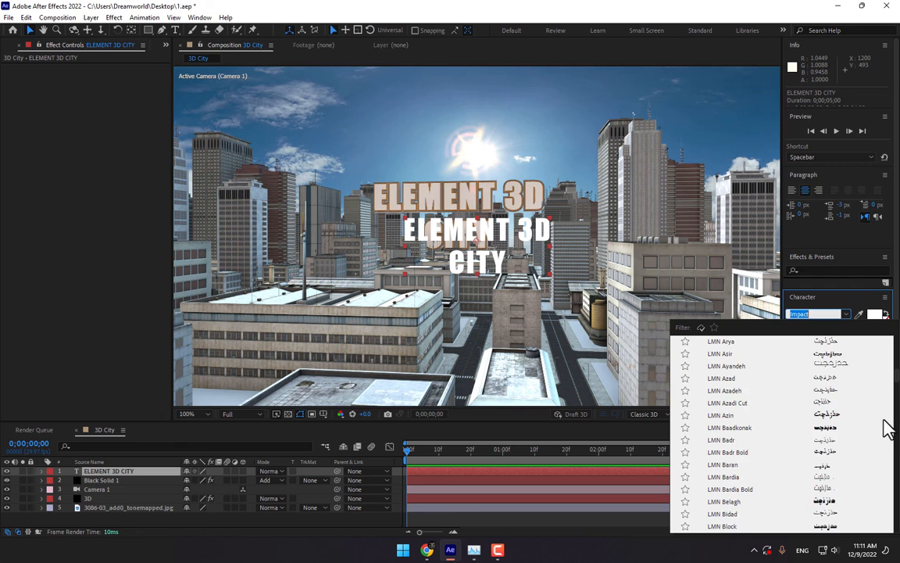
{"action": "scroll", "scroll_direction": "down", "scroll_amount": 3}
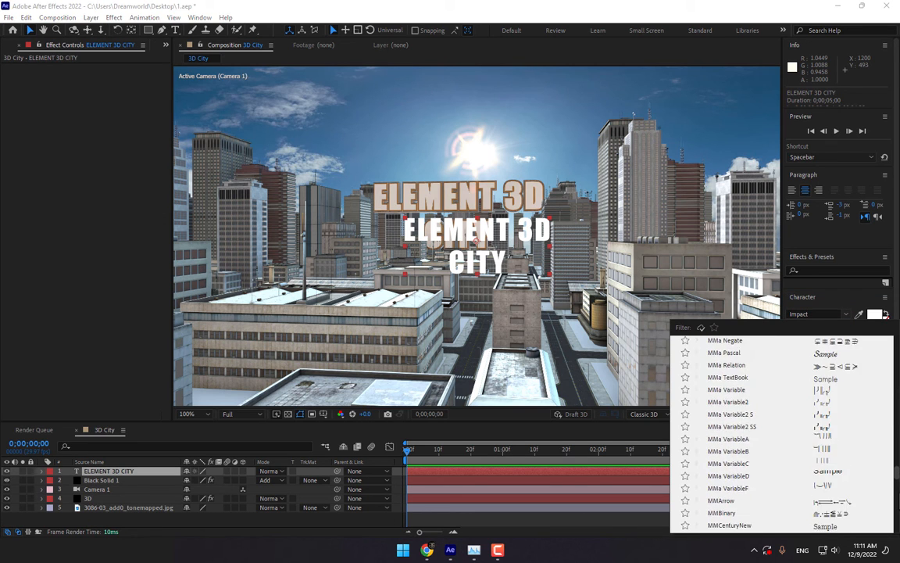
{"action": "scroll", "scroll_direction": "down", "scroll_amount": 3}
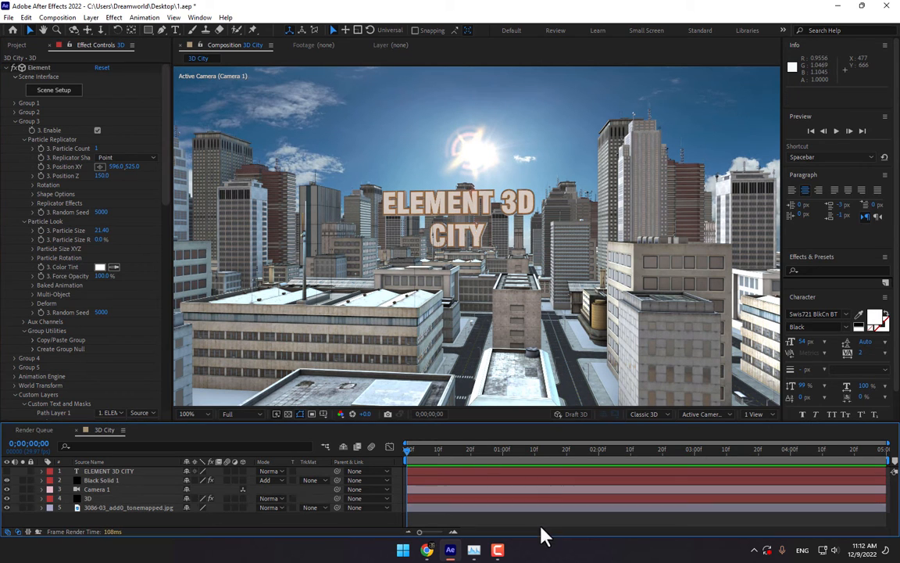
{"action": "mouse_move", "coordinate": [407, 266]}
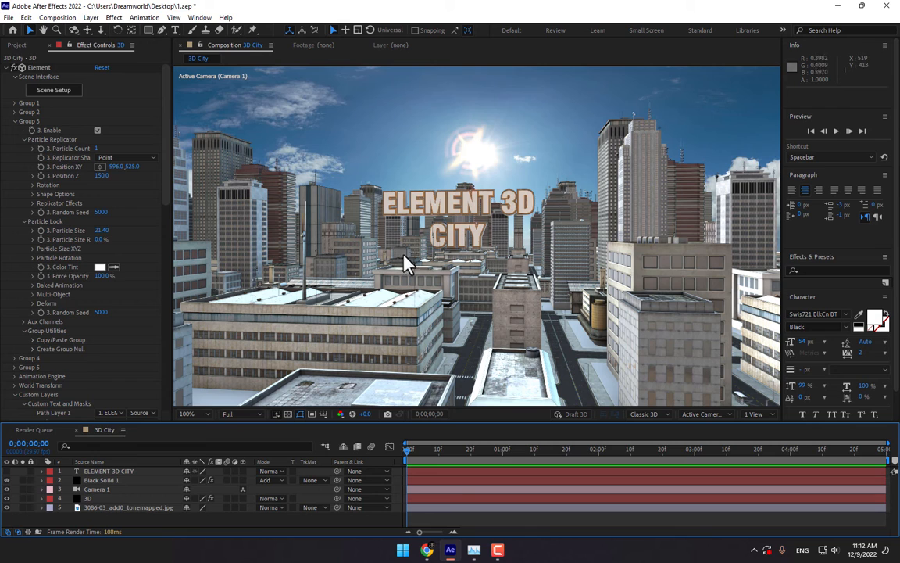
{"action": "left_click", "coordinate": [16, 44]}
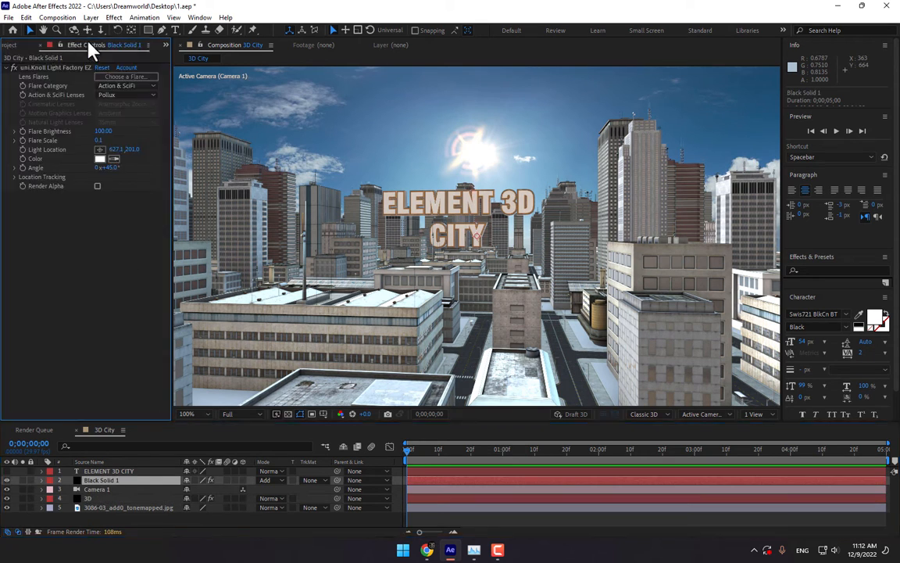
Replace the Pollux lens flare preset with Motion Graphics Orange Spike
{"action": "left_click", "coordinate": [126, 76]}
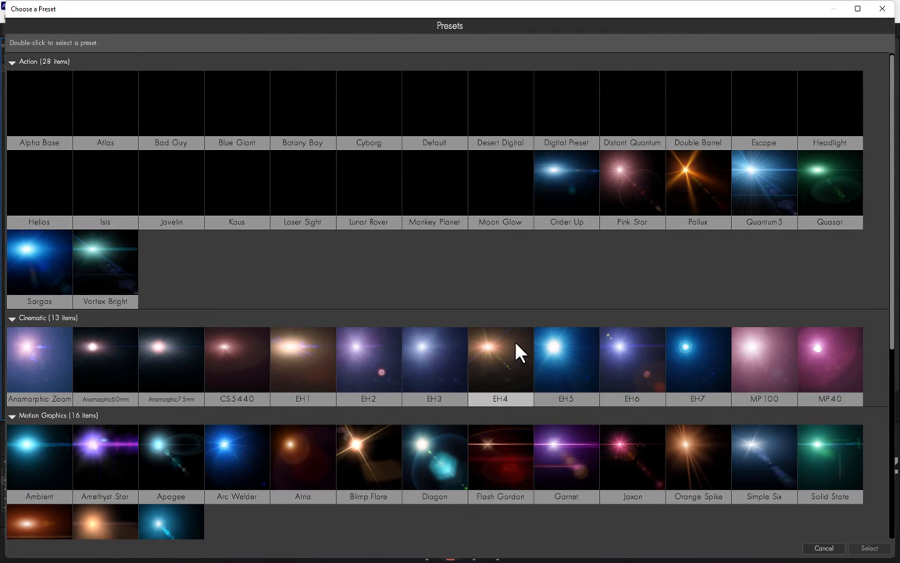
{"action": "scroll", "scroll_direction": "down", "scroll_amount": 3}
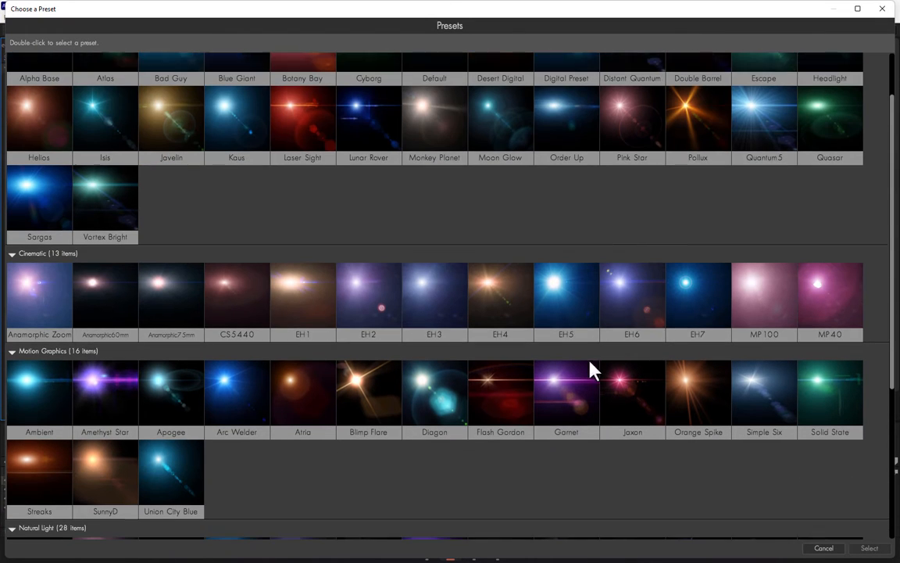
{"action": "scroll", "scroll_direction": "down", "scroll_amount": 3}
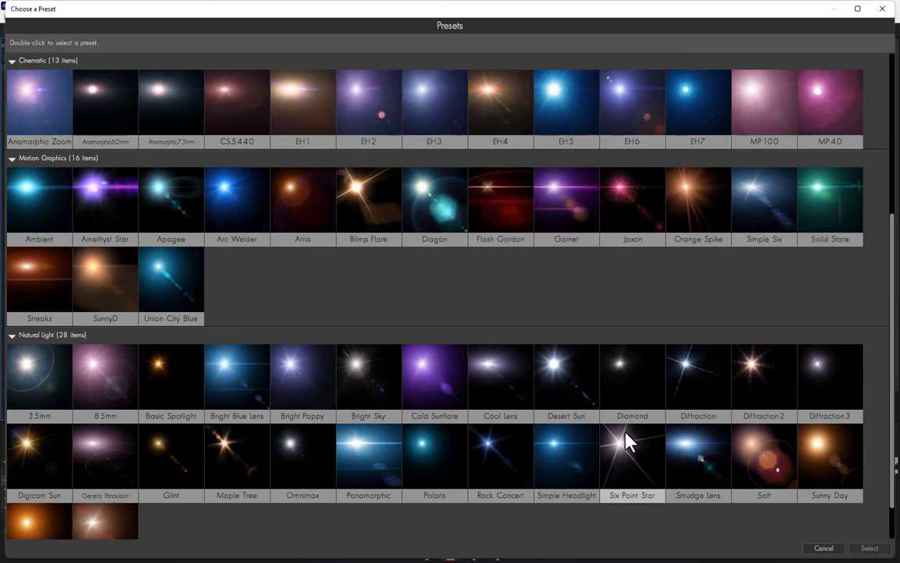
{"action": "scroll", "scroll_direction": "down", "scroll_amount": 3}
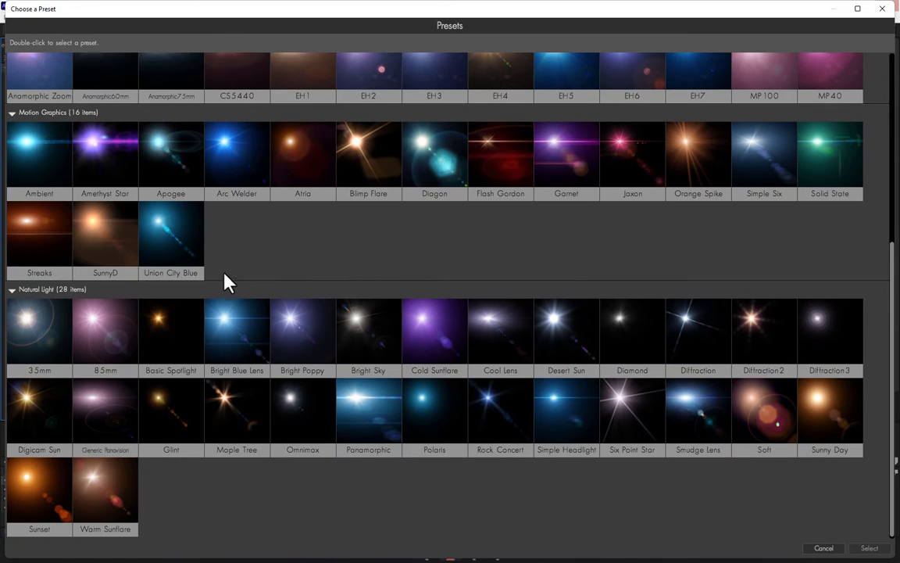
{"action": "scroll", "scroll_direction": "up", "scroll_amount": 3}
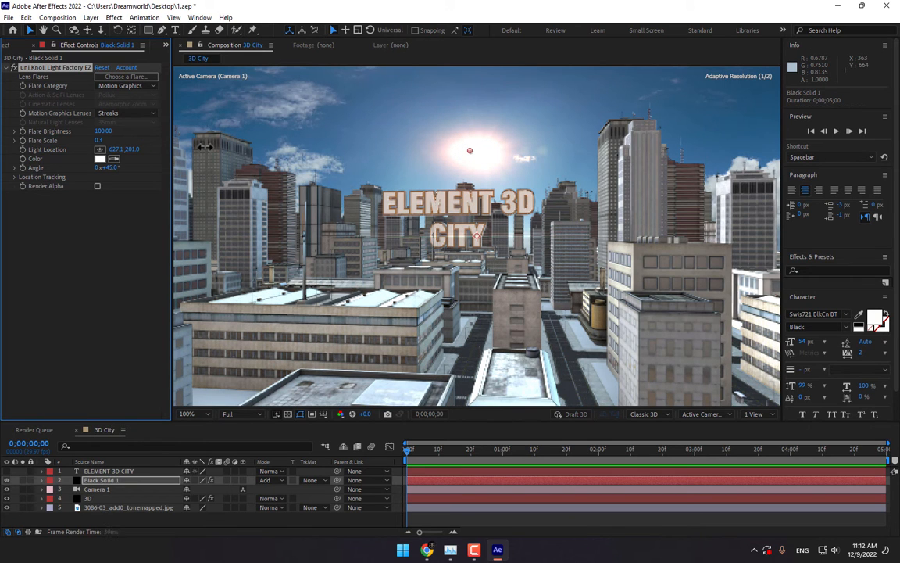
{"action": "left_click", "coordinate": [125, 76]}
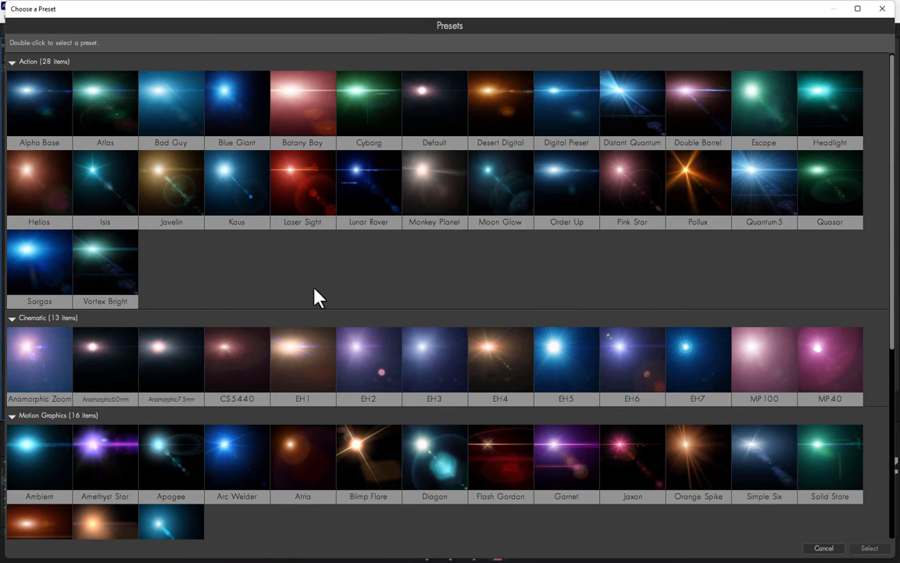
{"action": "scroll", "scroll_direction": "down", "scroll_amount": 3}
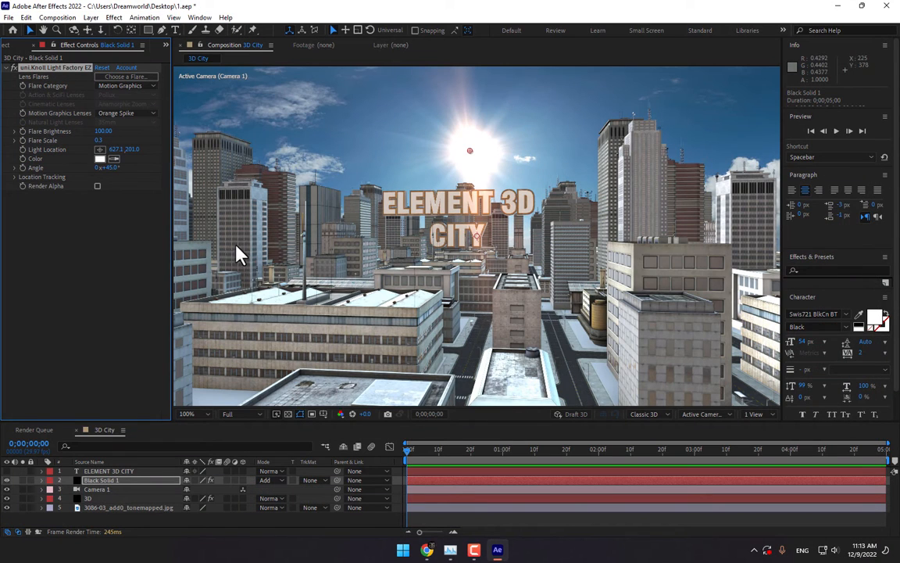
{"action": "left_click", "coordinate": [17, 45]}
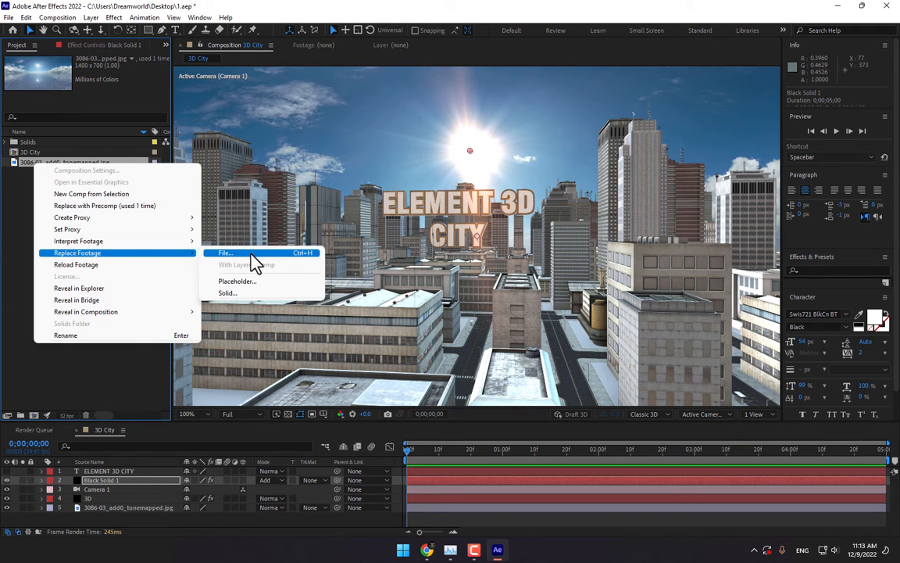
Use Replace Footage > File on the tonemapped sky JPG to pick a new image
{"action": "left_click", "coordinate": [226, 252]}
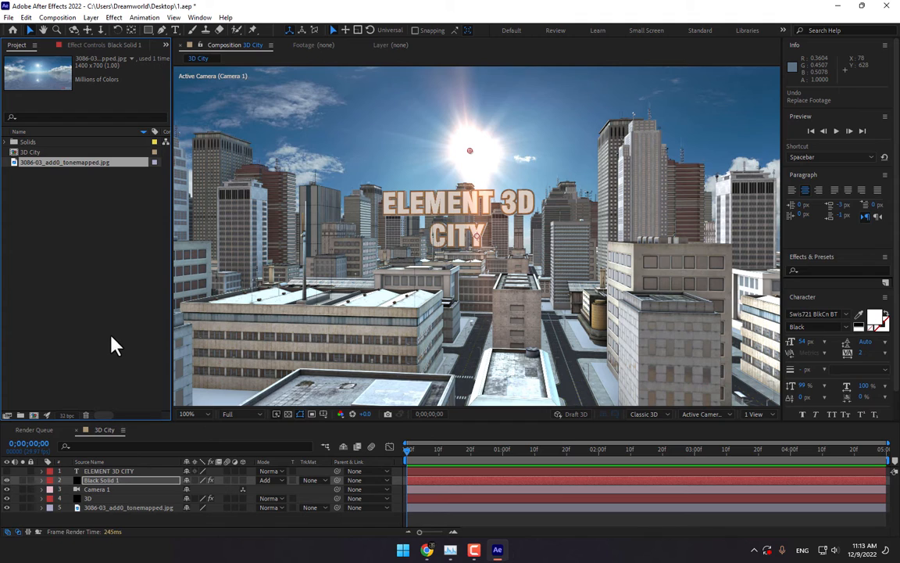
{"action": "mouse_move", "coordinate": [399, 327]}
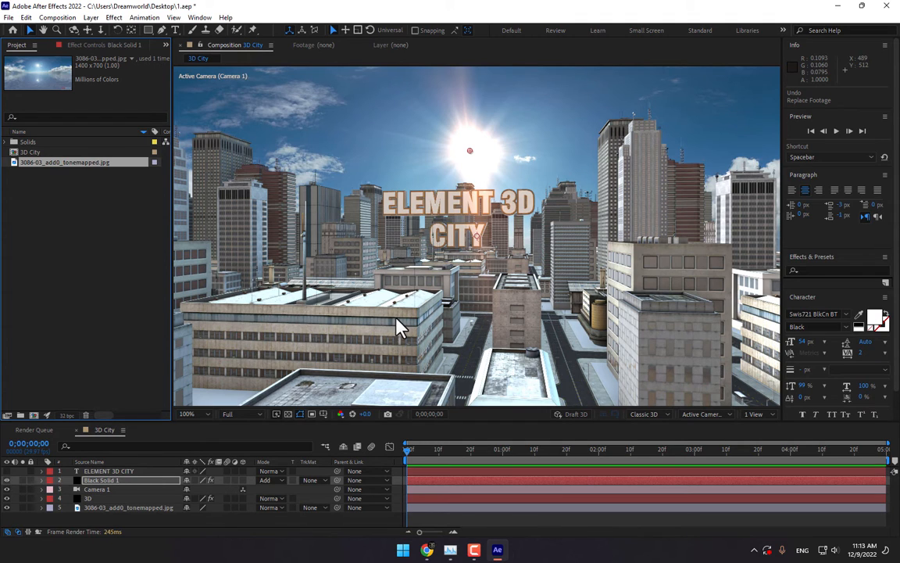
{"action": "mouse_move", "coordinate": [406, 406]}
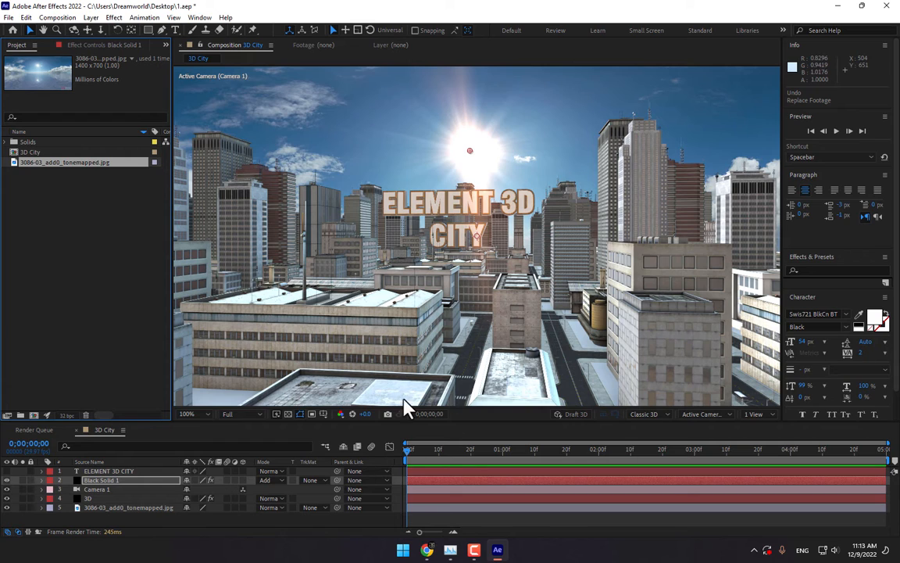
{"action": "mouse_move", "coordinate": [436, 474]}
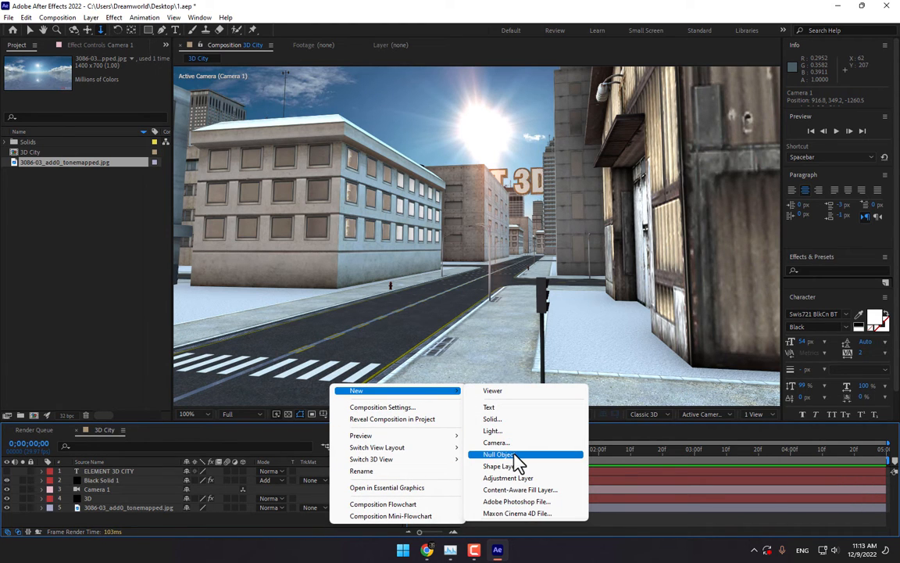
Create Null 1, parent Camera 1 to it, and apply the Separate XYZ Position preset
{"action": "left_click", "coordinate": [501, 454]}
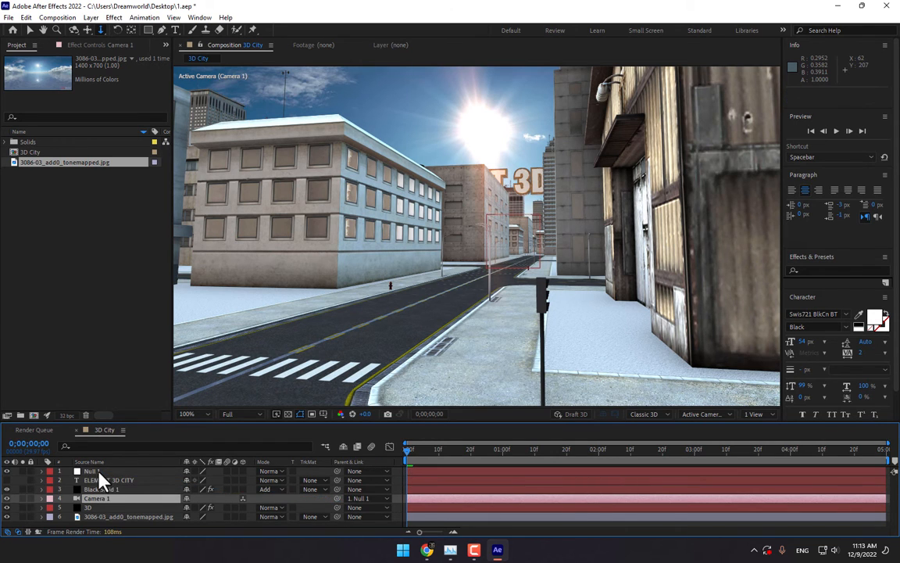
{"action": "left_click", "coordinate": [92, 471]}
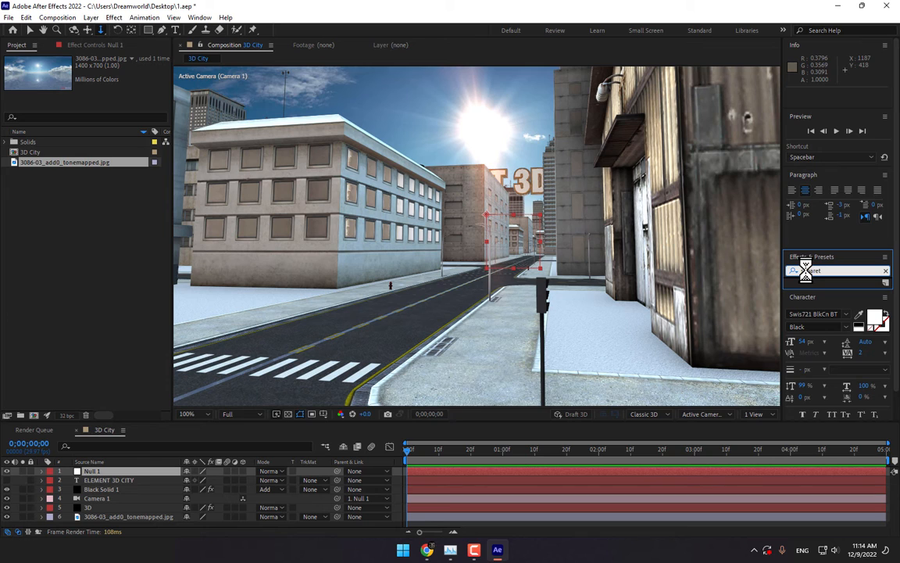
{"action": "type", "text": "separ"}
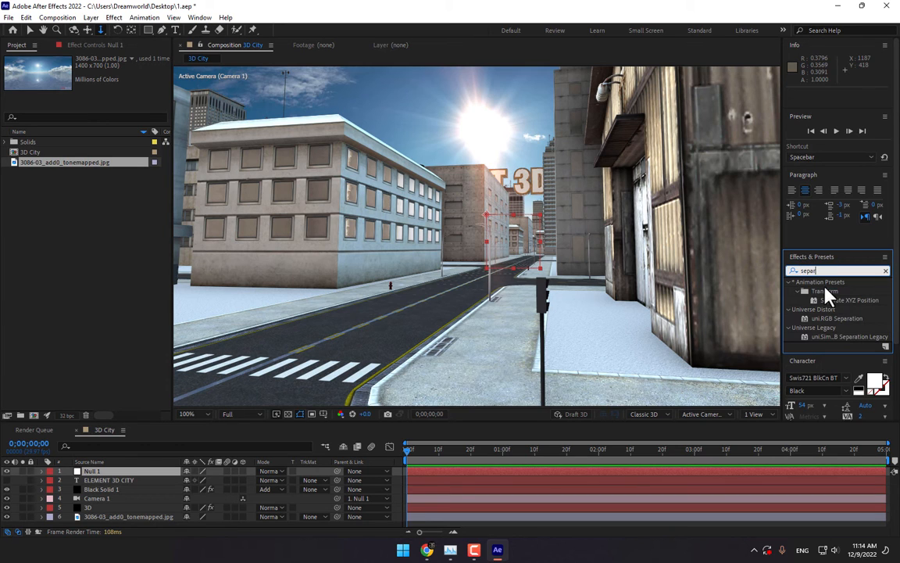
{"action": "double_click", "coordinate": [850, 300]}
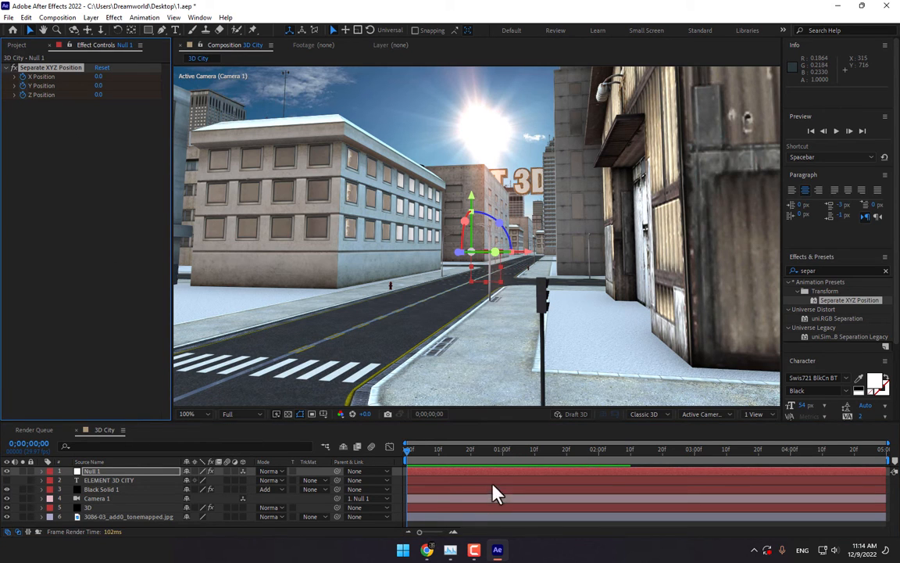
{"action": "mouse_move", "coordinate": [598, 457]}
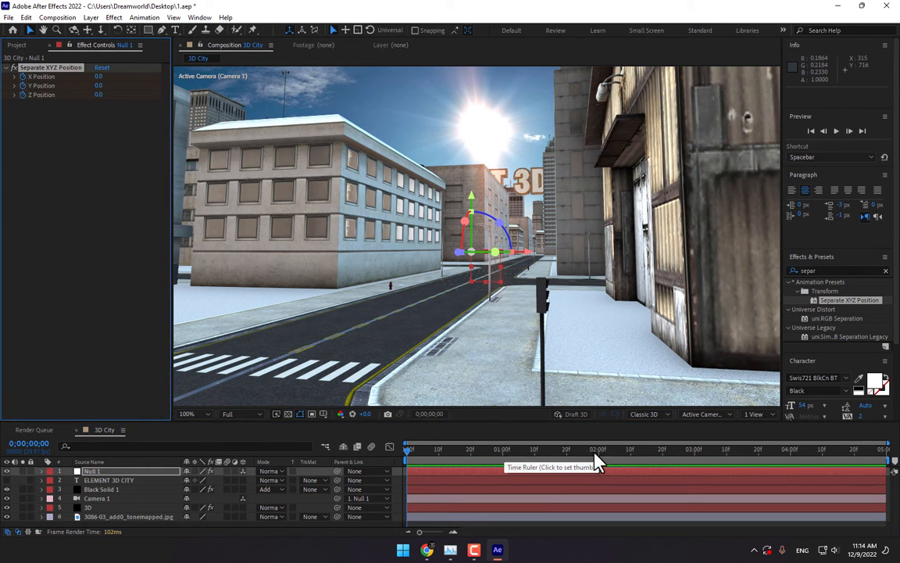
From 2:00, keyframe Null 1's position so the camera moves up the street to X -28, Y -82
{"action": "left_click", "coordinate": [598, 449]}
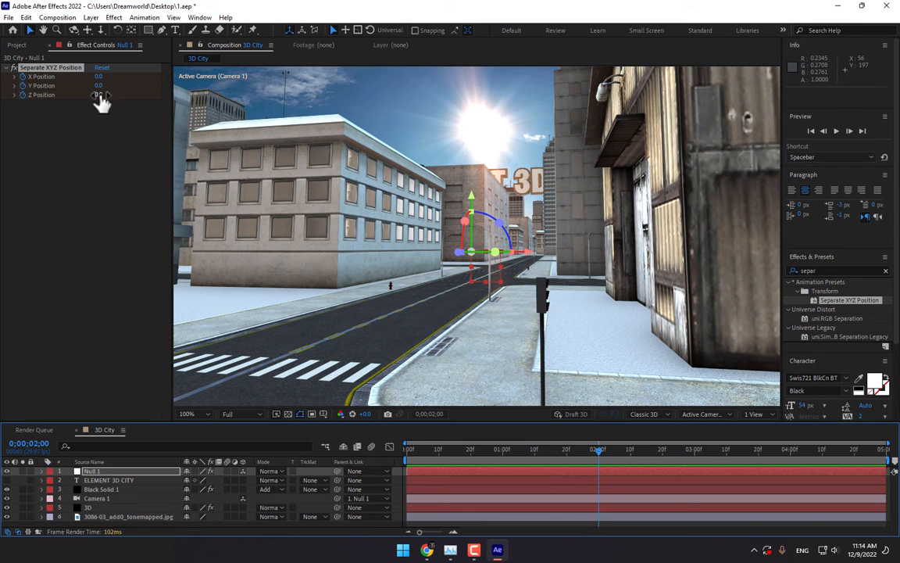
{"action": "left_click_drag", "start_coordinate": [99, 94], "coordinate": [131, 95]}
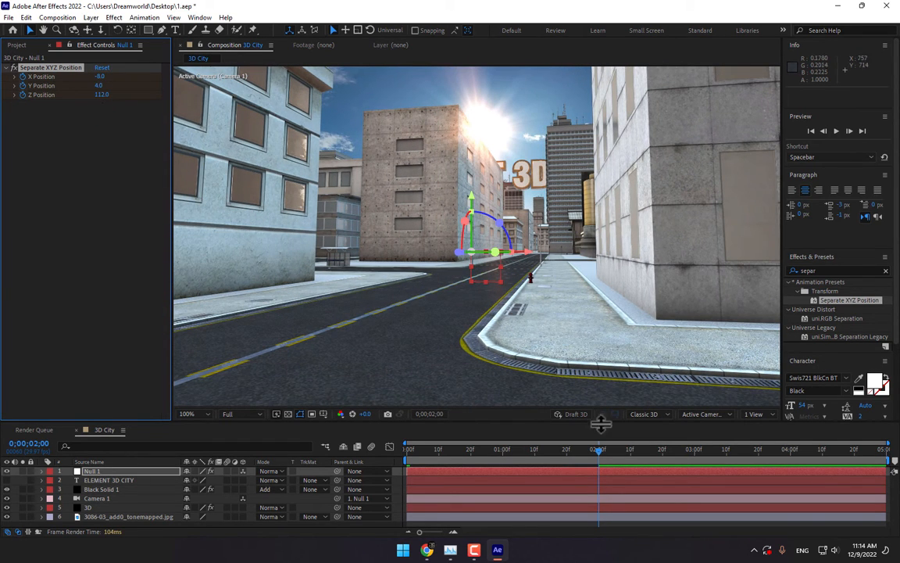
{"action": "mouse_move", "coordinate": [698, 459]}
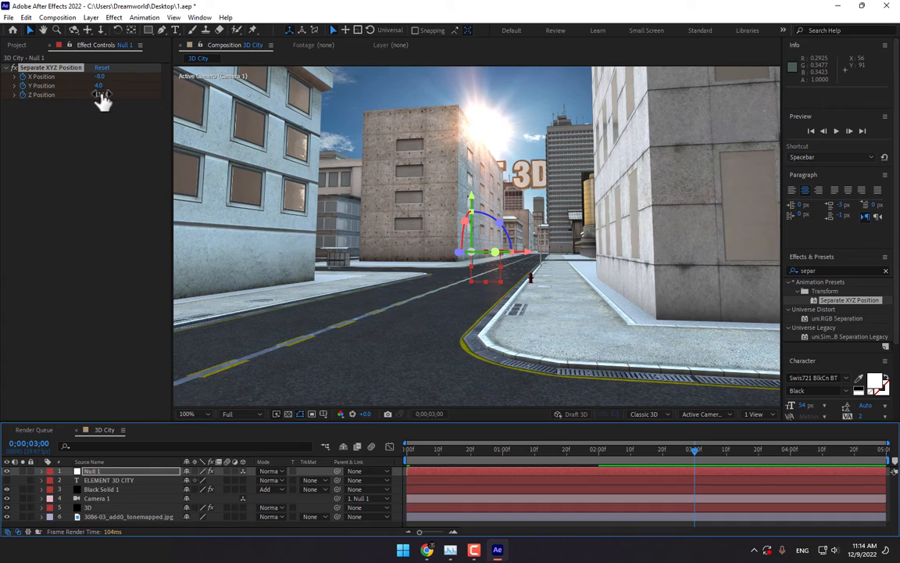
{"action": "left_click_drag", "start_coordinate": [102, 94], "coordinate": [121, 92]}
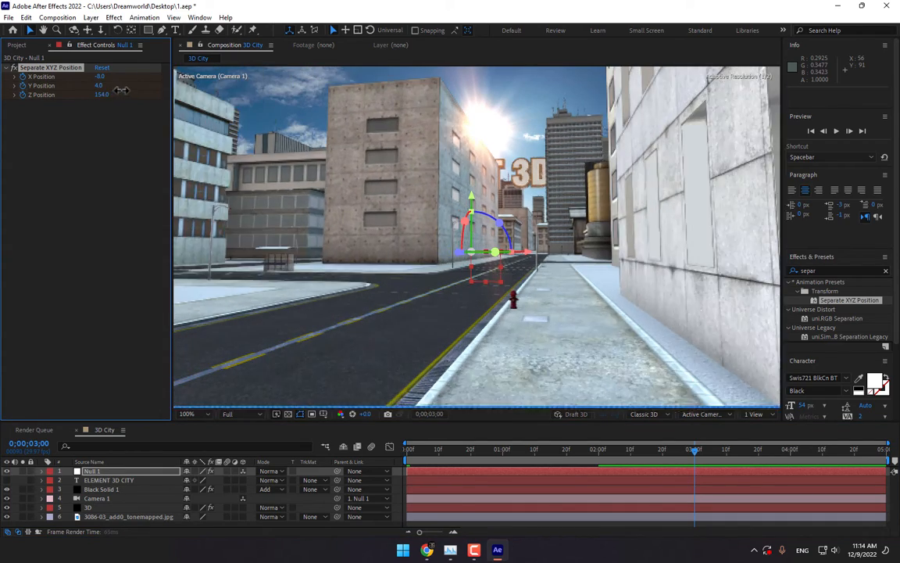
{"action": "left_click_drag", "start_coordinate": [101, 94], "coordinate": [133, 86]}
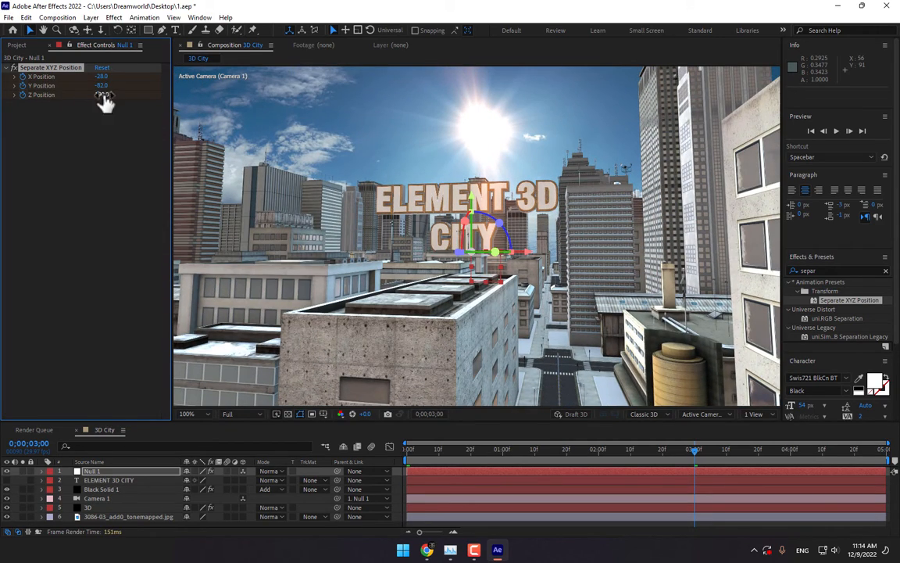
Set Null 1's final climb position to X -181, Y -107, Z 466 and preview past three seconds
{"action": "left_click_drag", "start_coordinate": [102, 95], "coordinate": [137, 95]}
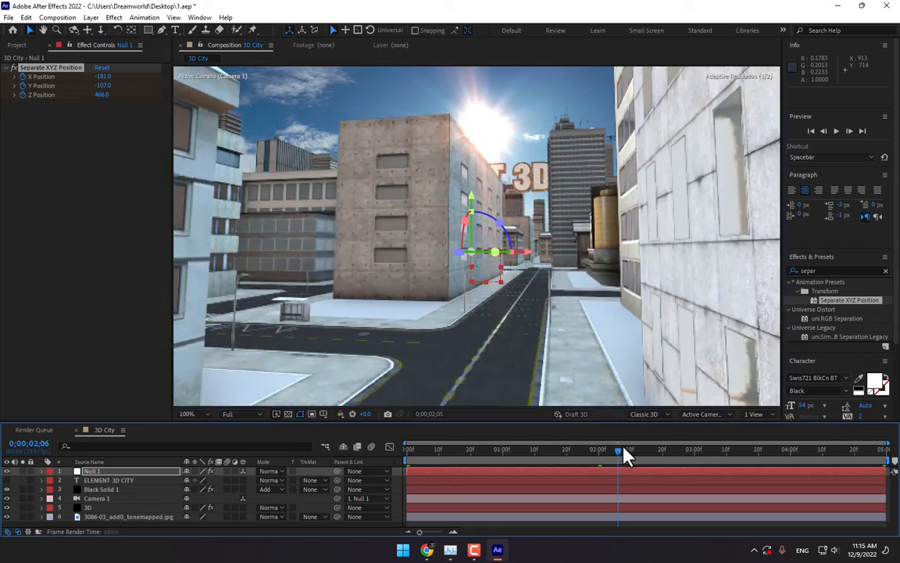
{"action": "left_click_drag", "start_coordinate": [620, 450], "coordinate": [667, 450]}
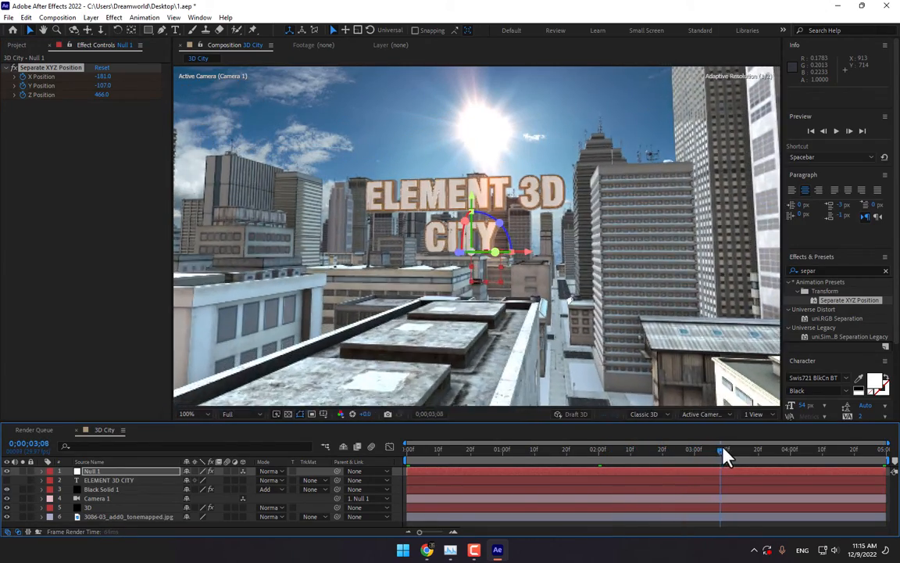
{"action": "left_click", "coordinate": [885, 449]}
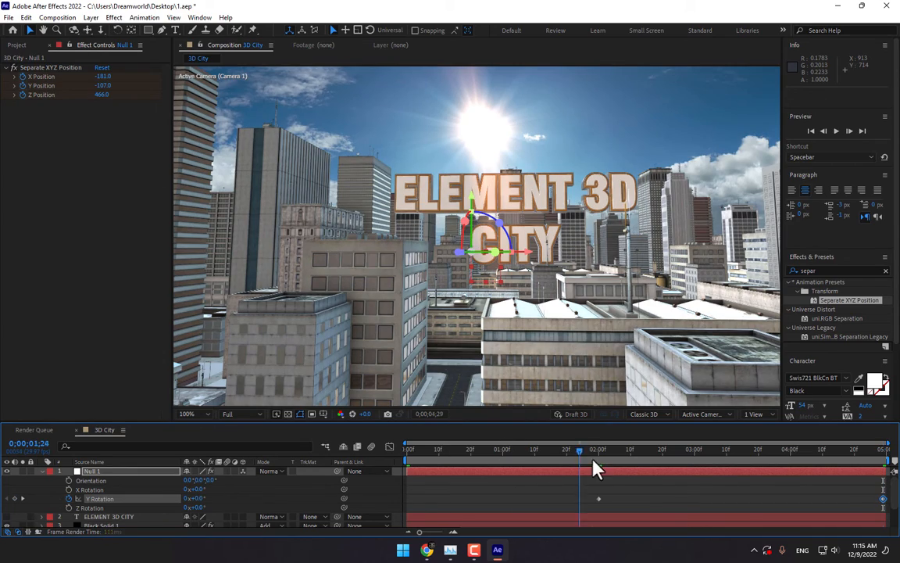
Add a Y Rotation keyframe on Null 1 at about three and a half seconds
{"action": "left_click_drag", "start_coordinate": [598, 450], "coordinate": [660, 450]}
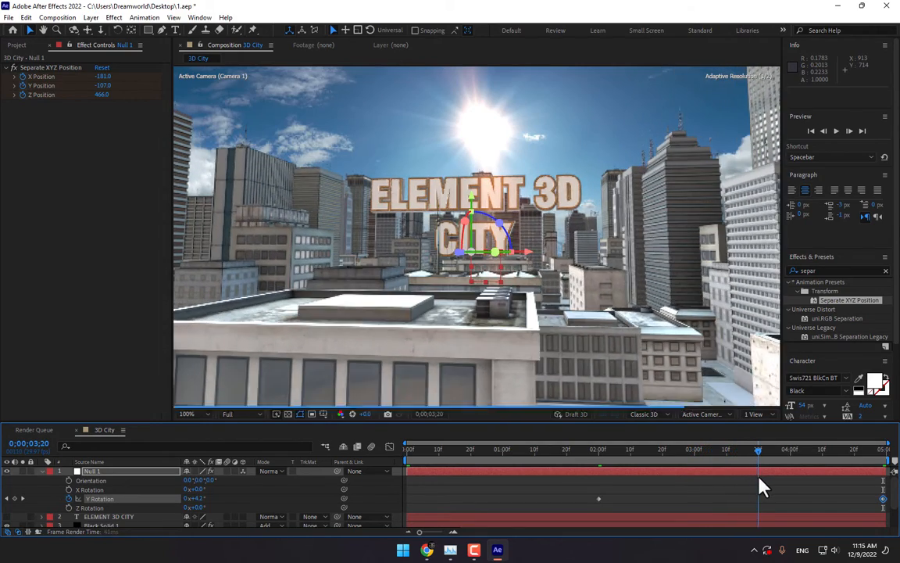
{"action": "left_click", "coordinate": [764, 449]}
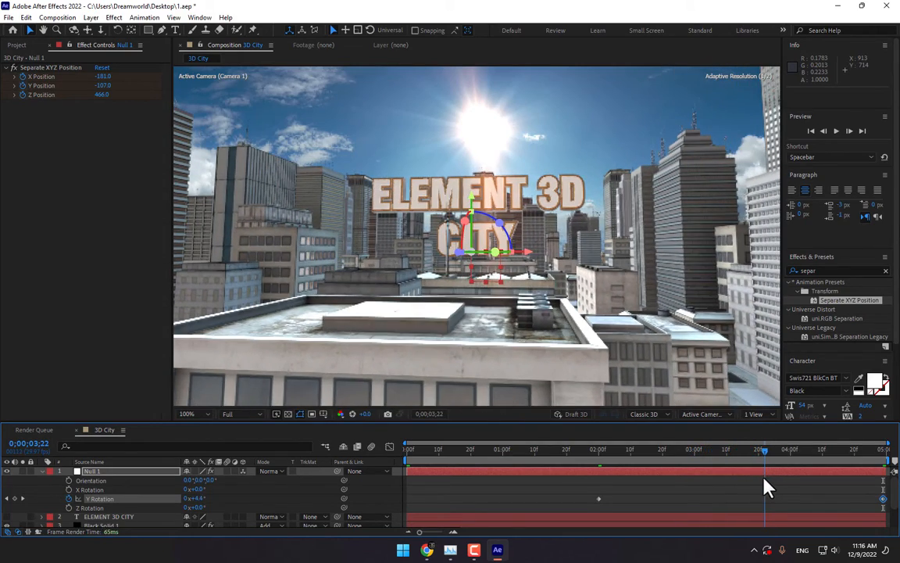
{"action": "left_click", "coordinate": [759, 450]}
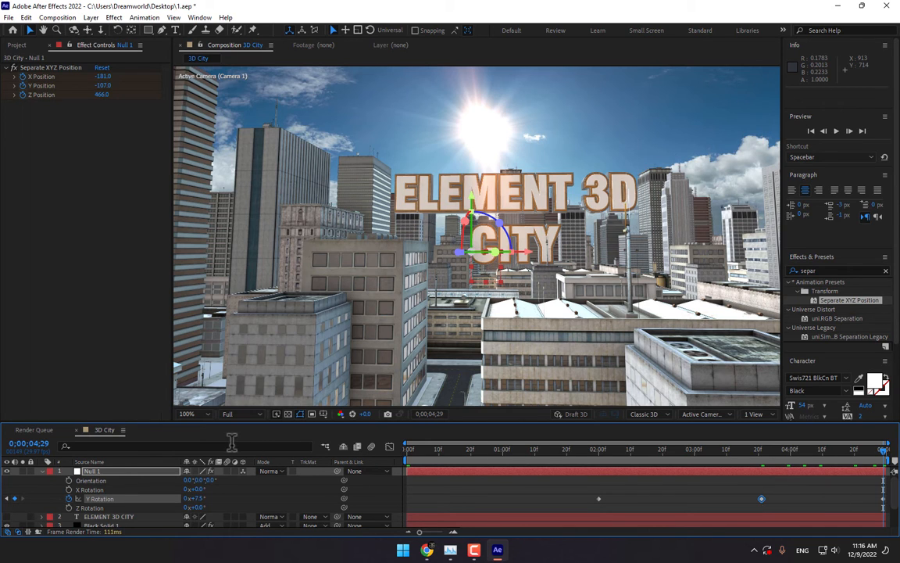
Set another Y Rotation value just before three seconds and preview the turn around 2-3 seconds
{"action": "left_click", "coordinate": [631, 449]}
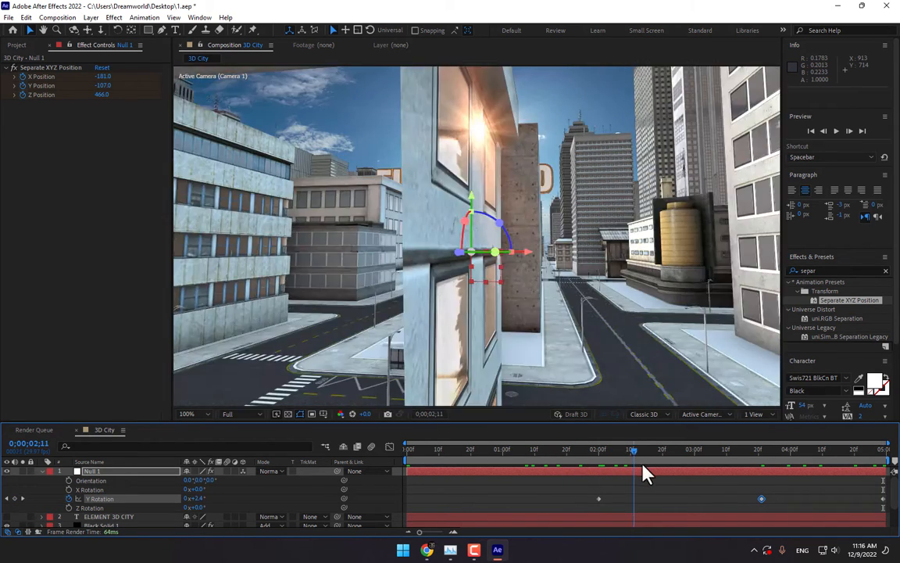
{"action": "left_click_drag", "start_coordinate": [633, 466], "coordinate": [629, 465]}
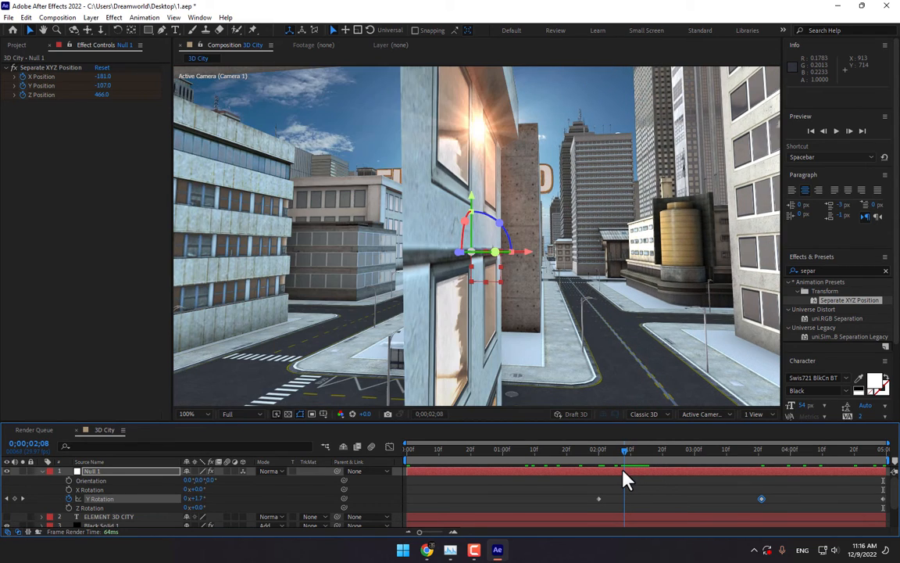
{"action": "left_click_drag", "start_coordinate": [629, 450], "coordinate": [682, 449]}
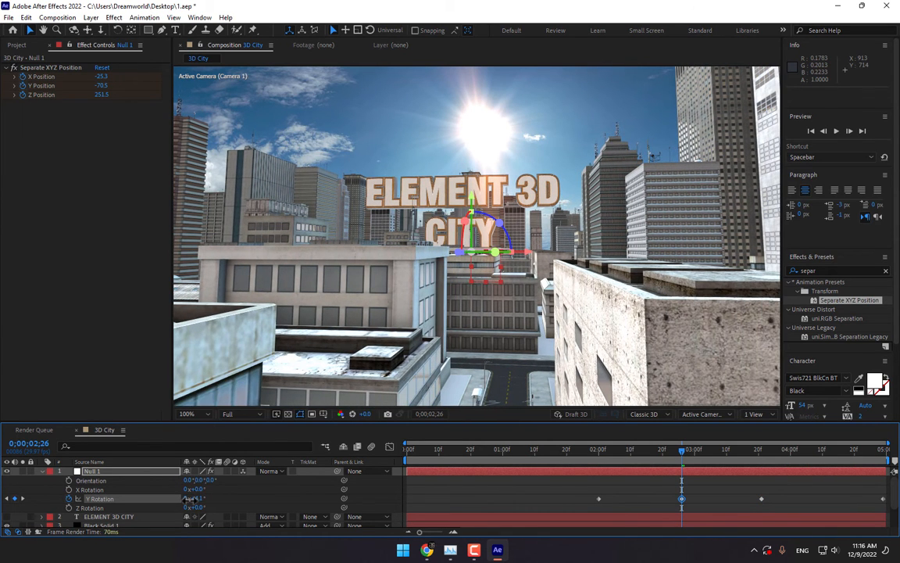
{"action": "left_click_drag", "start_coordinate": [682, 450], "coordinate": [625, 449]}
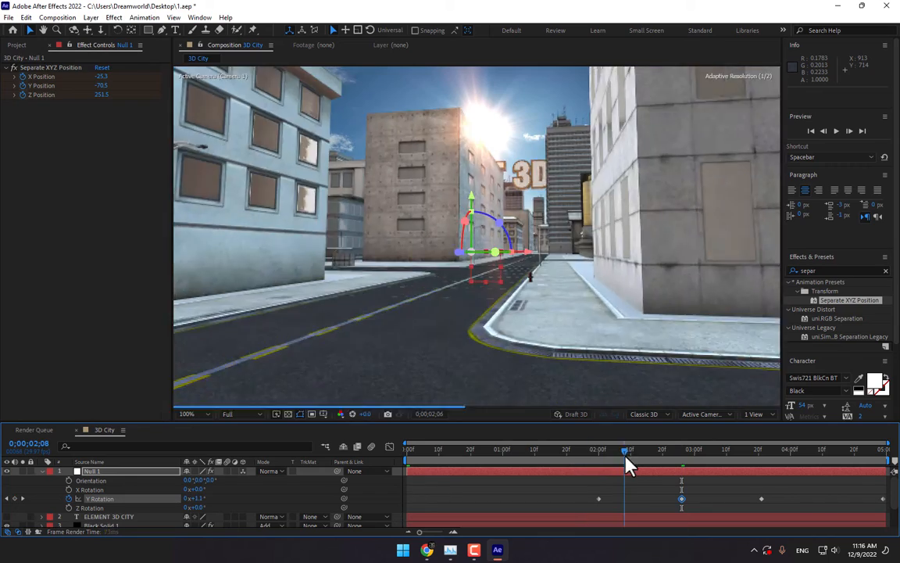
{"action": "left_click_drag", "start_coordinate": [629, 448], "coordinate": [698, 448]}
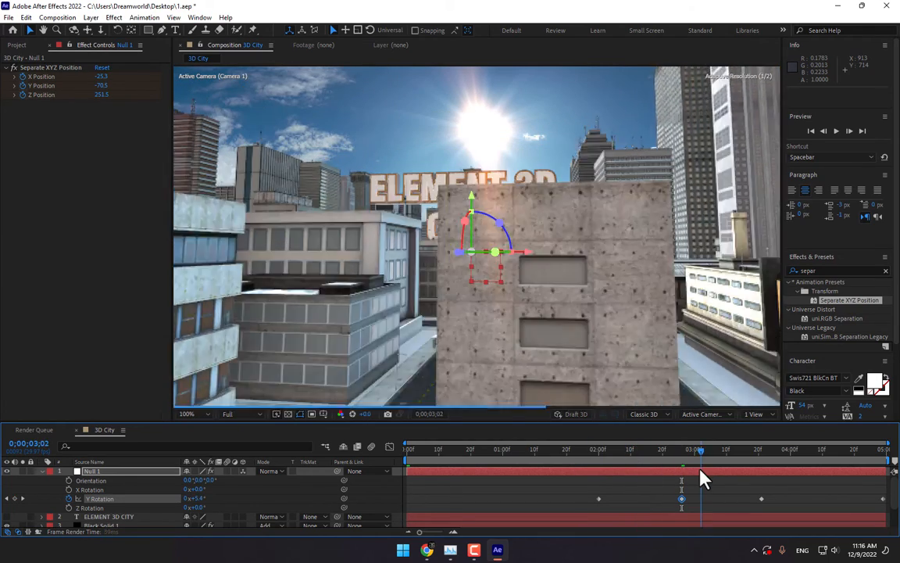
{"action": "left_click_drag", "start_coordinate": [695, 450], "coordinate": [681, 450]}
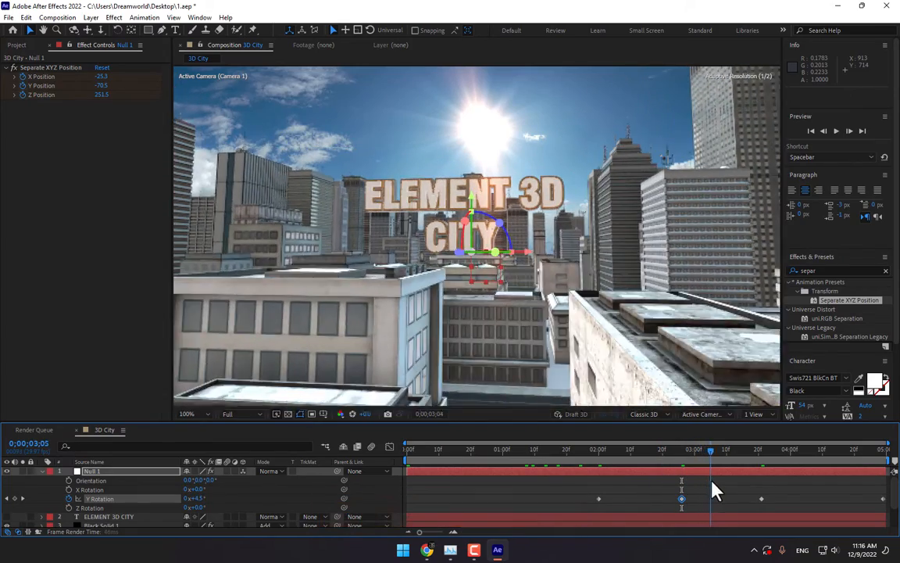
{"action": "left_click", "coordinate": [529, 449]}
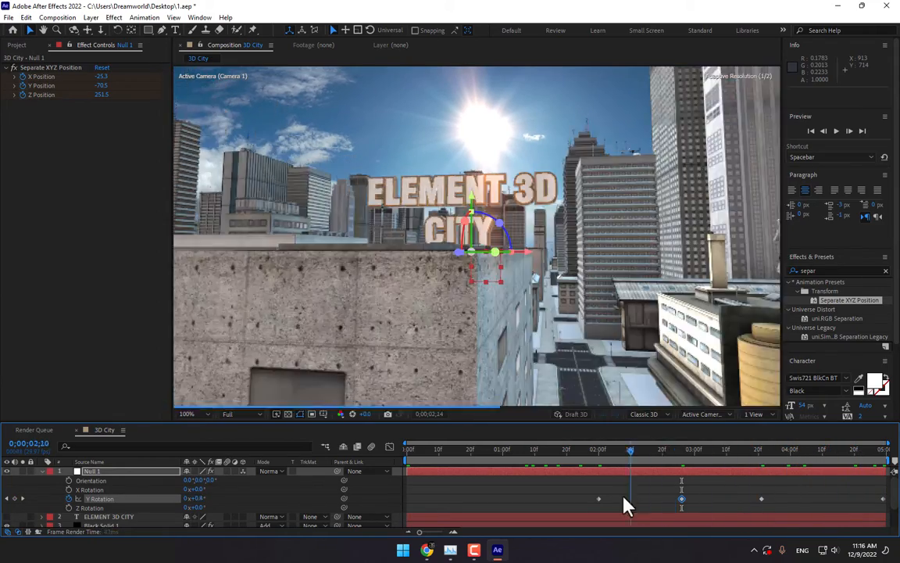
Scrub the camera fly-through from the two-second rotation keyframe to check the animation
{"action": "left_click", "coordinate": [539, 448]}
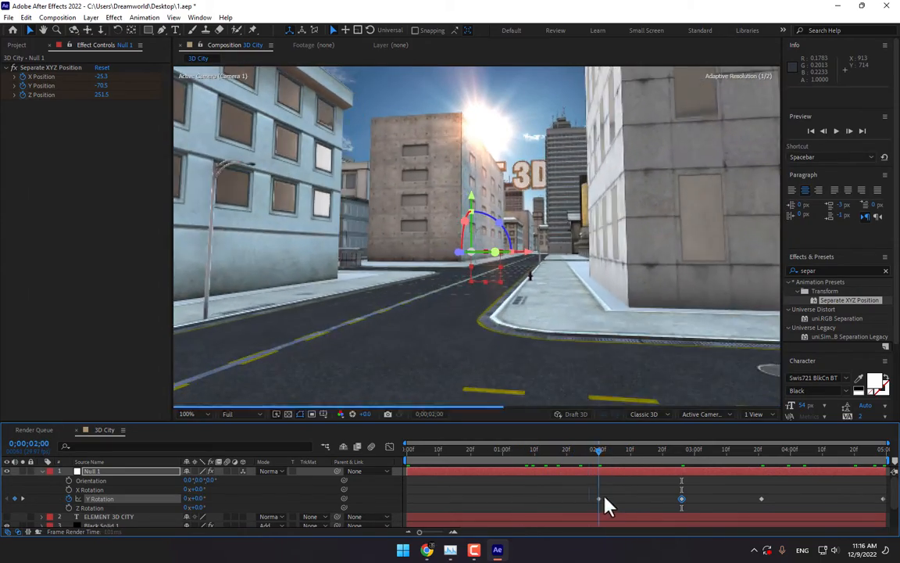
{"action": "left_click_drag", "start_coordinate": [598, 449], "coordinate": [700, 448]}
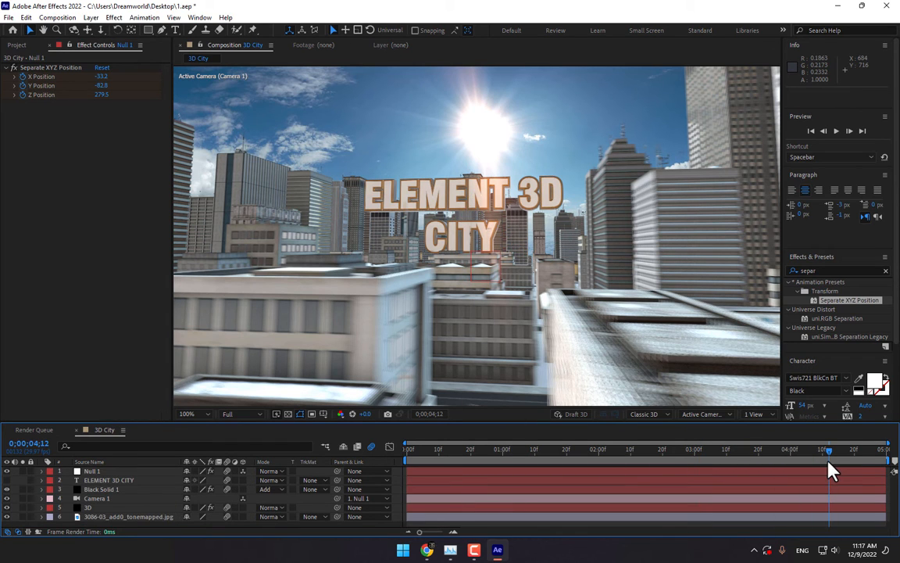
Move the playhead to the last frame, where the fly-through ends on the title
{"action": "left_click_drag", "start_coordinate": [828, 450], "coordinate": [884, 450]}
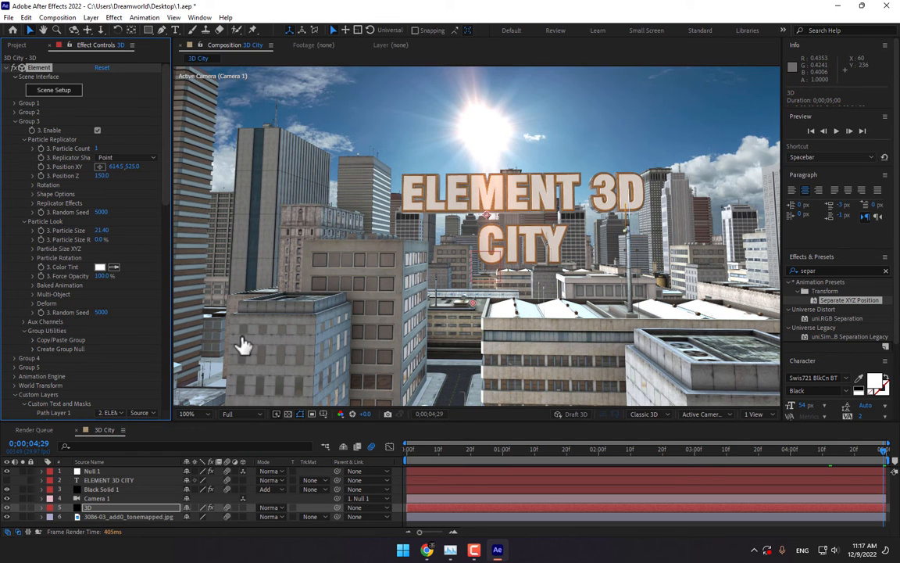
In Element 3D Scene Setup, browse the concrete material and bevel presets for the title
{"action": "left_click", "coordinate": [53, 90]}
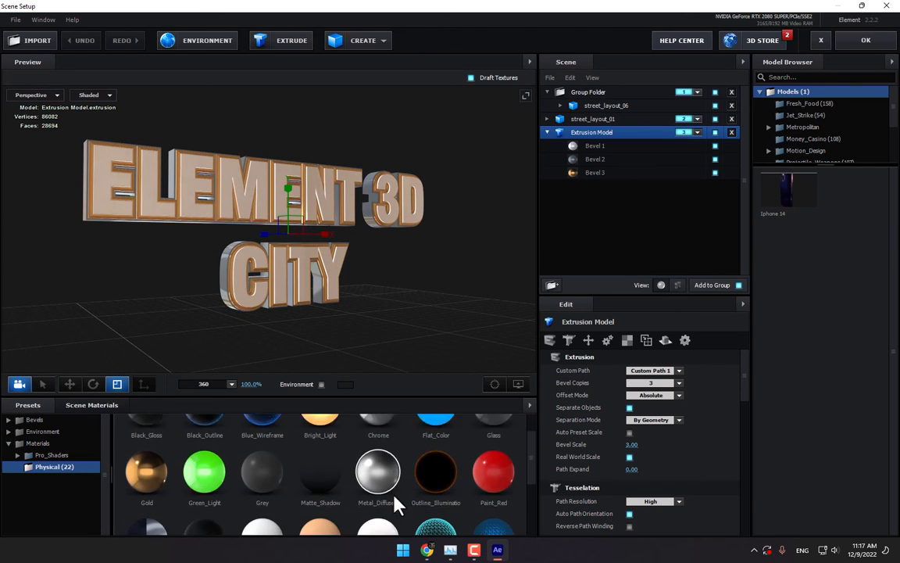
{"action": "left_click", "coordinate": [65, 467]}
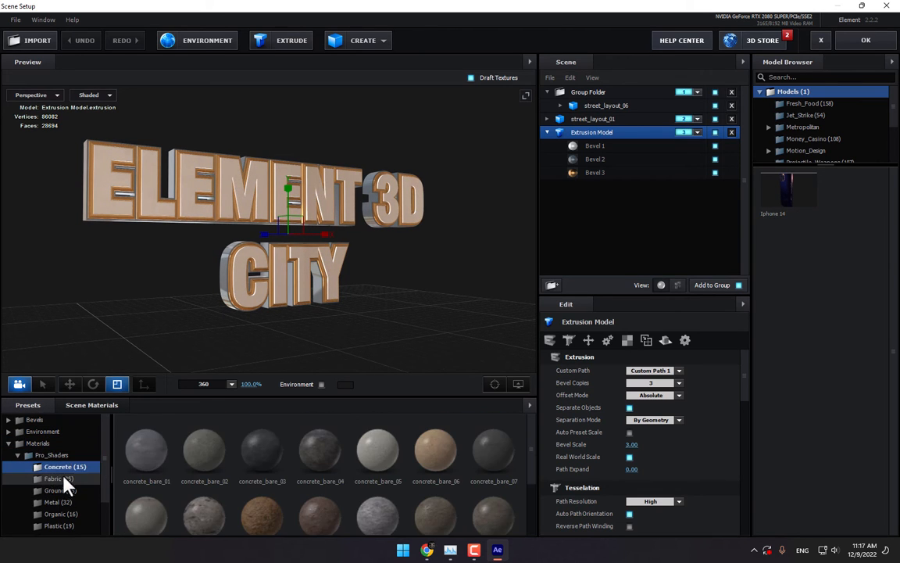
{"action": "scroll", "scroll_direction": "down", "scroll_amount": 3}
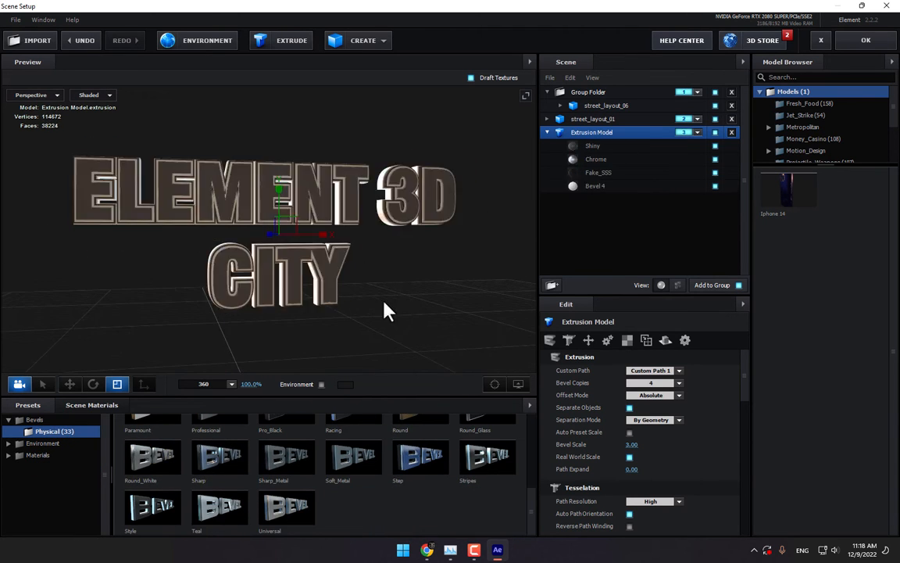
{"action": "left_click", "coordinate": [595, 159]}
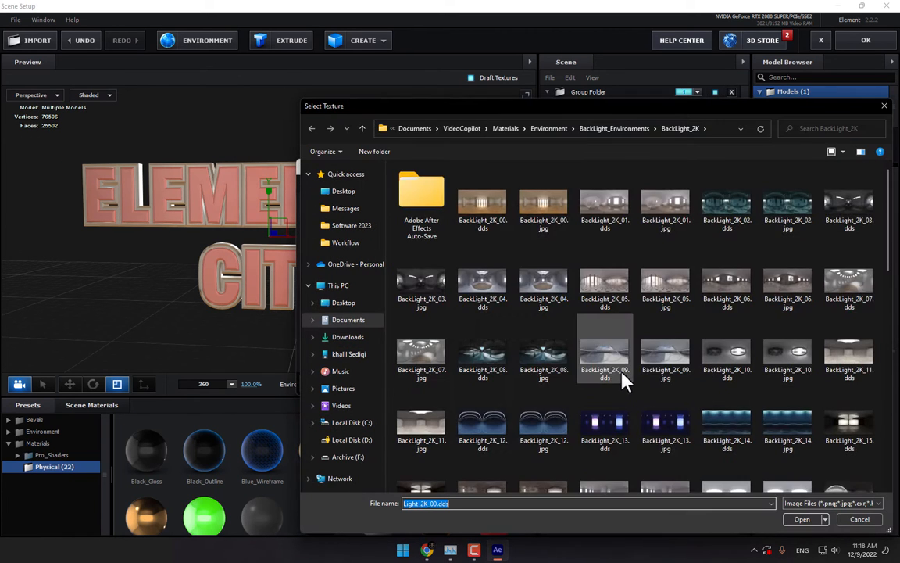
{"action": "scroll", "scroll_direction": "down", "scroll_amount": 3}
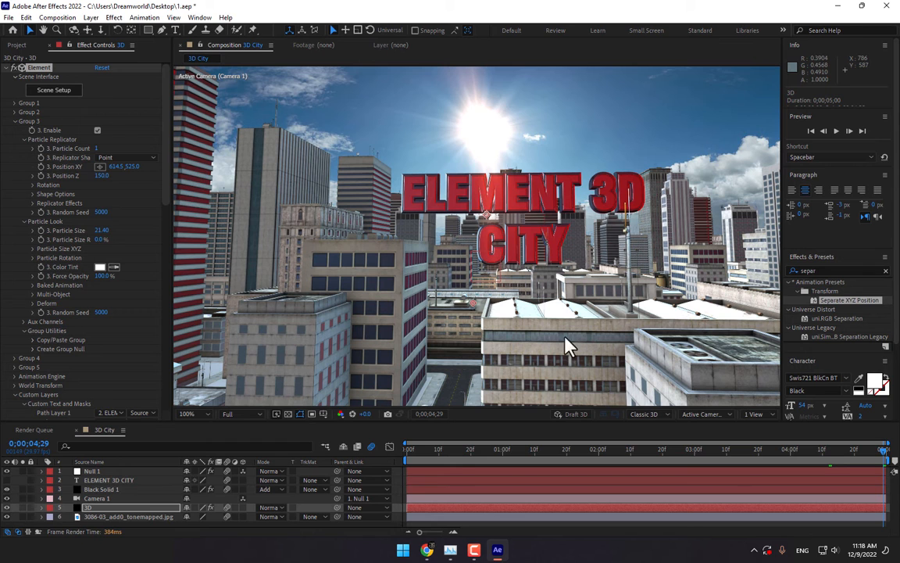
Replay the fly-through from near the start to check the red title, then show Element settings
{"action": "left_click", "coordinate": [426, 448]}
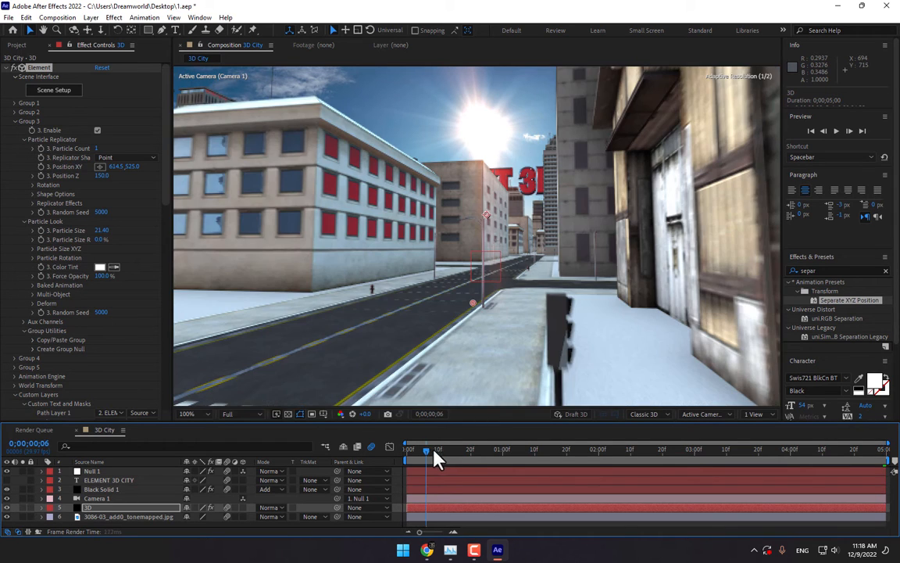
{"action": "left_click_drag", "start_coordinate": [425, 452], "coordinate": [500, 452]}
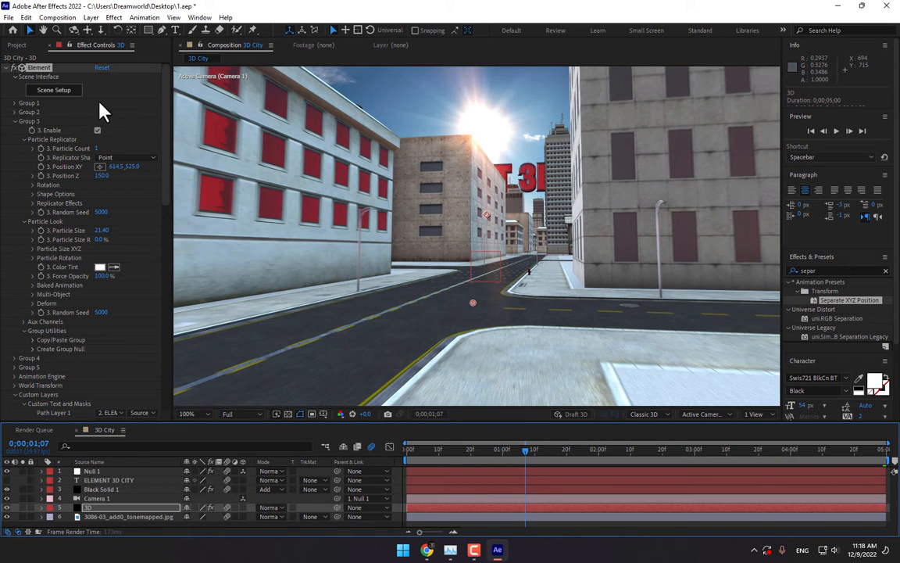
{"action": "mouse_move", "coordinate": [394, 280]}
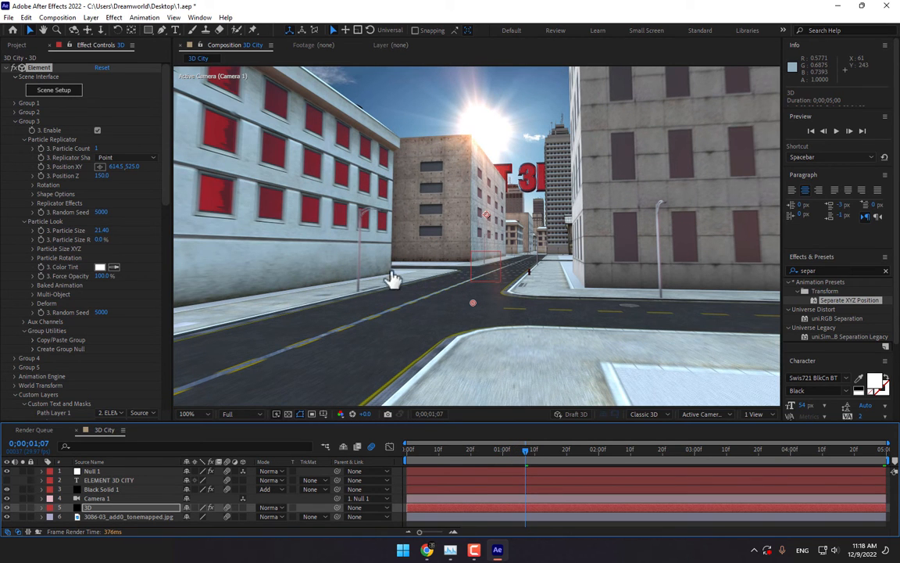
{"action": "left_click", "coordinate": [53, 90]}
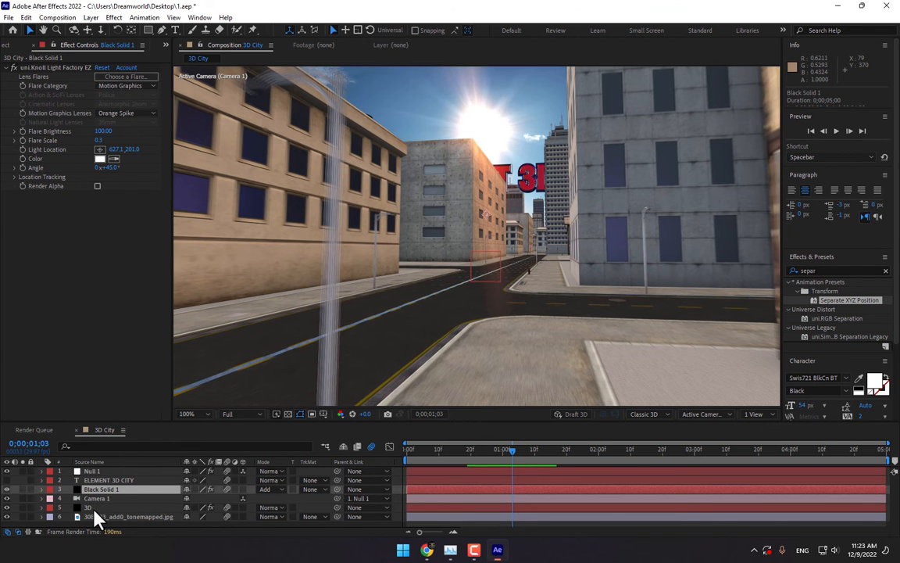
{"action": "left_click", "coordinate": [89, 506]}
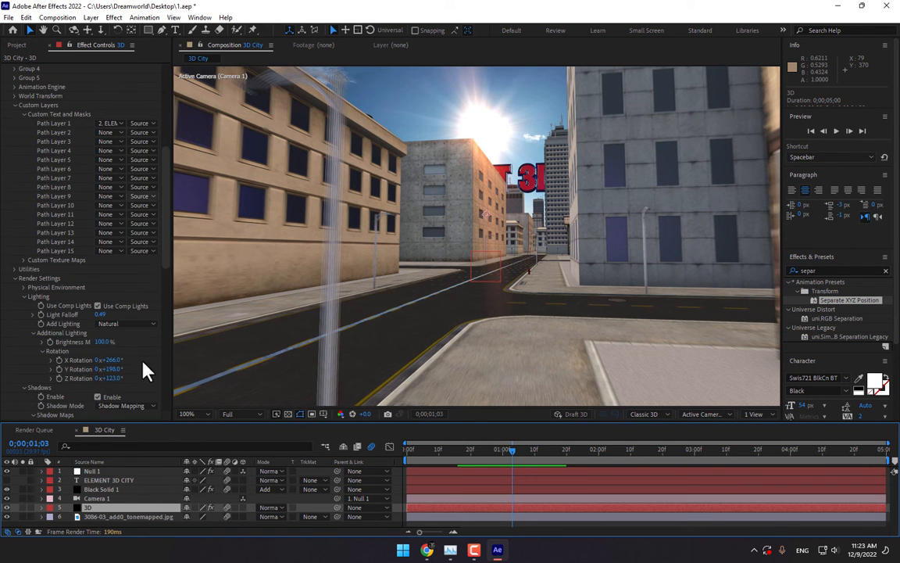
Scroll the Element effect to Render Settings and expand Fog to enable it at 50%
{"action": "scroll", "scroll_direction": "down", "scroll_amount": 3}
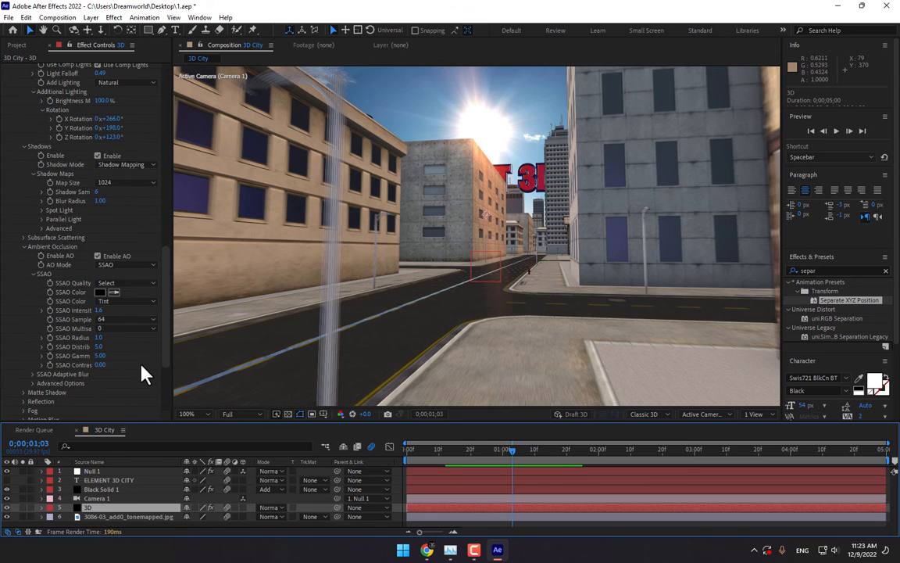
{"action": "scroll", "scroll_direction": "down", "scroll_amount": 3}
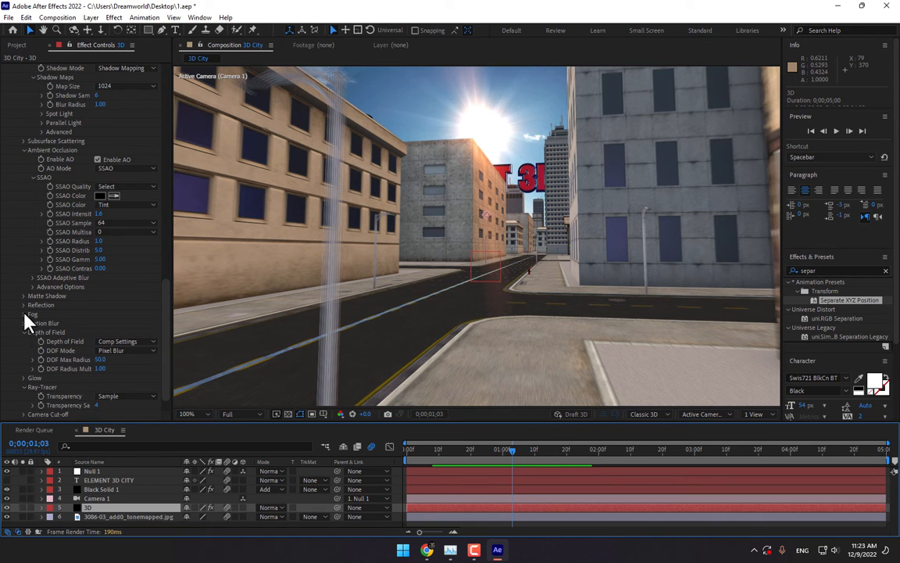
{"action": "left_click", "coordinate": [24, 315]}
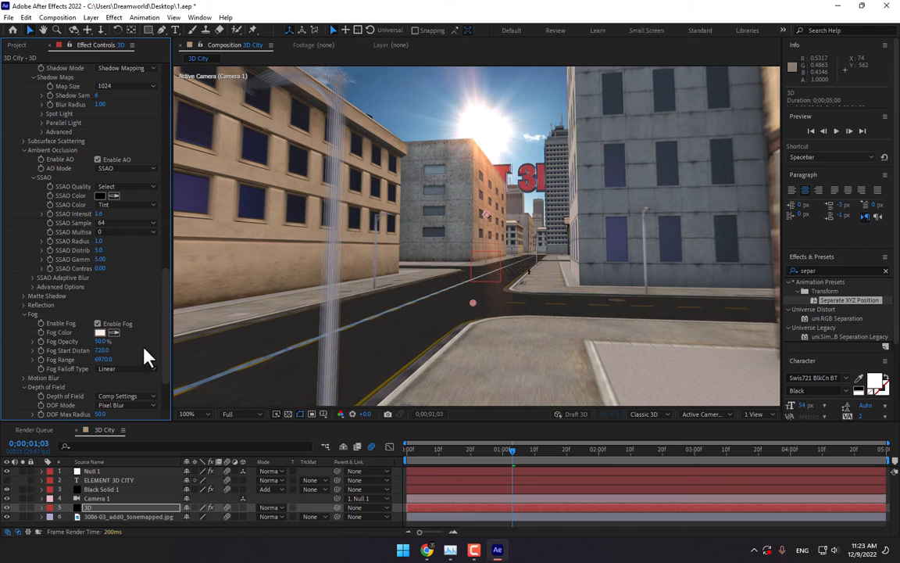
{"action": "scroll", "scroll_direction": "down", "scroll_amount": 3}
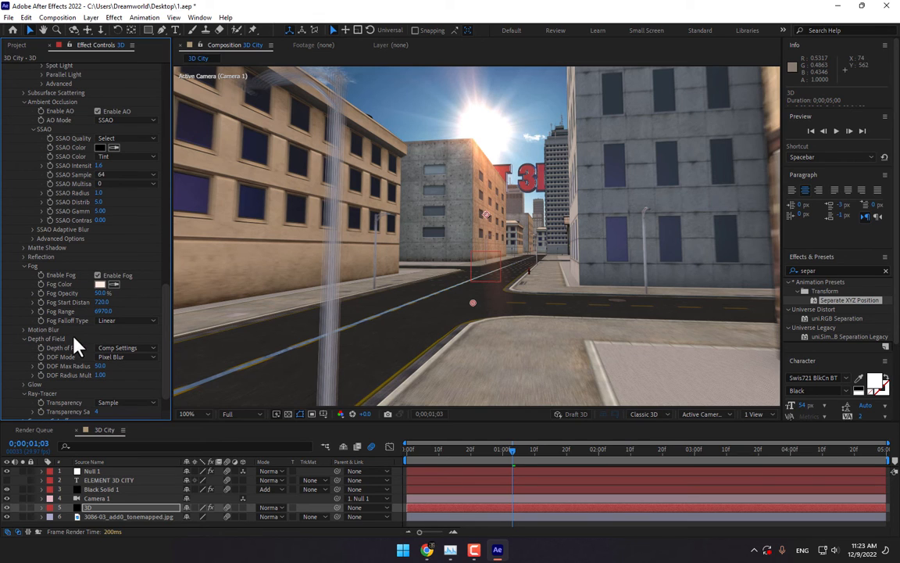
{"action": "mouse_move", "coordinate": [128, 374]}
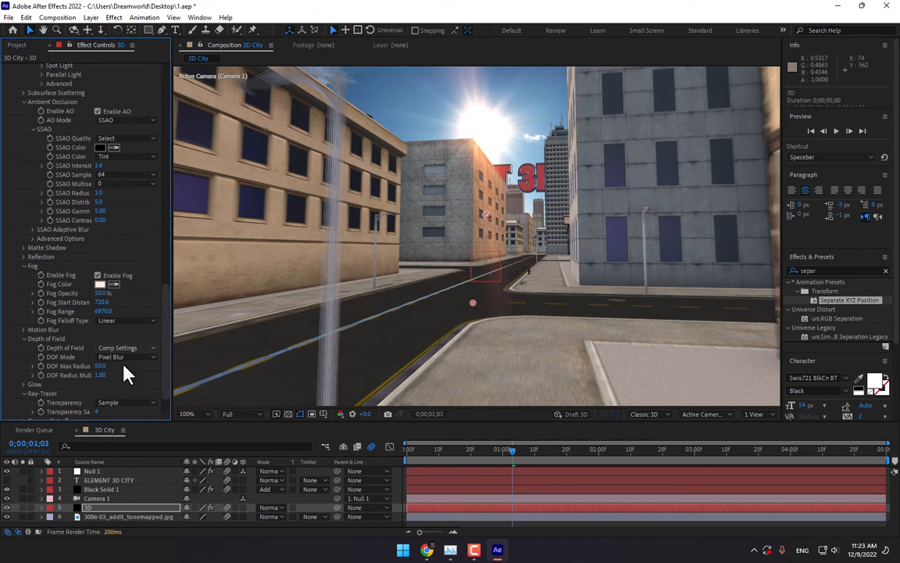
{"action": "left_click", "coordinate": [97, 498]}
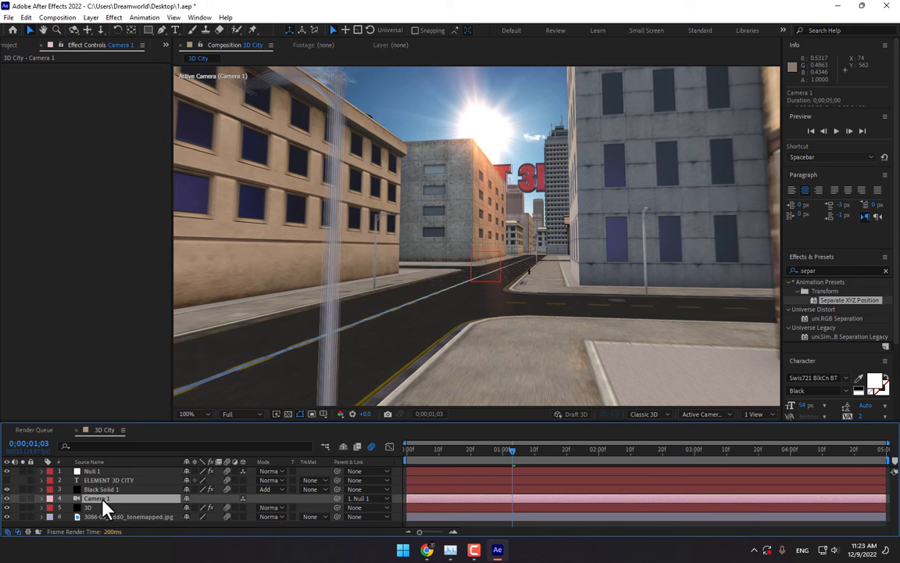
Enable depth of field in Camera 1's settings and slightly widen the aperture for subtle blur
{"action": "left_click", "coordinate": [91, 17]}
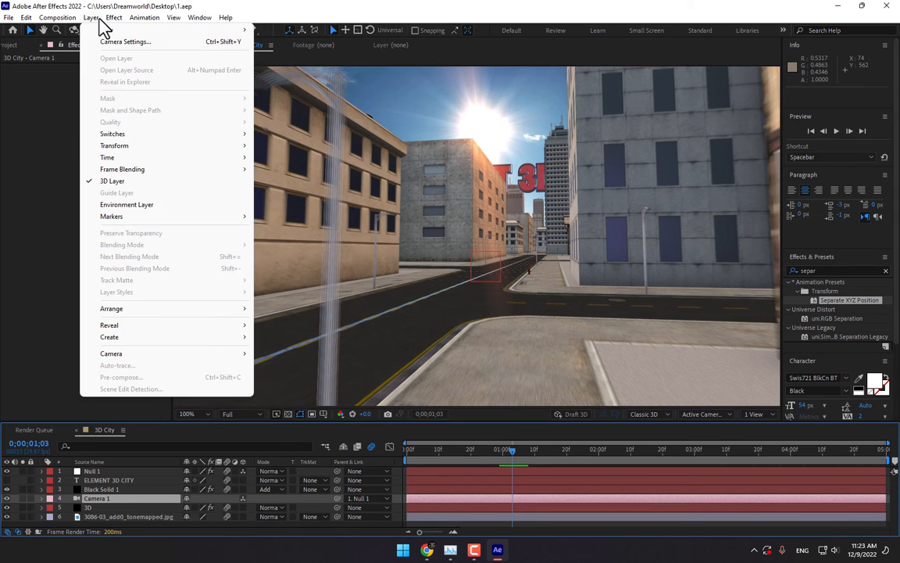
{"action": "left_click", "coordinate": [125, 41]}
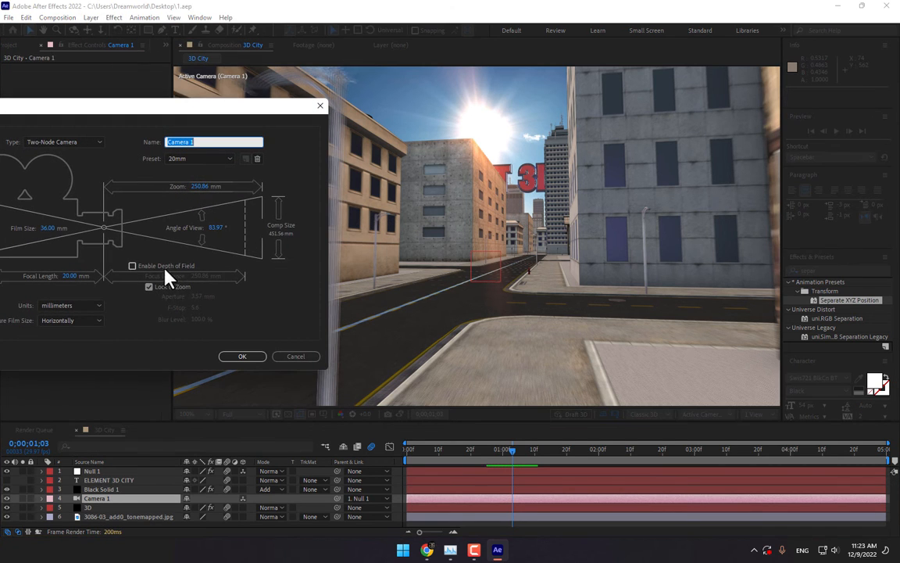
{"action": "left_click", "coordinate": [133, 265]}
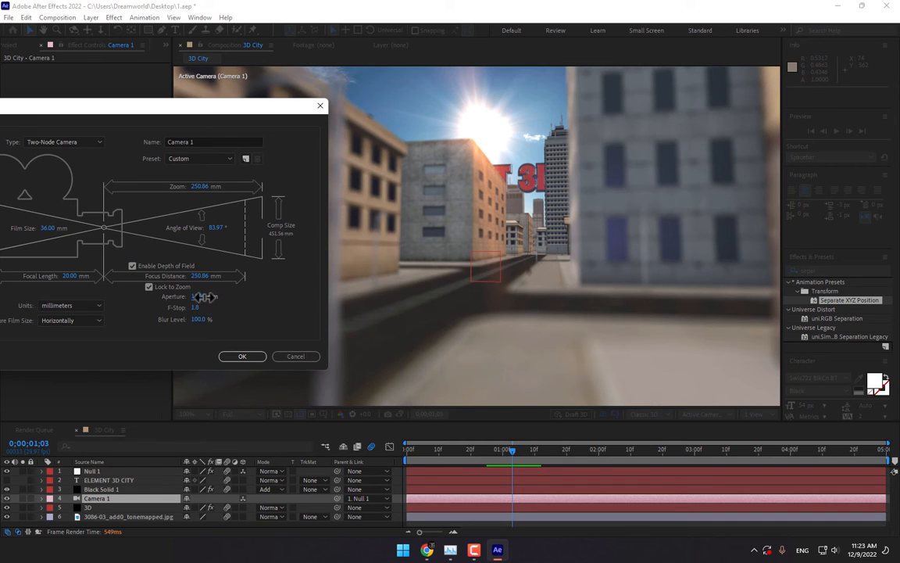
{"action": "left_click_drag", "start_coordinate": [195, 308], "coordinate": [207, 307]}
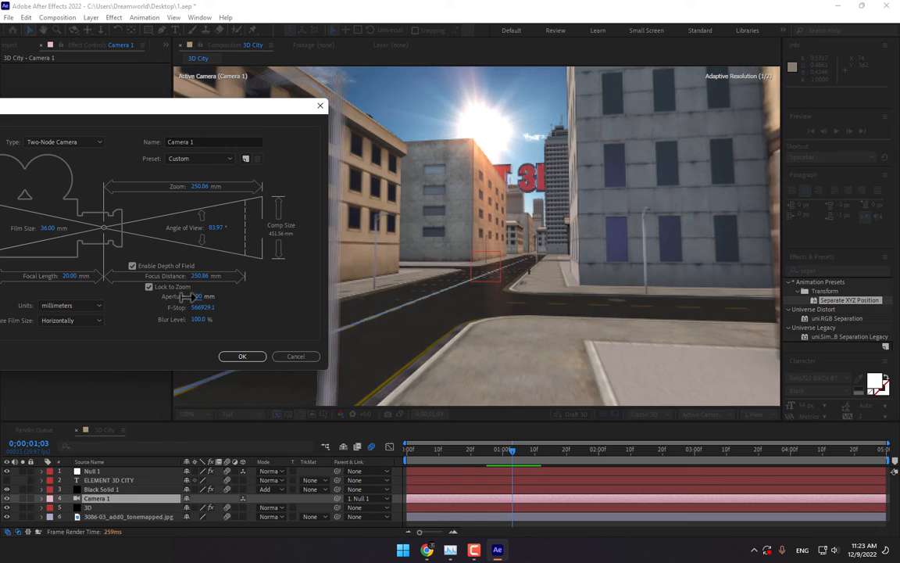
{"action": "left_click", "coordinate": [242, 357]}
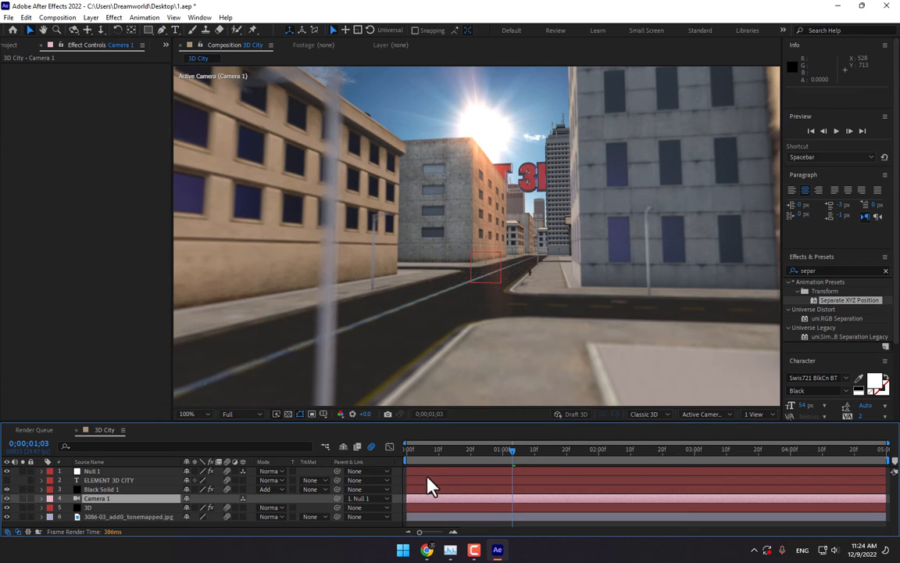
{"action": "left_click", "coordinate": [407, 449]}
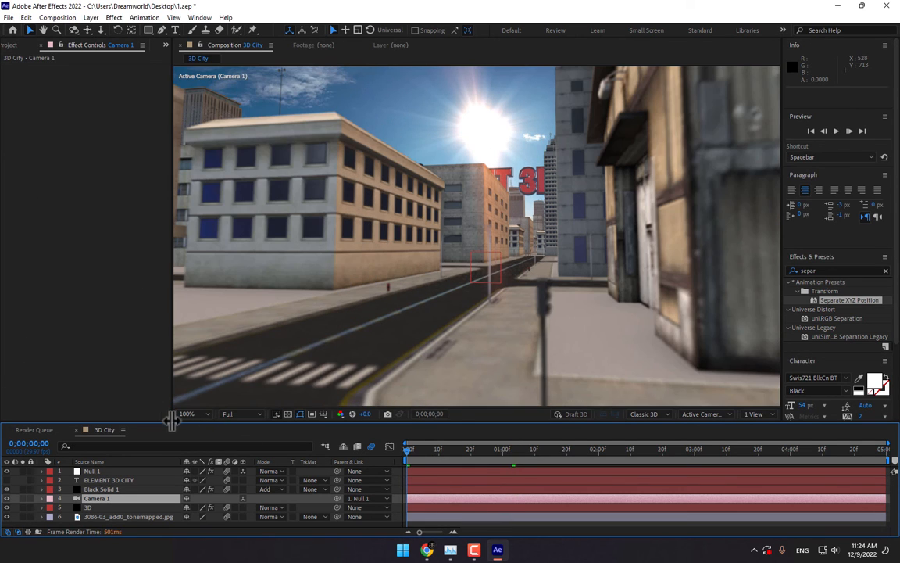